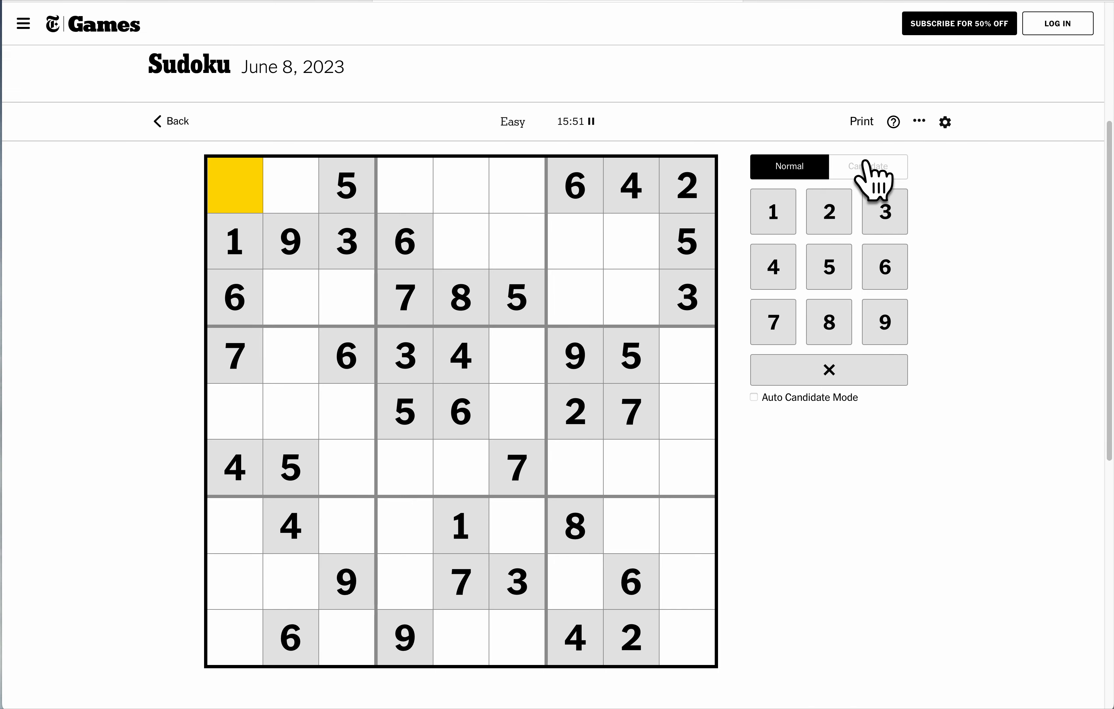
# Reset the June 8 Easy puzzle from the options menu so the timer restarts at zero.
pyautogui.click(918, 121)
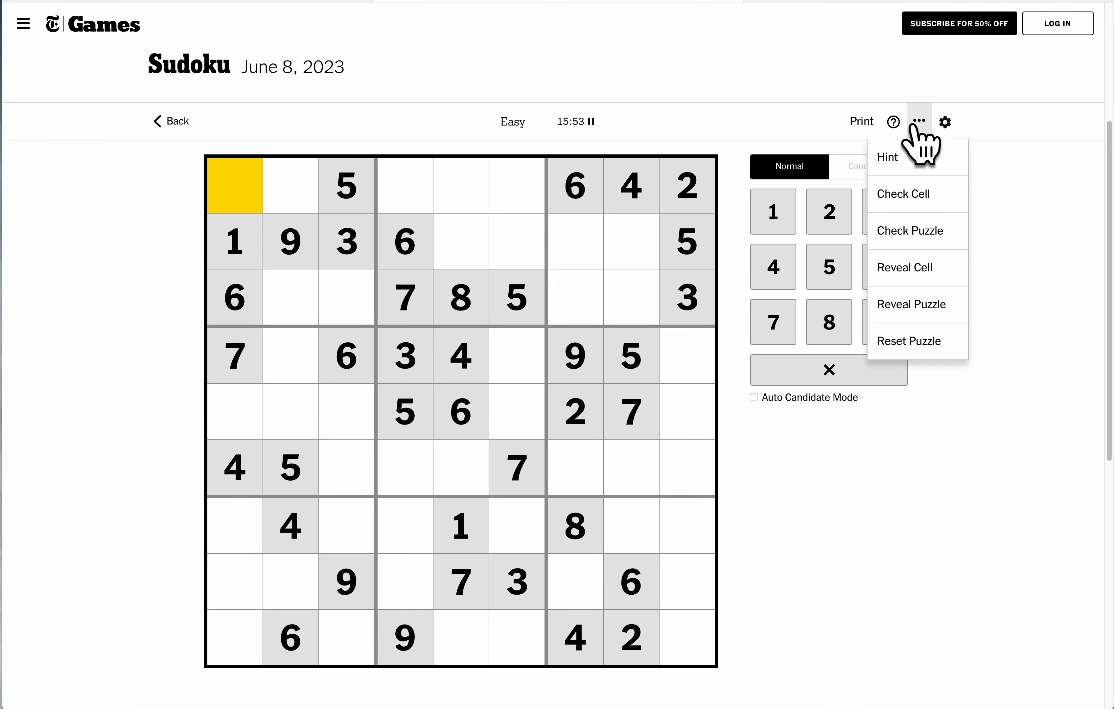
pyautogui.click(908, 341)
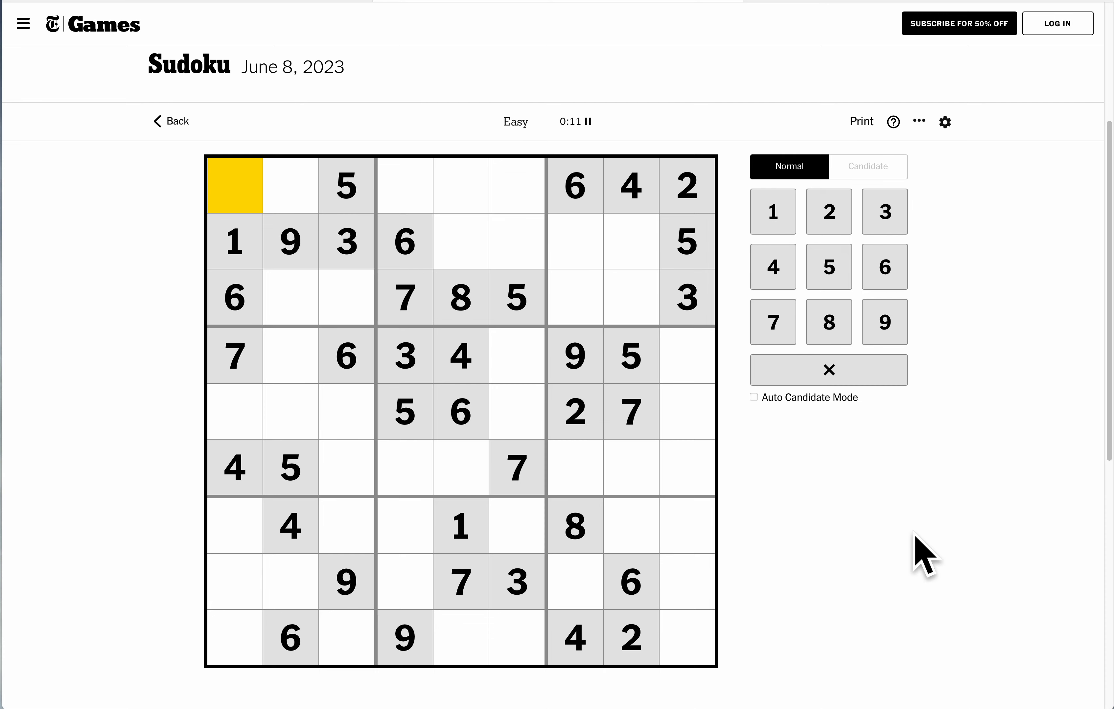
pyautogui.moveTo(336, 210)
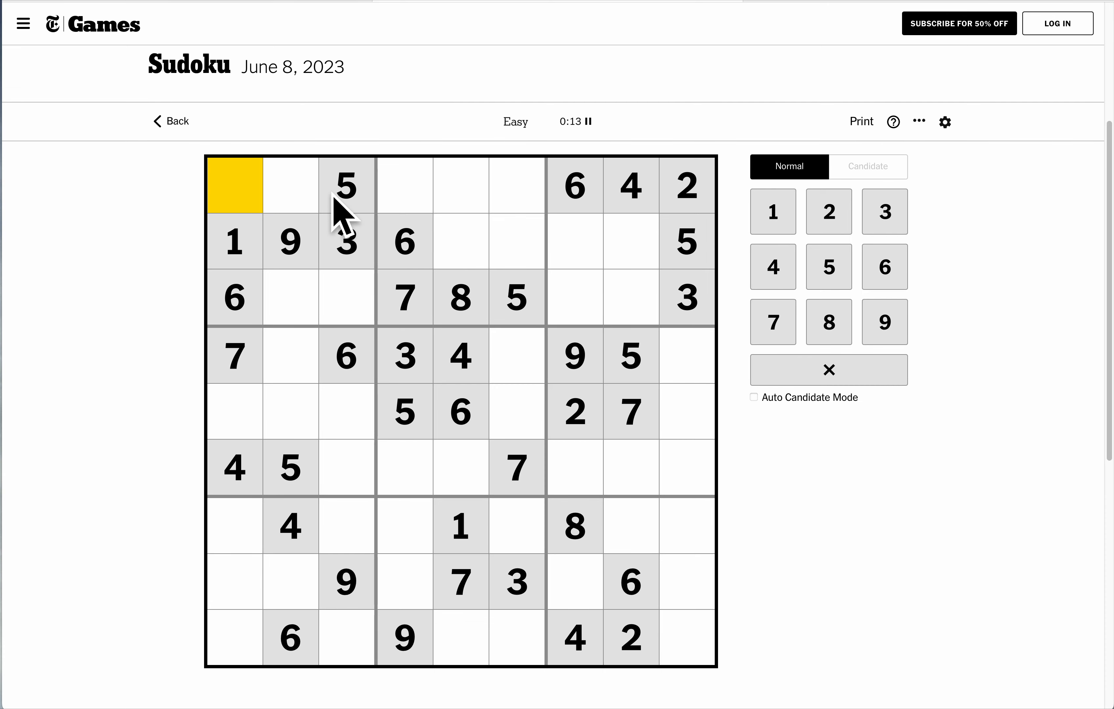
pyautogui.click(685, 184)
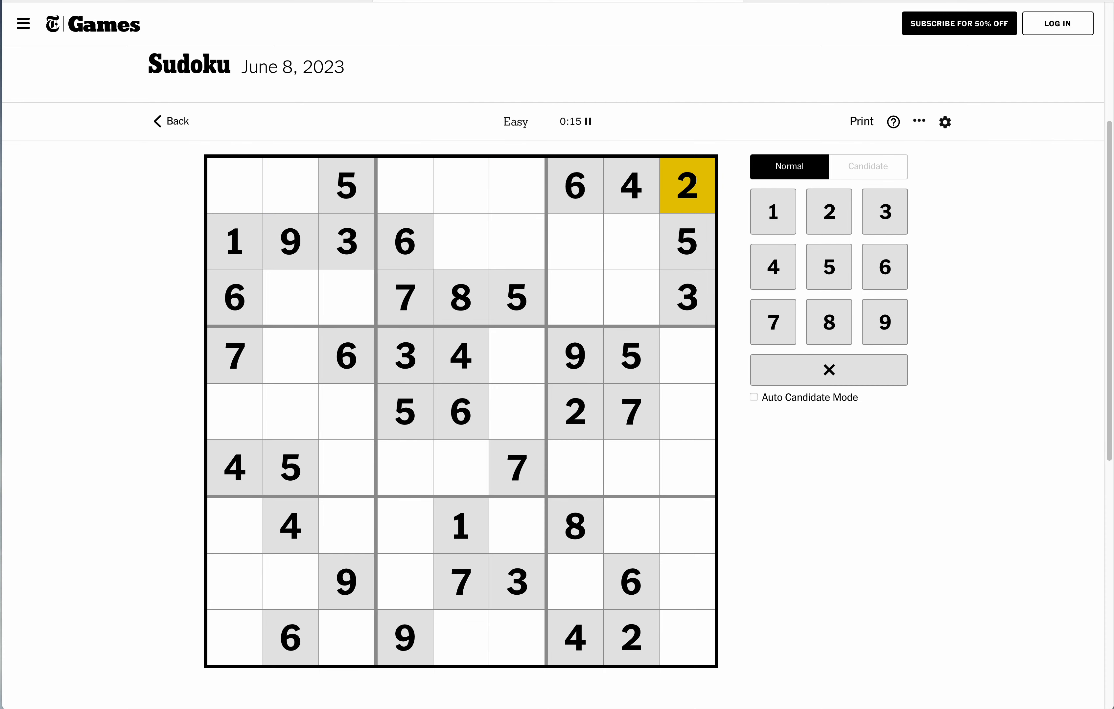
pyautogui.click(686, 642)
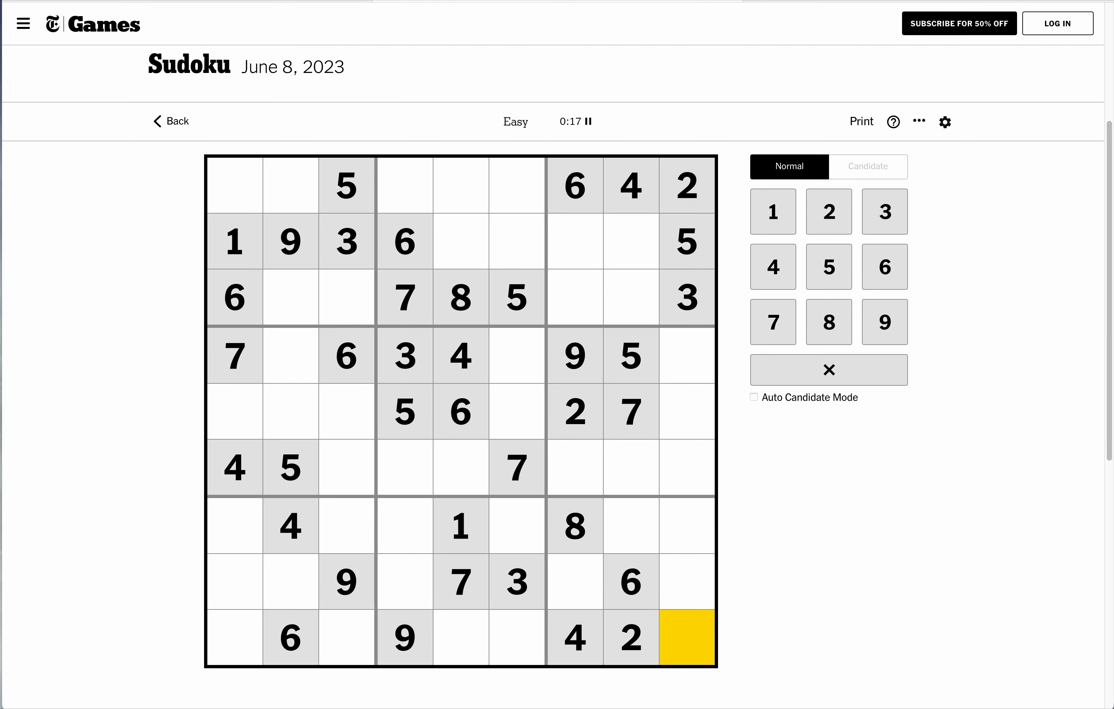
pyautogui.click(631, 584)
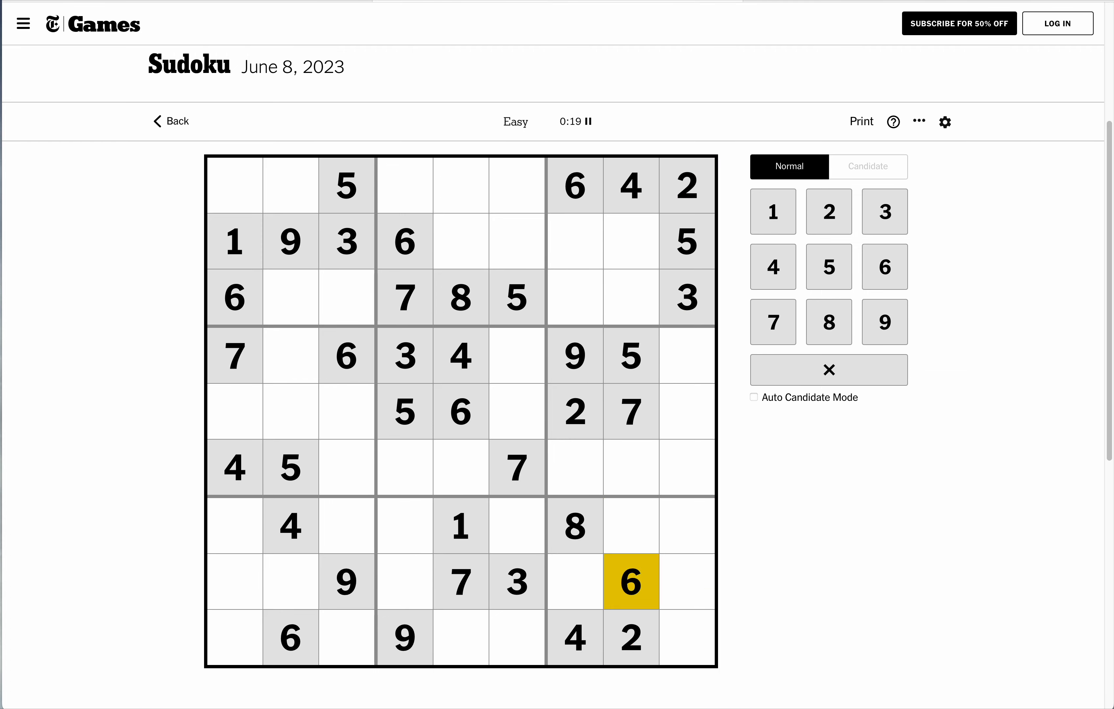
pyautogui.click(687, 643)
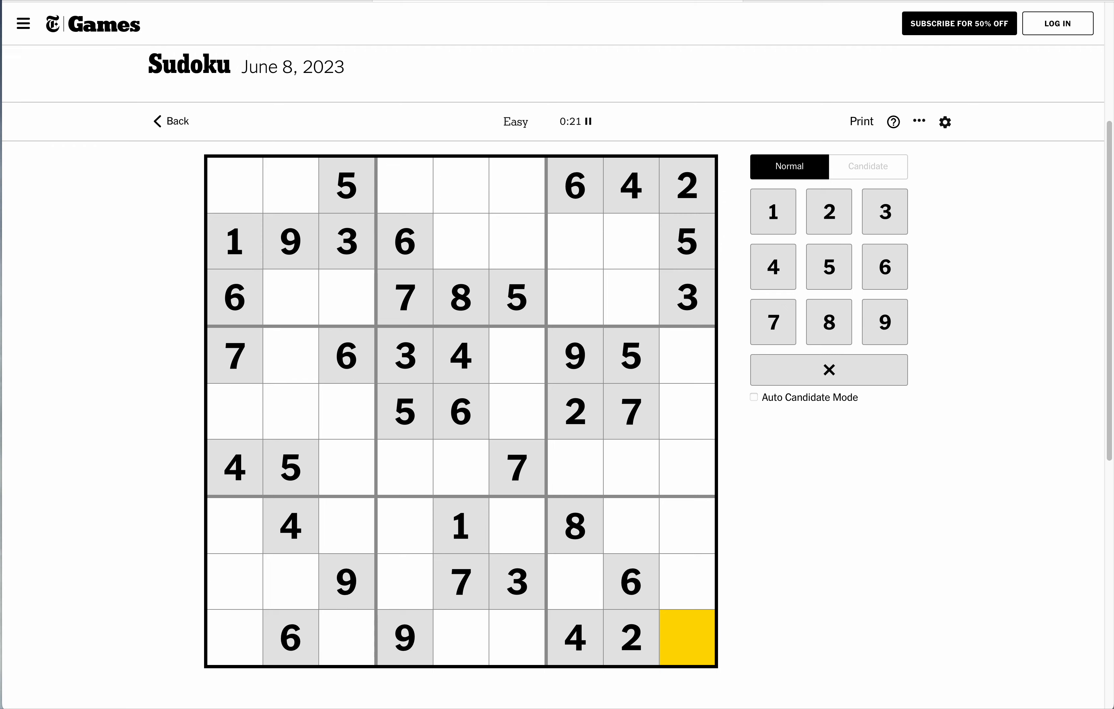
pyautogui.moveTo(347, 361)
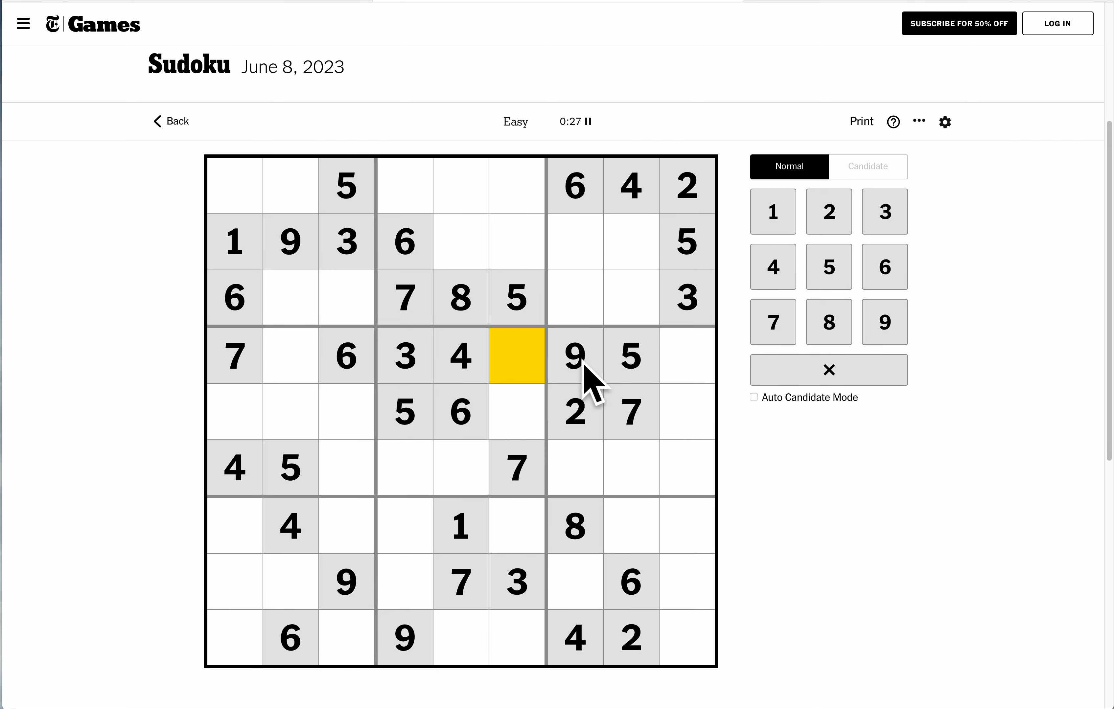
pyautogui.click(685, 357)
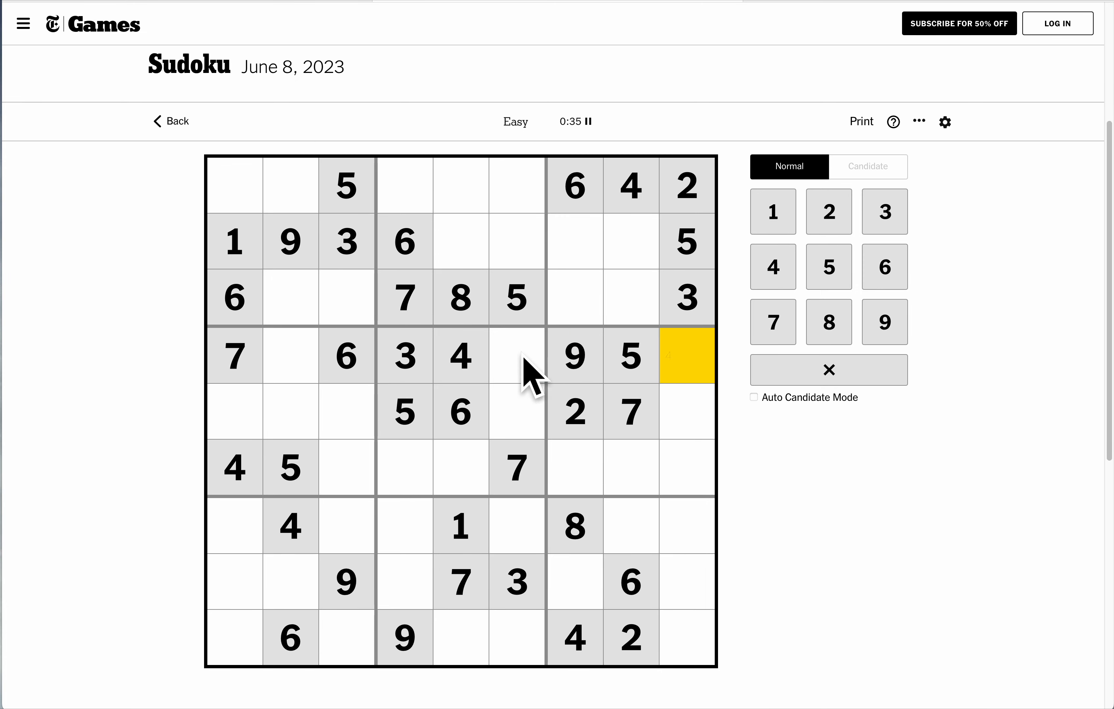
# In Candidate mode pencil 1, 2, 8 into two row-4 cells and 1, 8 into row 4's last cell.
pyautogui.click(291, 358)
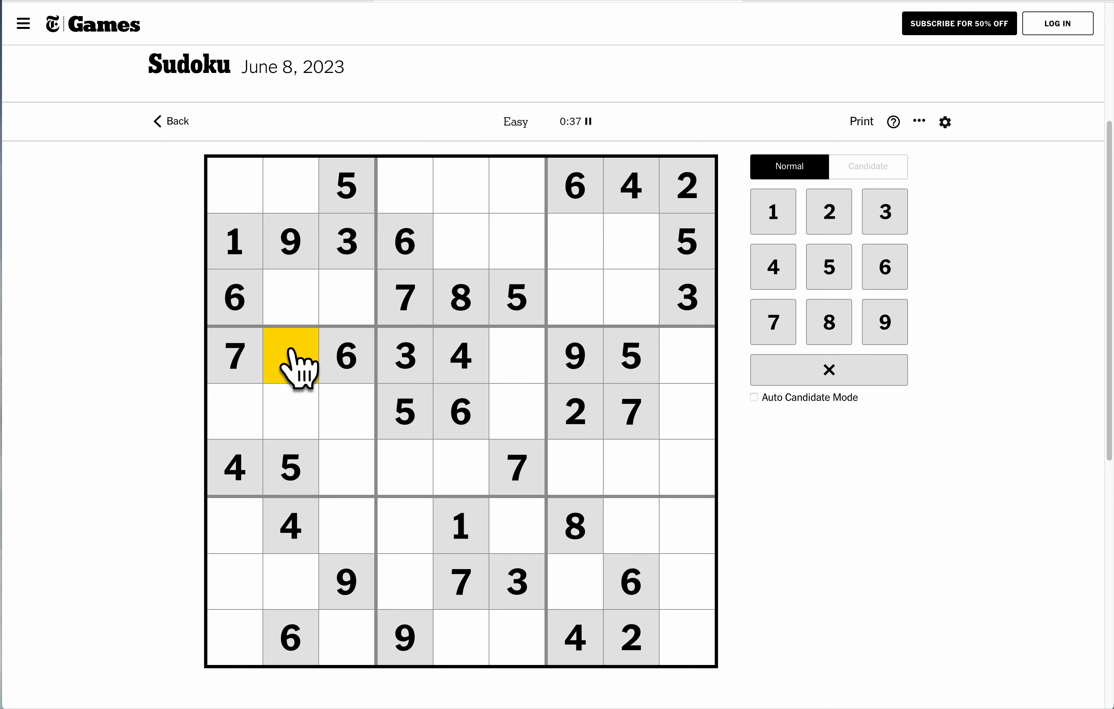
pyautogui.click(868, 167)
pyautogui.write('1 2 8')
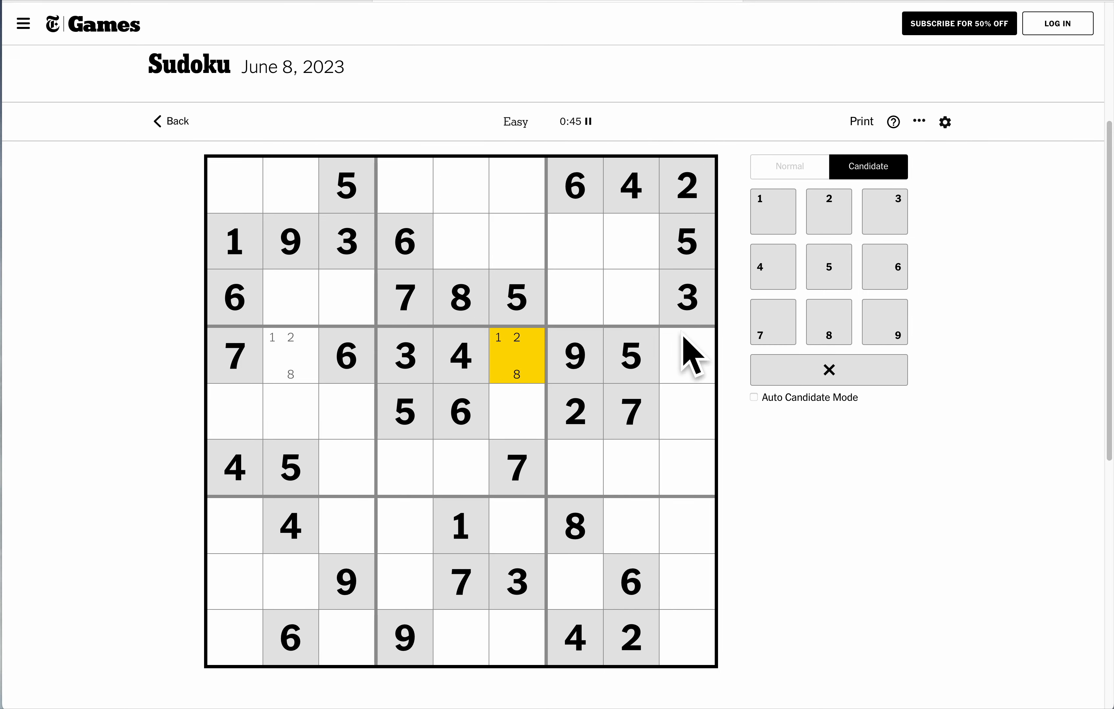
pyautogui.click(684, 356)
pyautogui.write('18')
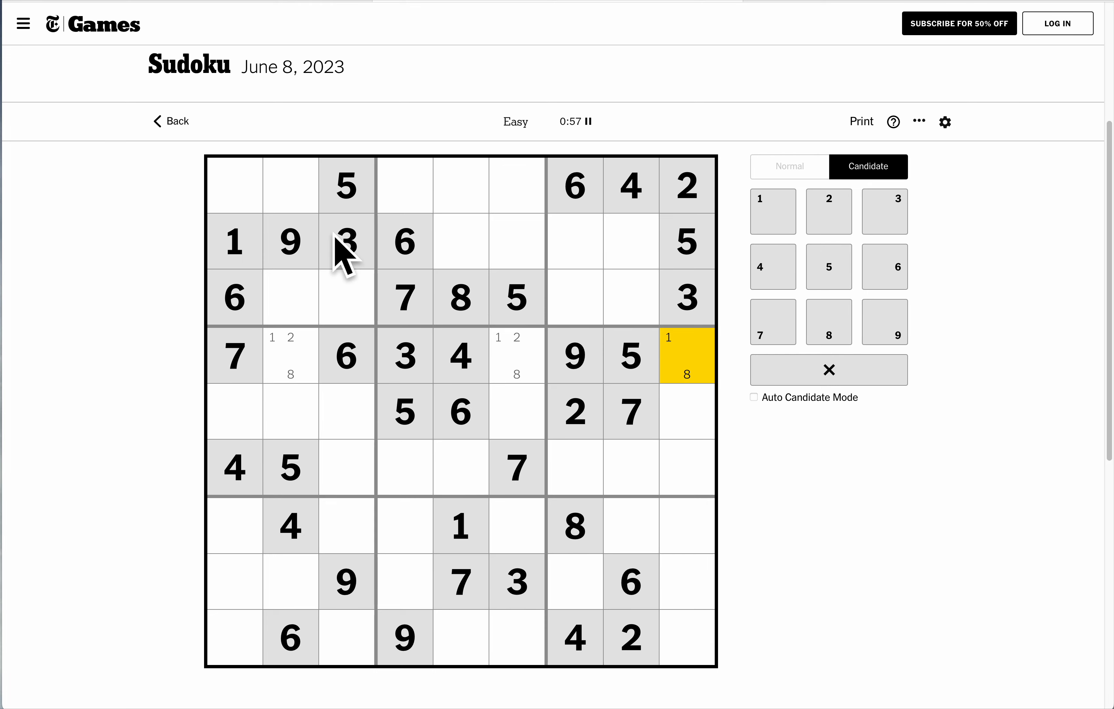
# In Normal mode enter 3 at the top of column 5 and 2 in row 2's centre cell.
pyautogui.click(686, 297)
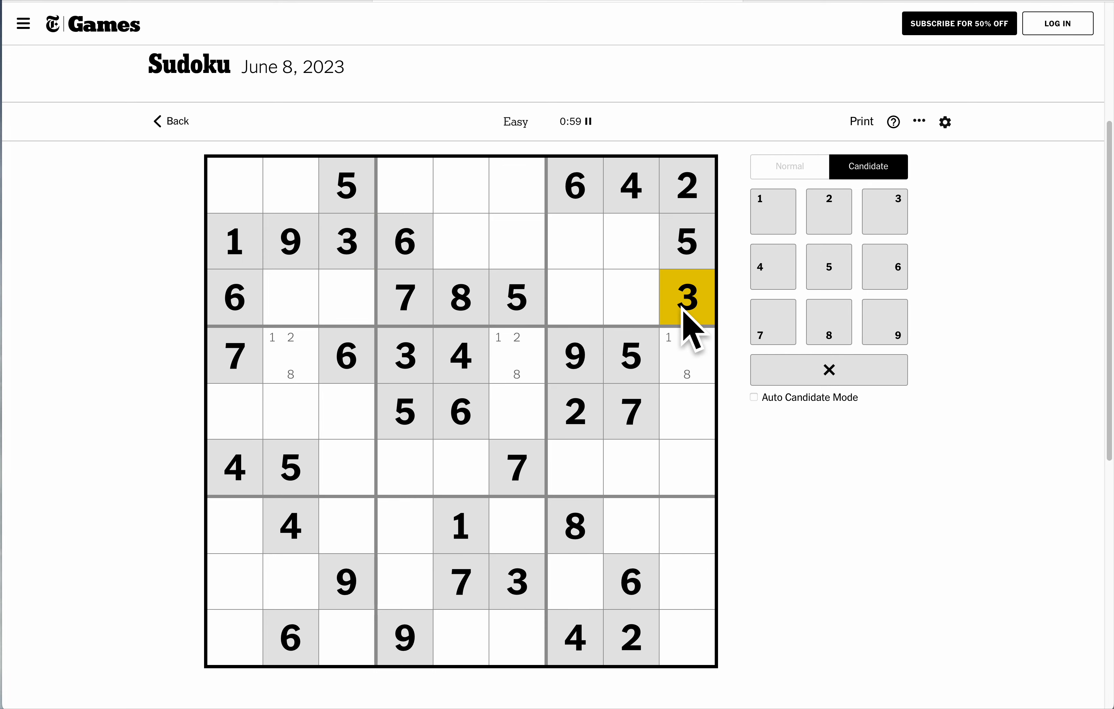
pyautogui.click(404, 190)
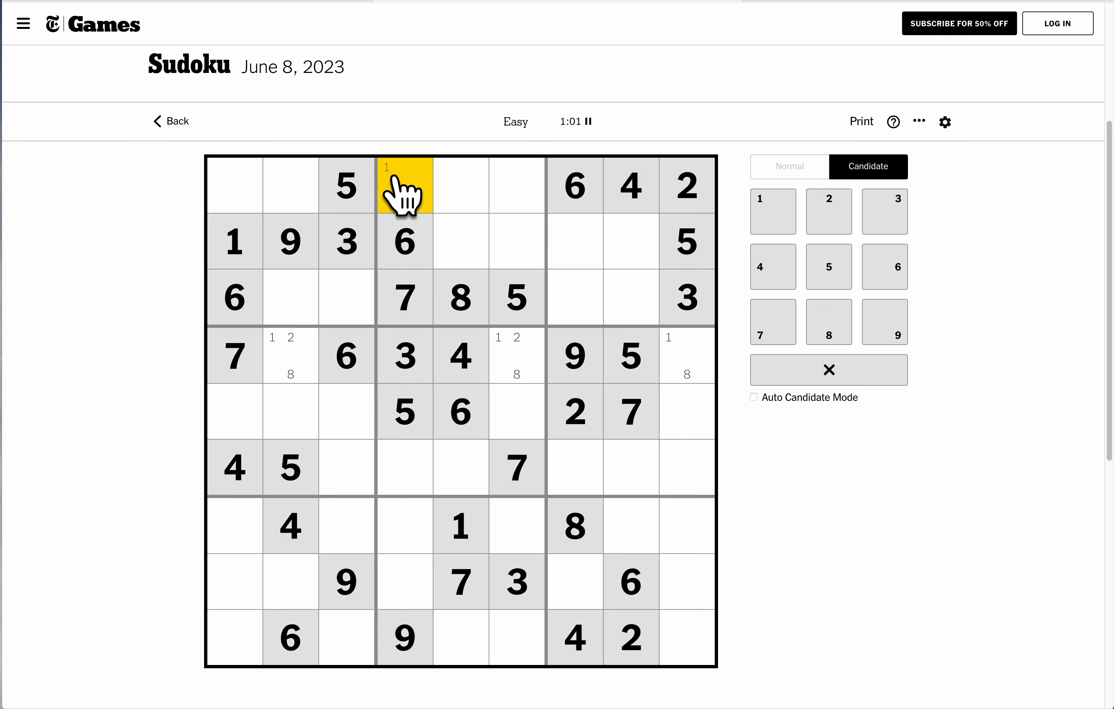
pyautogui.click(516, 188)
pyautogui.write('3')
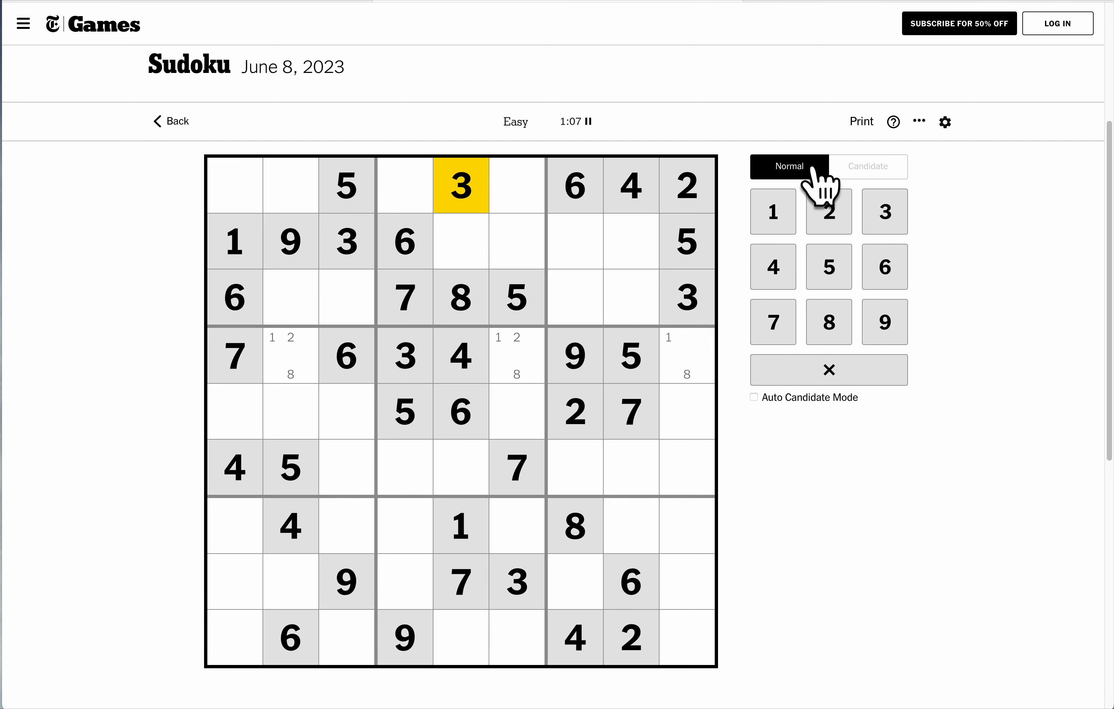
pyautogui.moveTo(612, 256)
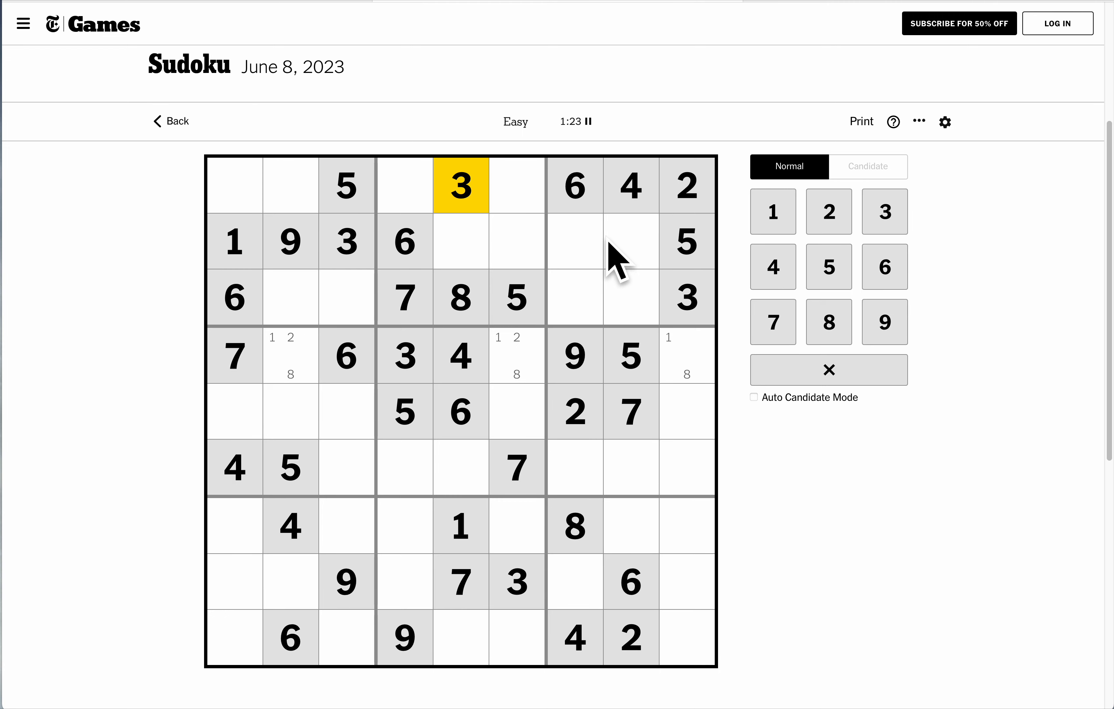
pyautogui.moveTo(491, 237)
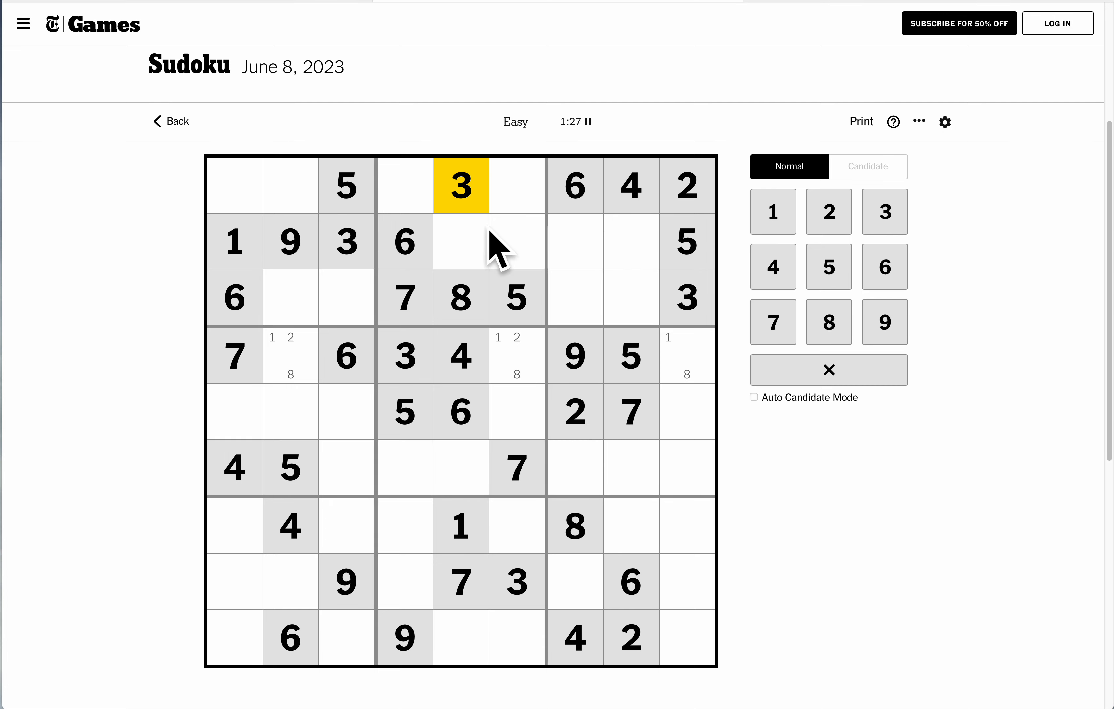
pyautogui.click(460, 243)
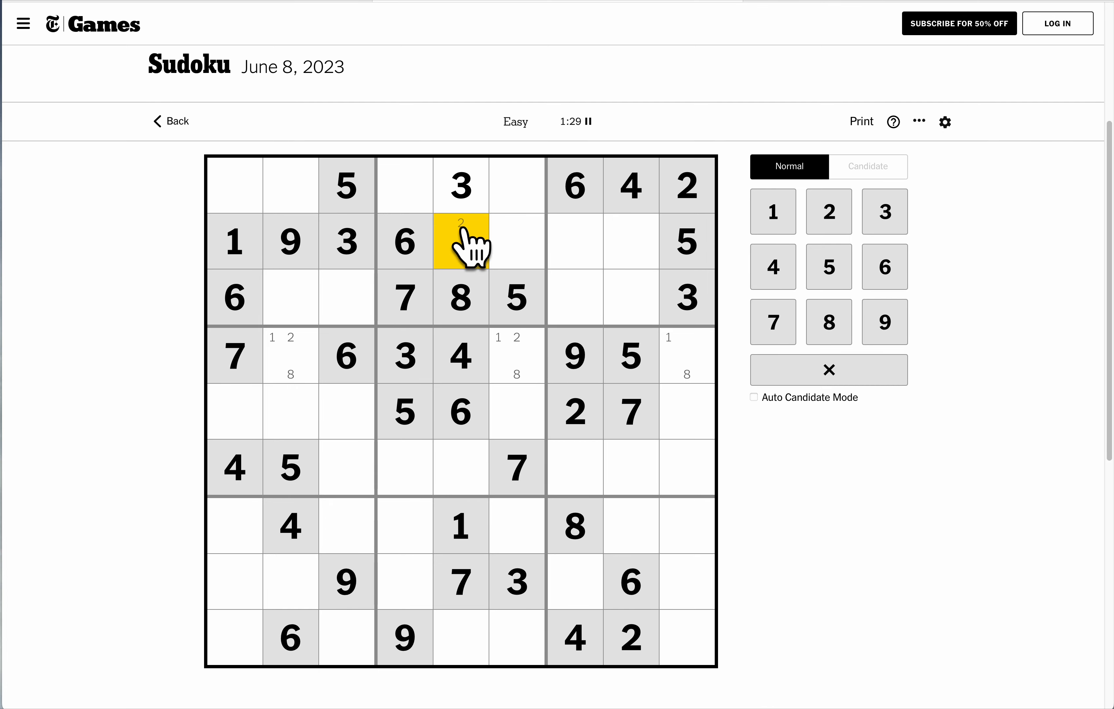
# Enter 9 and 5 lower in column 5 and pencil a candidate 6 in row 3.
pyautogui.click(460, 468)
pyautogui.write('9')
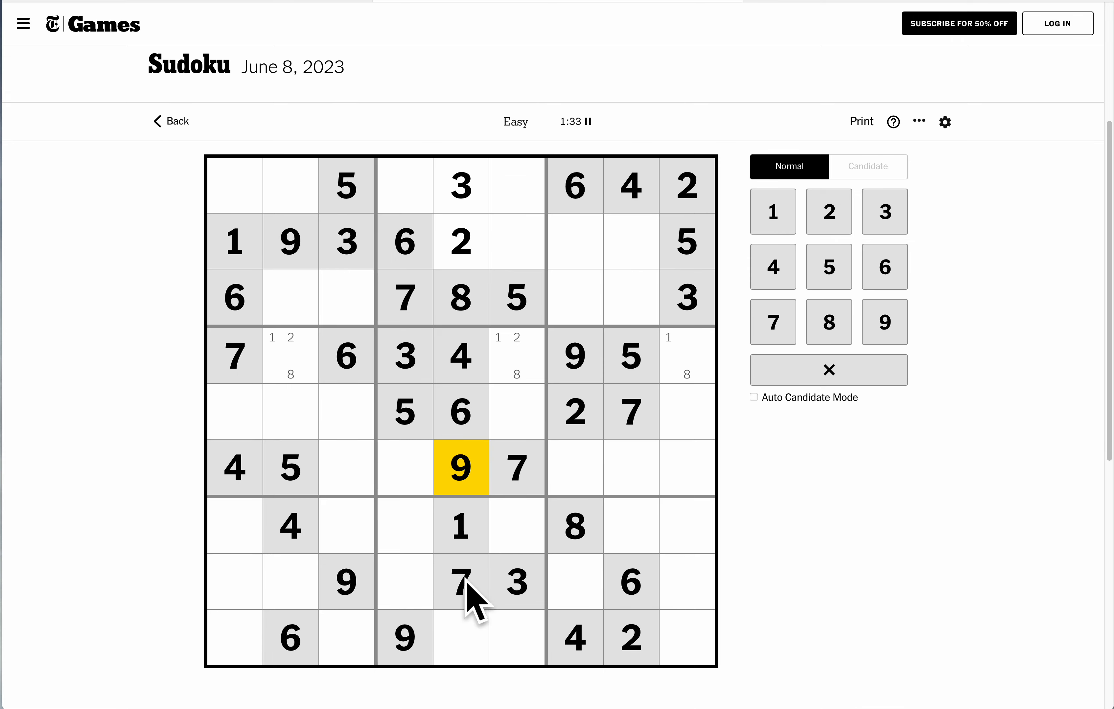
pyautogui.click(460, 640)
pyautogui.write('5')
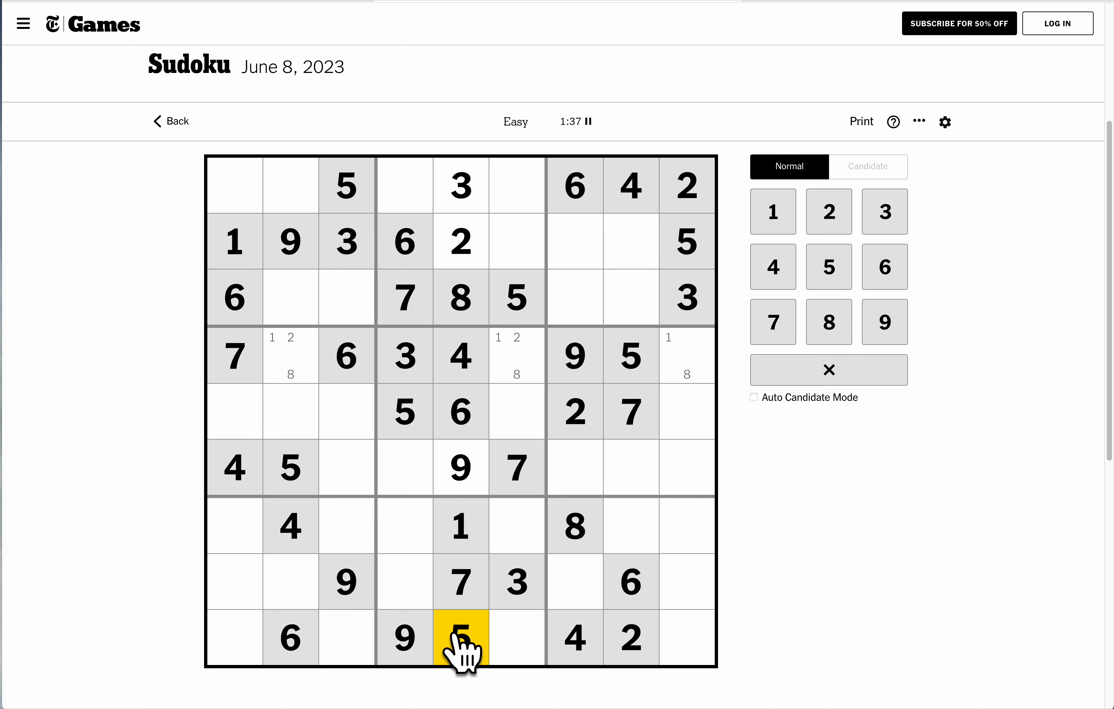
pyautogui.click(460, 242)
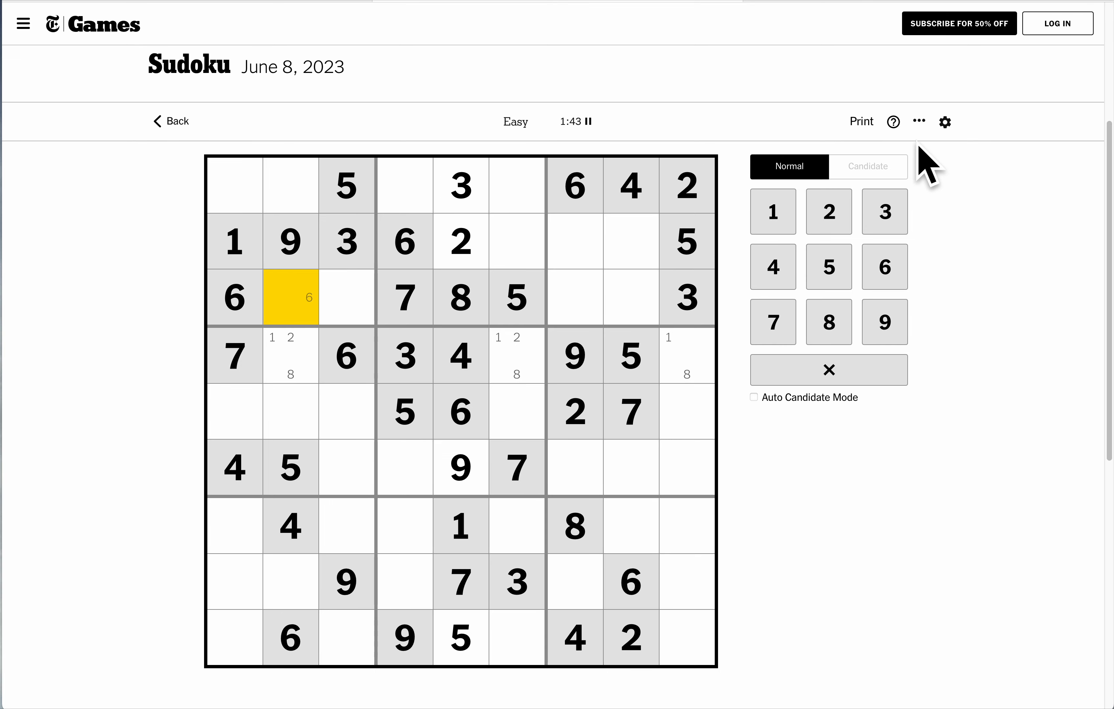
pyautogui.click(868, 167)
pyautogui.write('2')
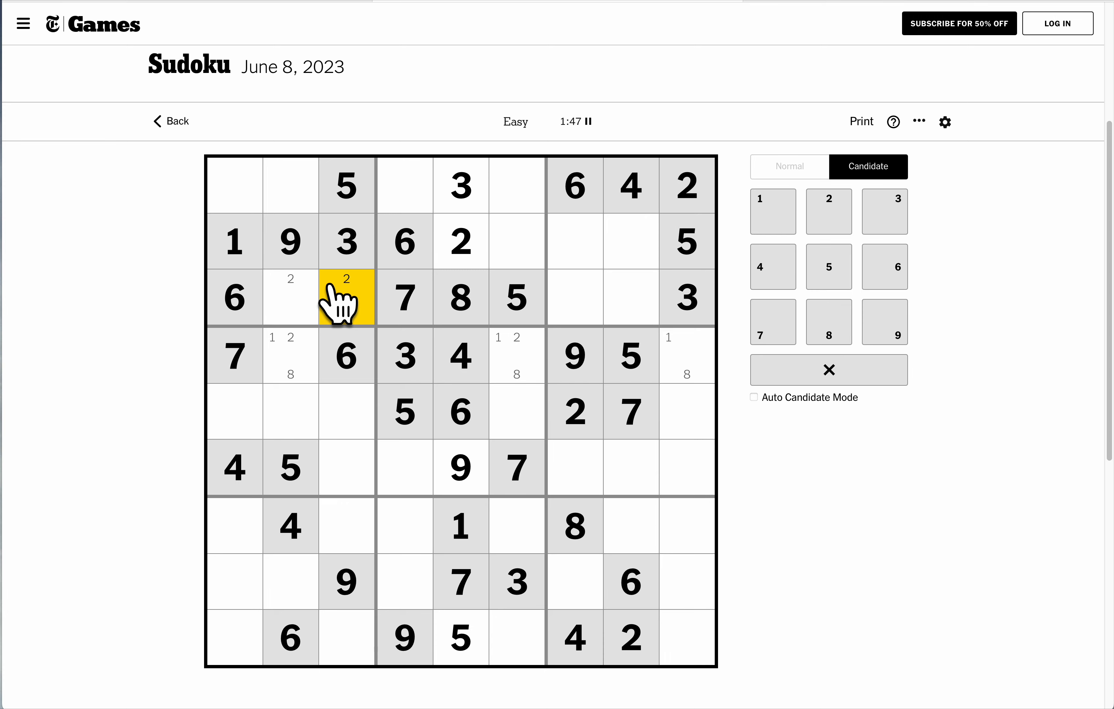
pyautogui.click(517, 298)
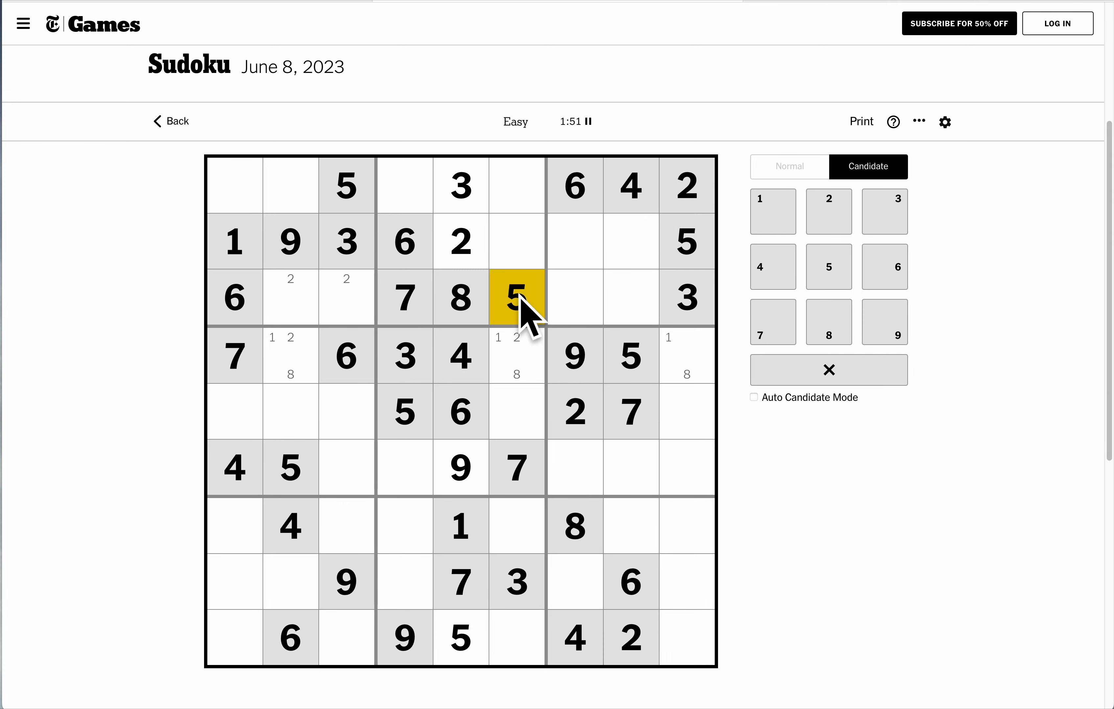
pyautogui.moveTo(630, 295)
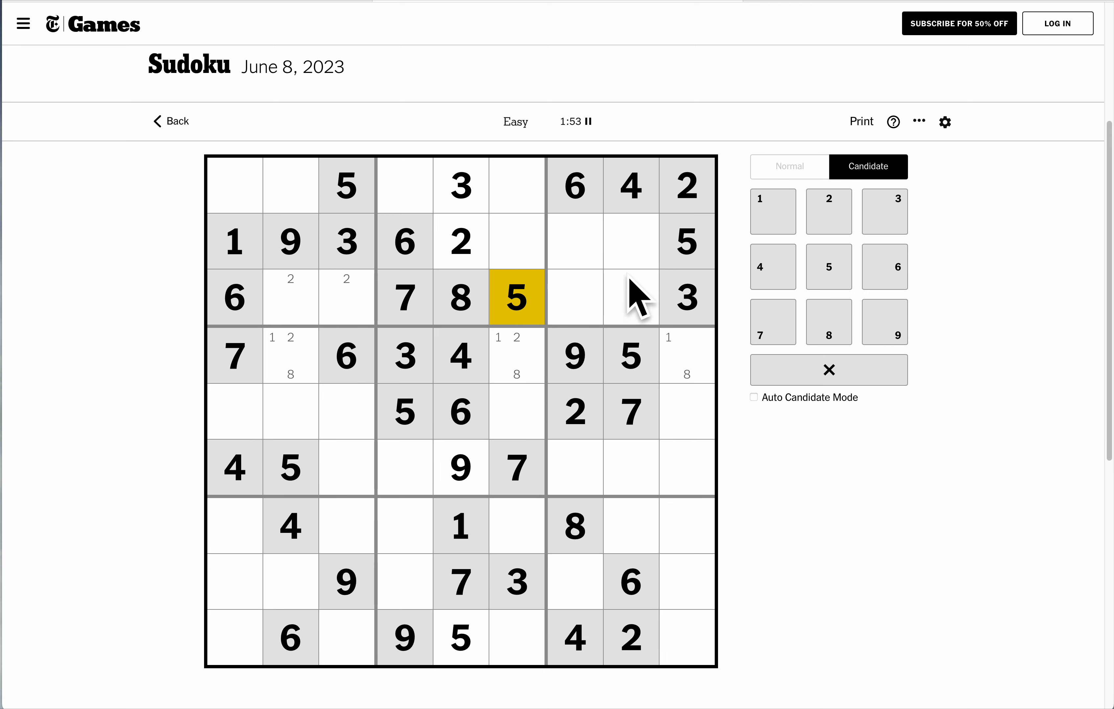
pyautogui.click(685, 244)
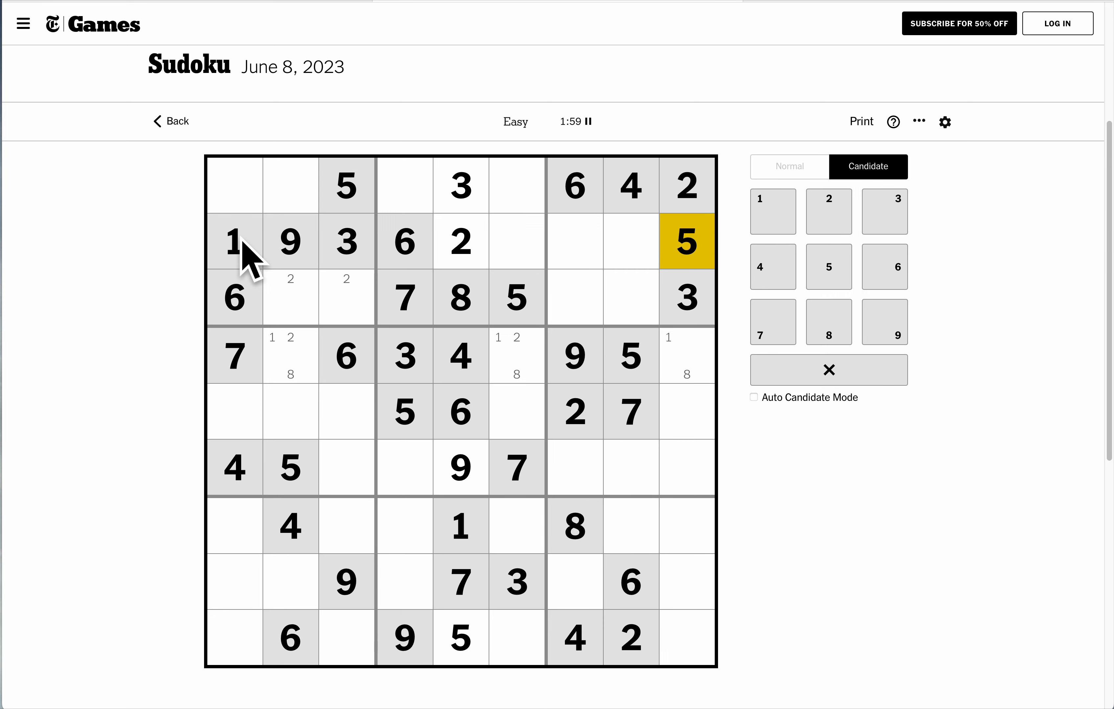
pyautogui.click(289, 242)
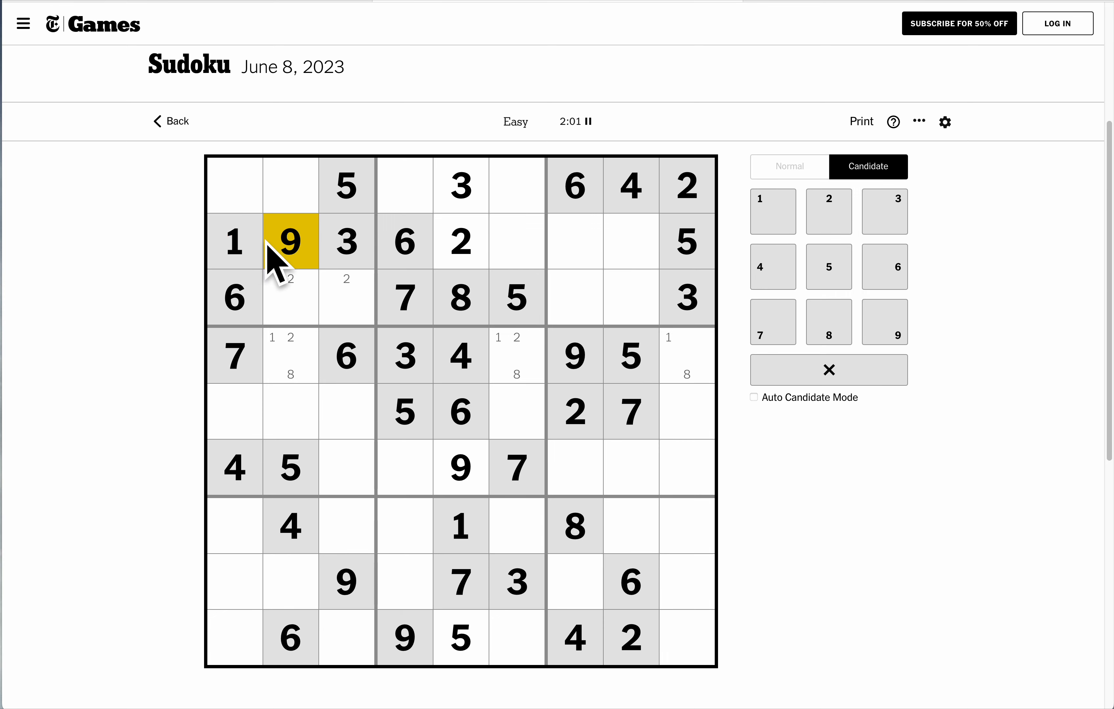
pyautogui.click(347, 241)
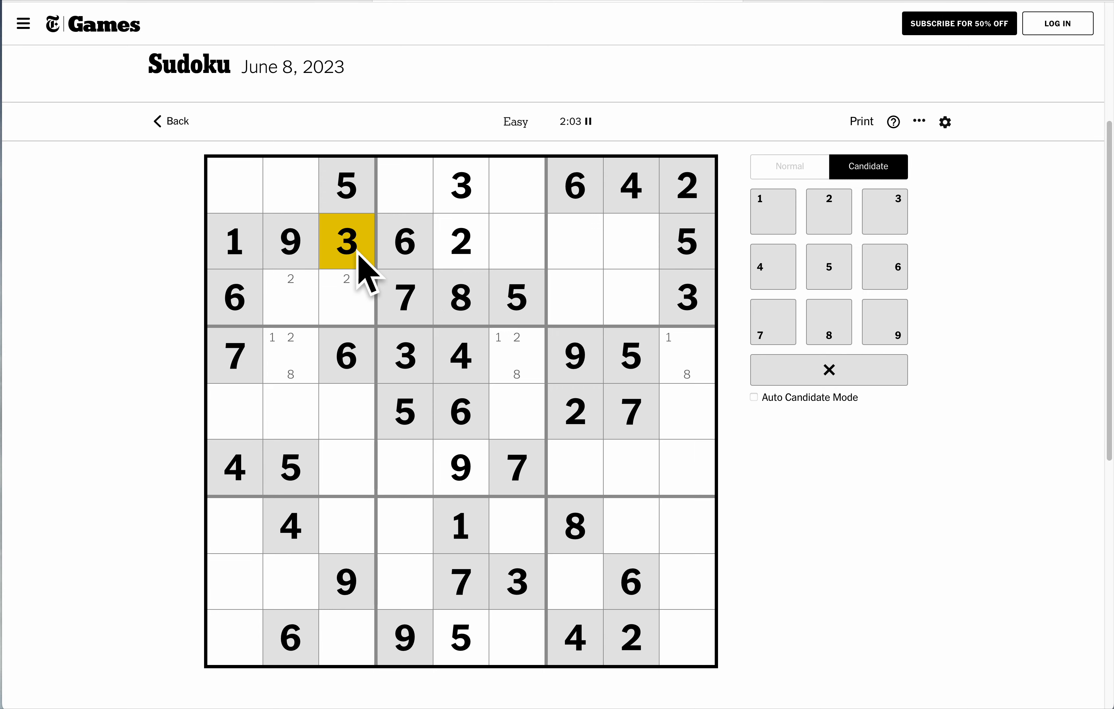
pyautogui.click(233, 299)
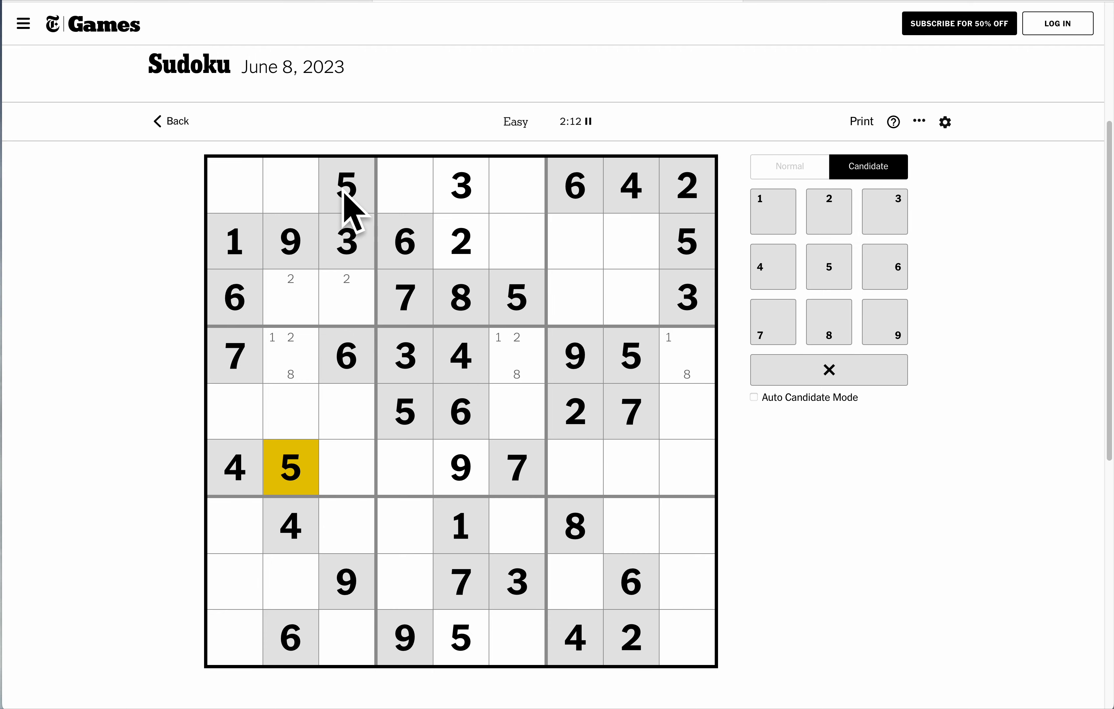
# Pencil candidate 5s into rows 7–8 of column 1, then enter 2 and 4 in row 3.
pyautogui.click(345, 191)
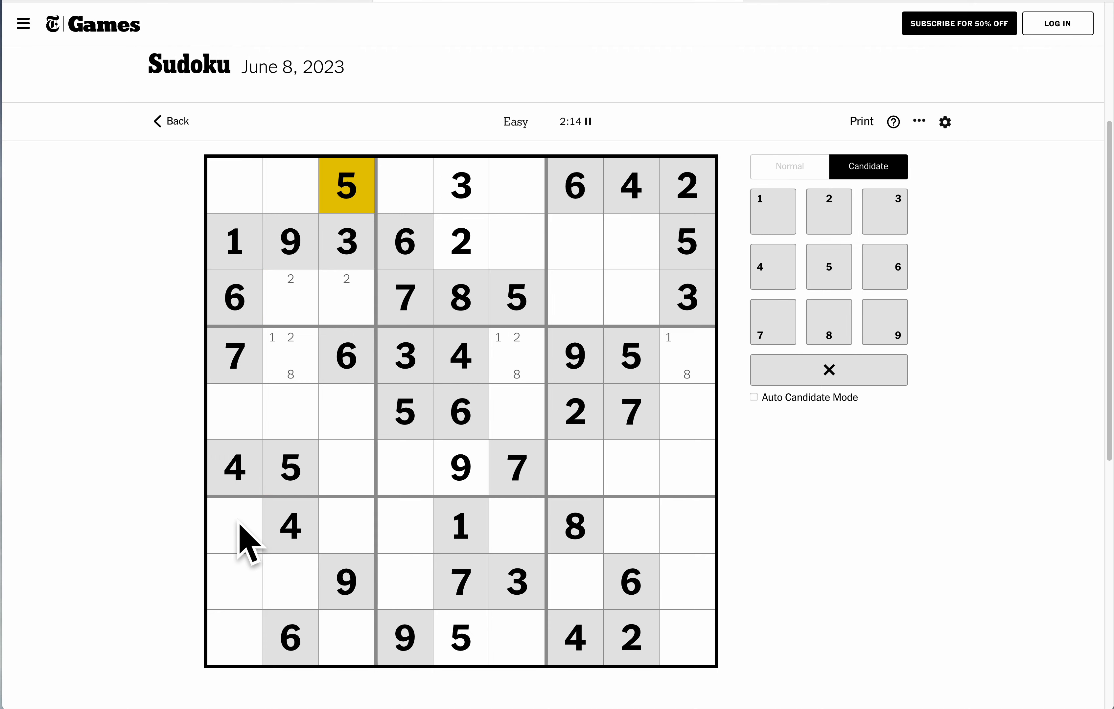
pyautogui.click(236, 529)
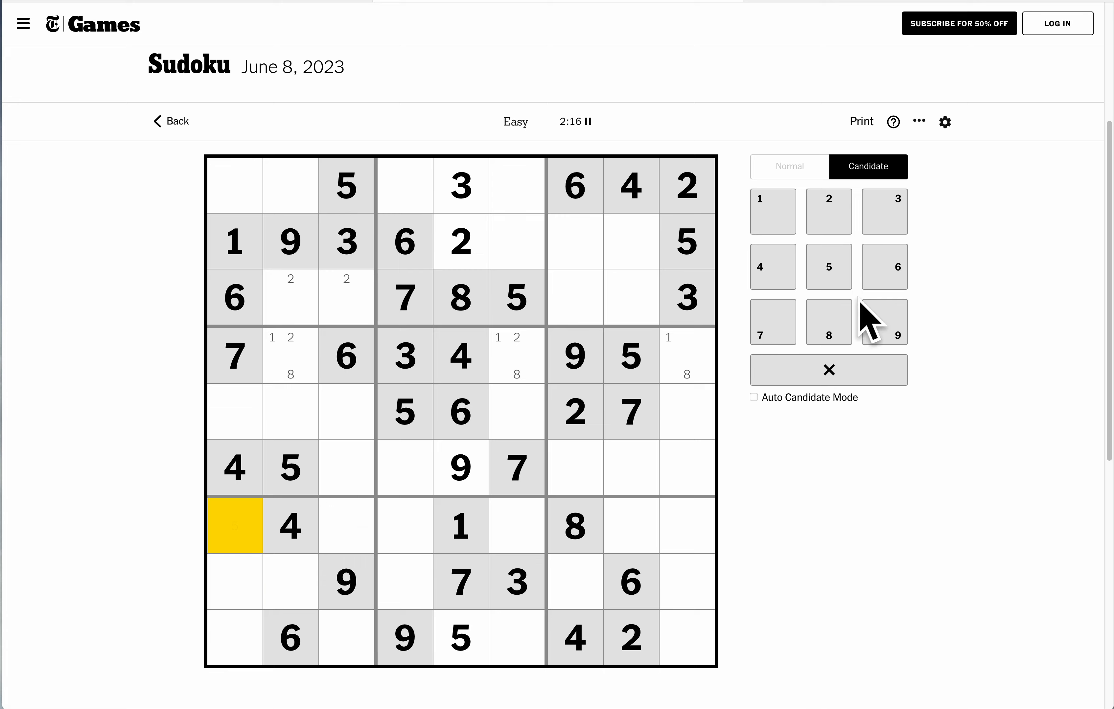
pyautogui.click(828, 267)
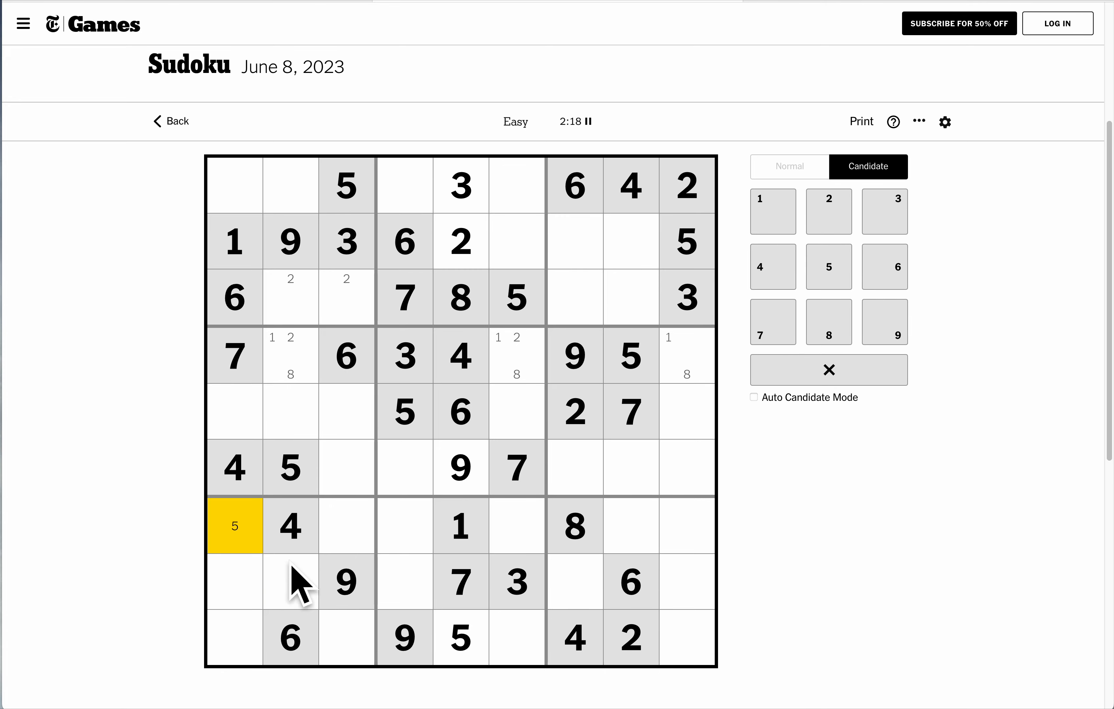
pyautogui.click(234, 581)
pyautogui.write('5')
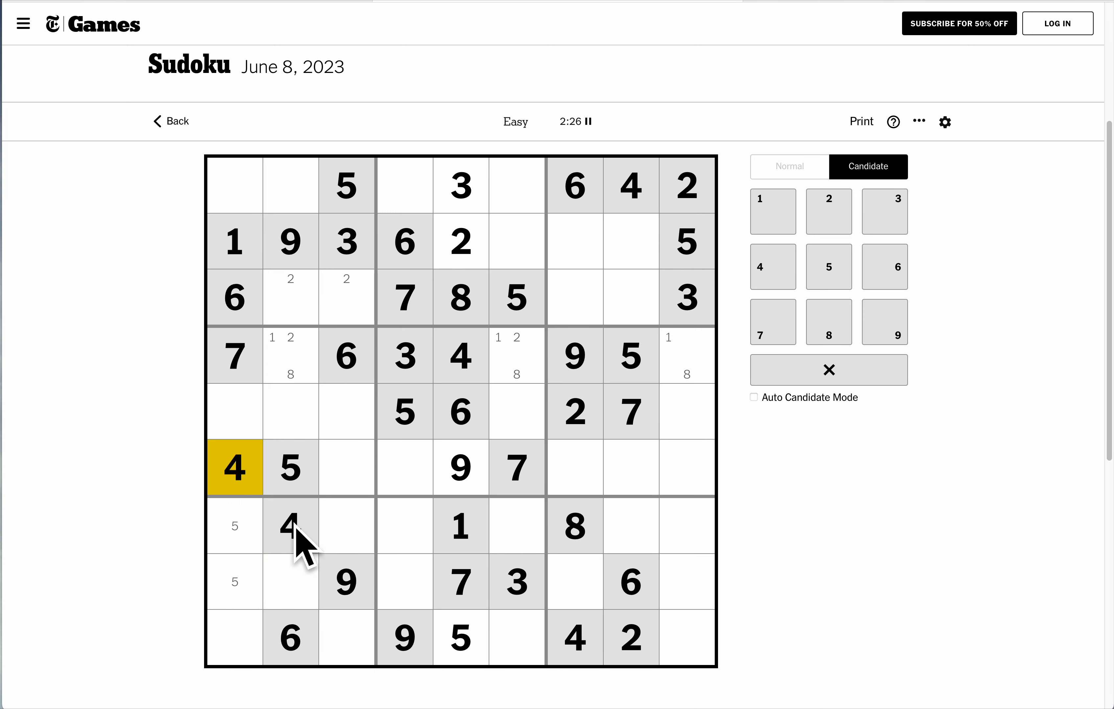
pyautogui.click(345, 298)
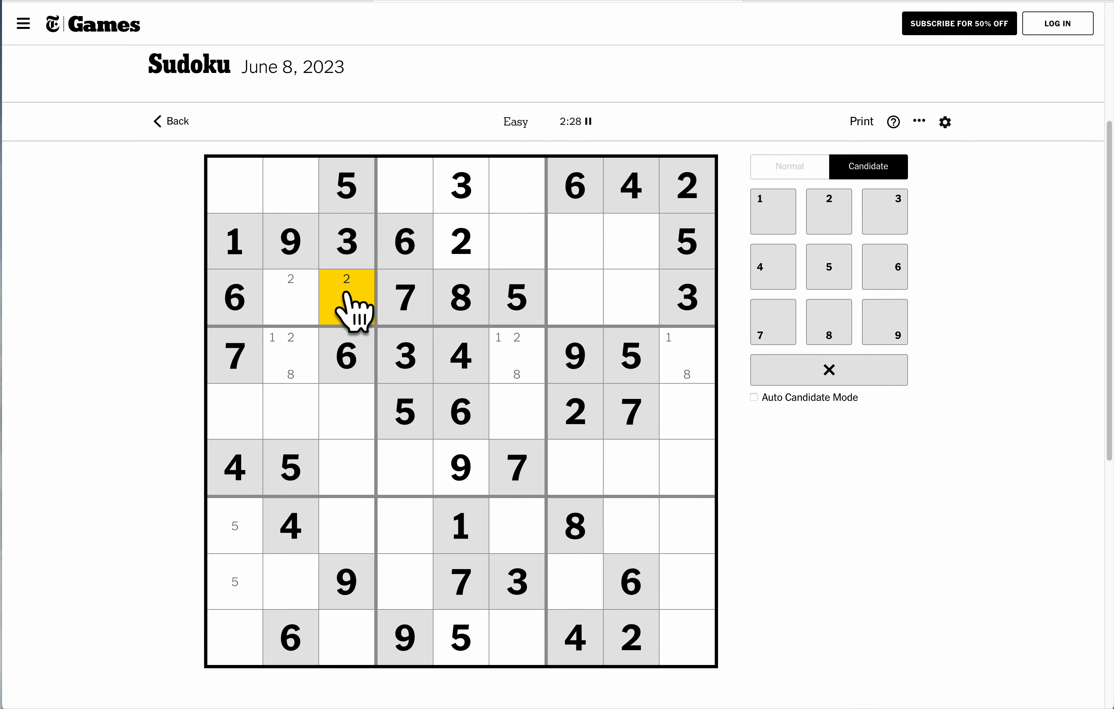
pyautogui.click(789, 167)
pyautogui.write('4')
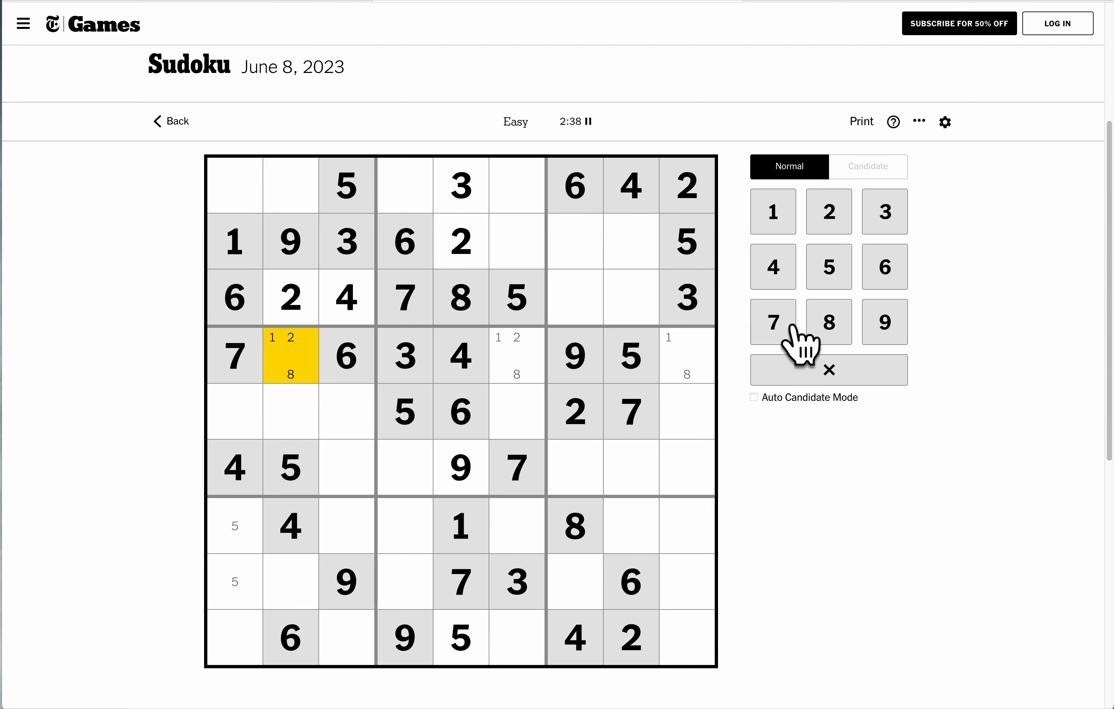
# Enter 2 in row 4's last cell, then 2 and 7 lower down column 3.
pyautogui.click(868, 167)
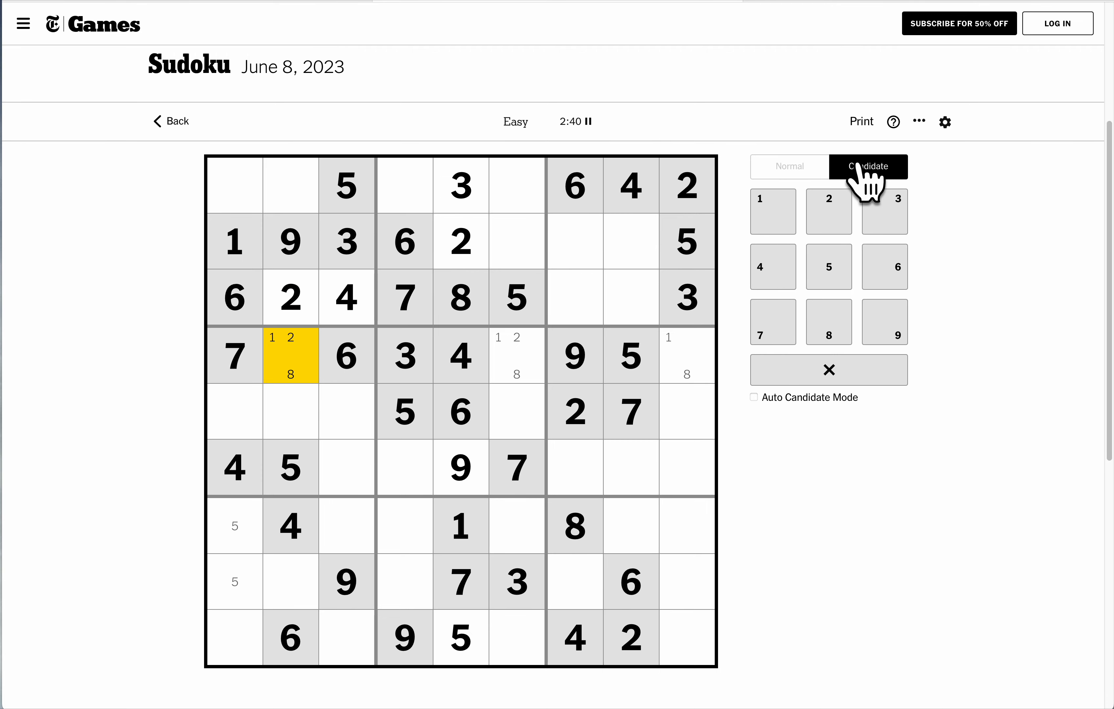
pyautogui.click(685, 358)
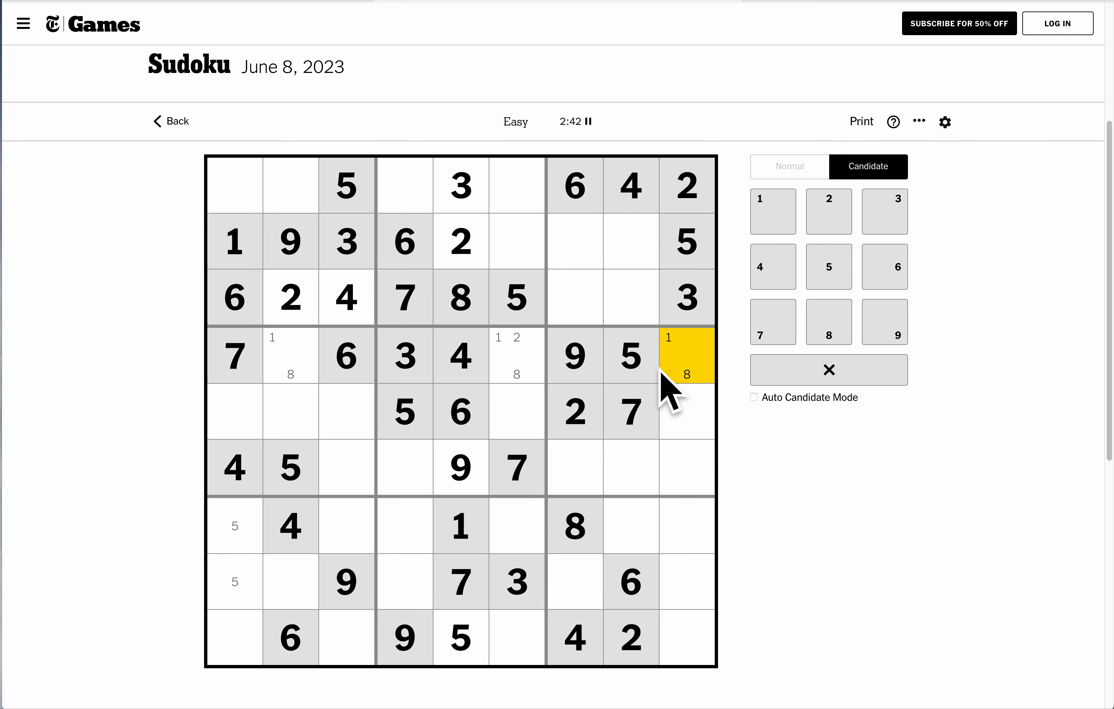
pyautogui.click(516, 357)
pyautogui.write('2')
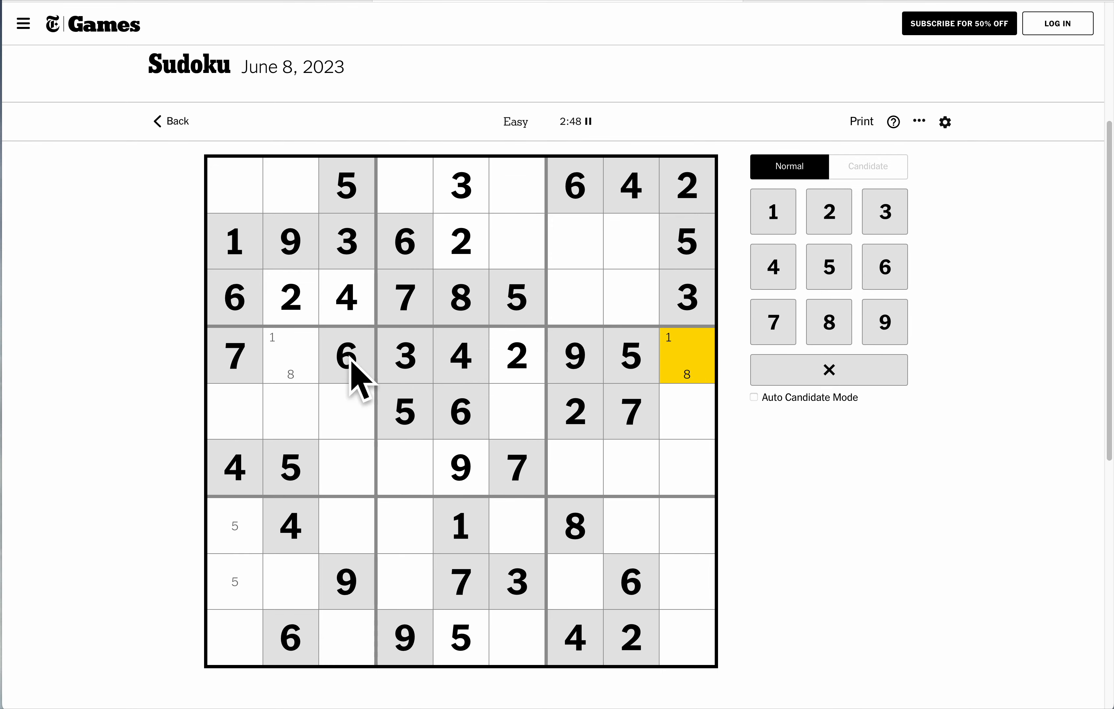
pyautogui.click(683, 358)
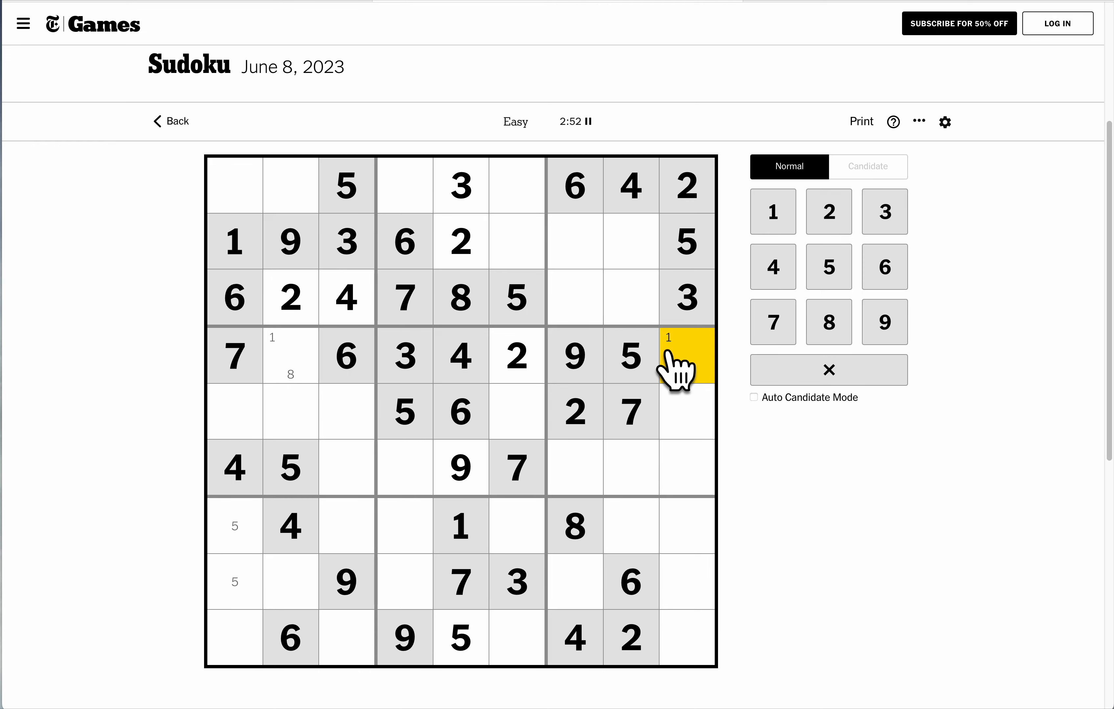
pyautogui.click(575, 411)
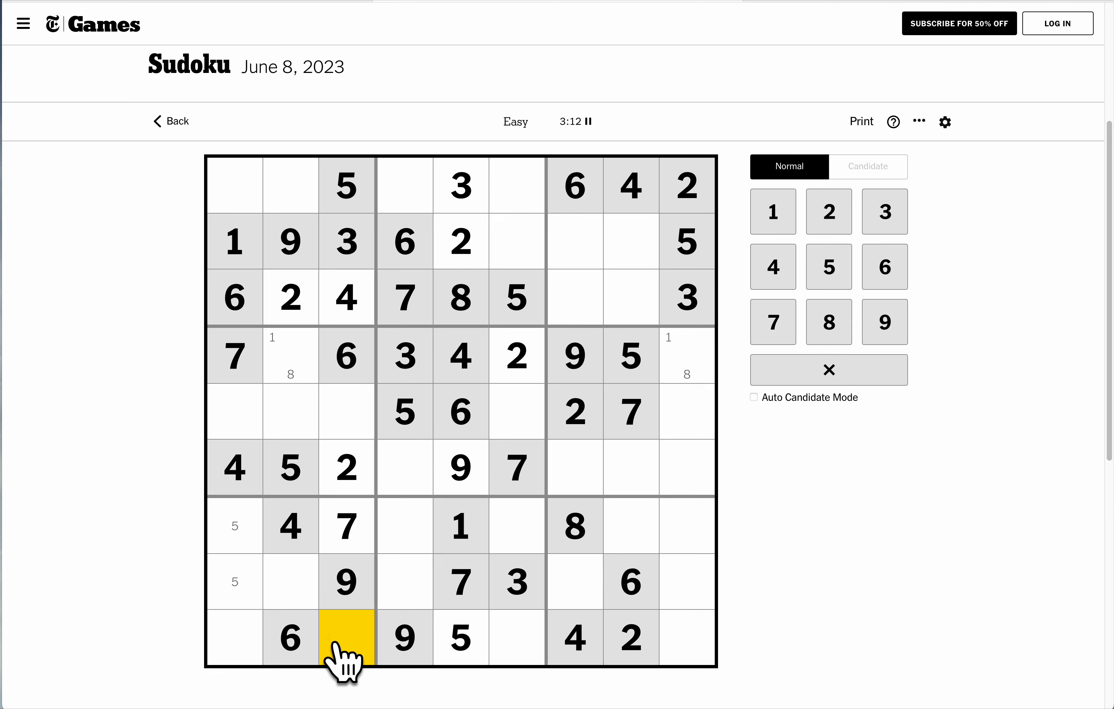
# Pencil 1 and 8 into two column-3 cells, then enter 9 and 3 at the start of row 5.
pyautogui.click(346, 412)
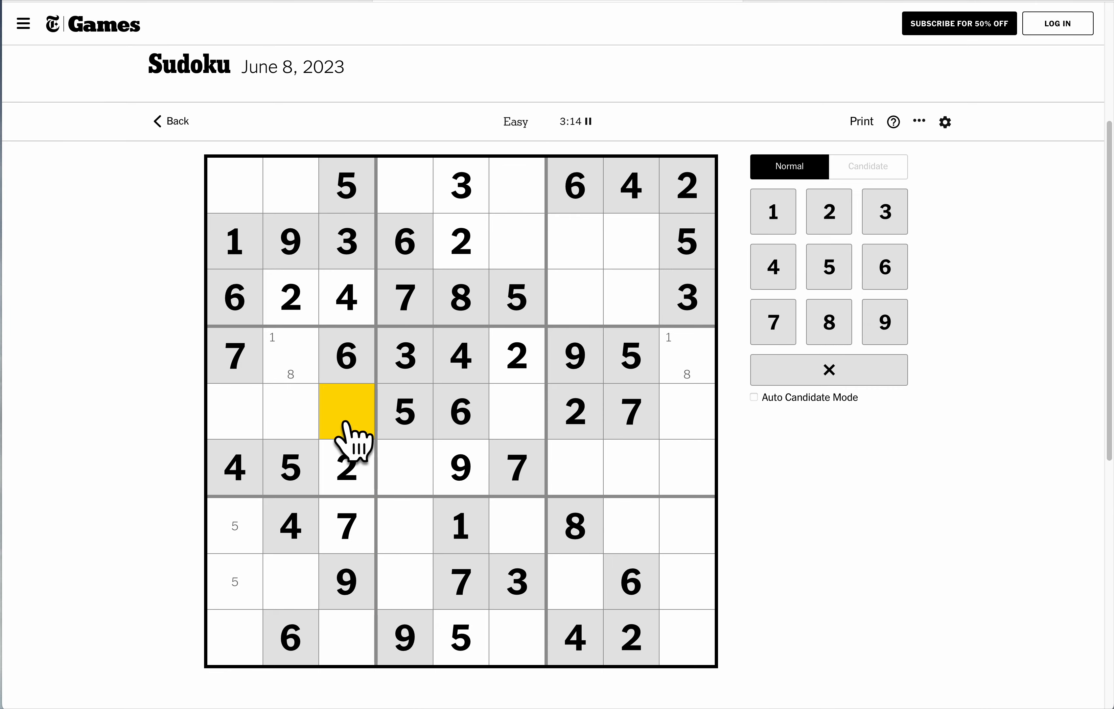
pyautogui.click(868, 167)
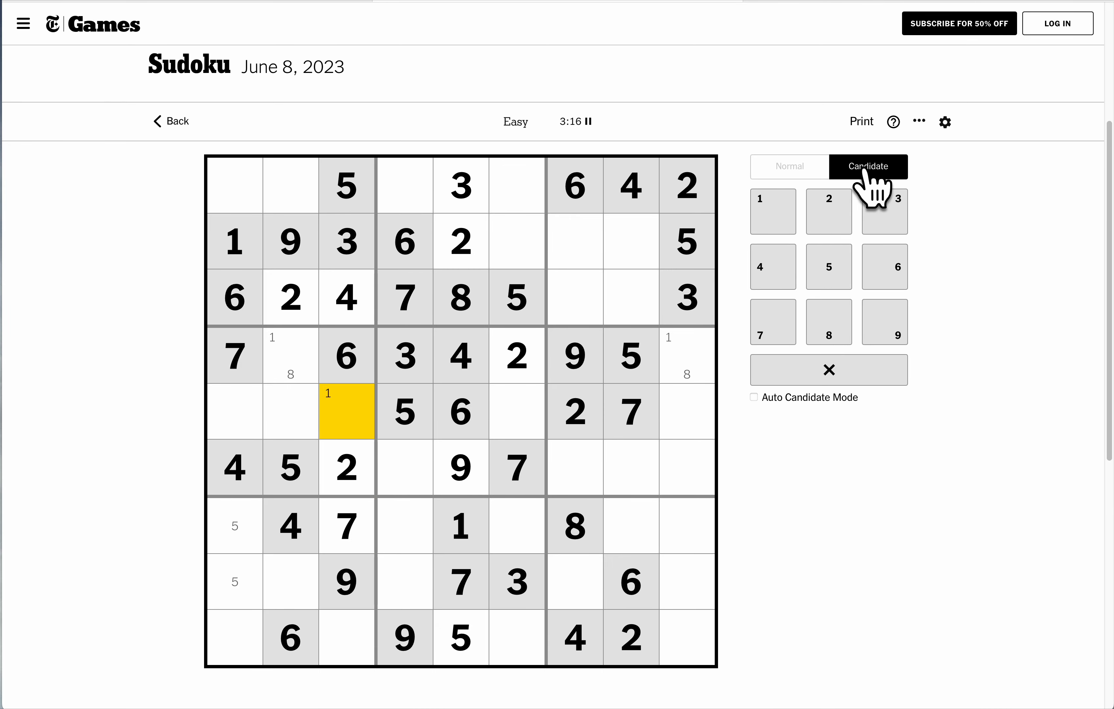
pyautogui.click(345, 638)
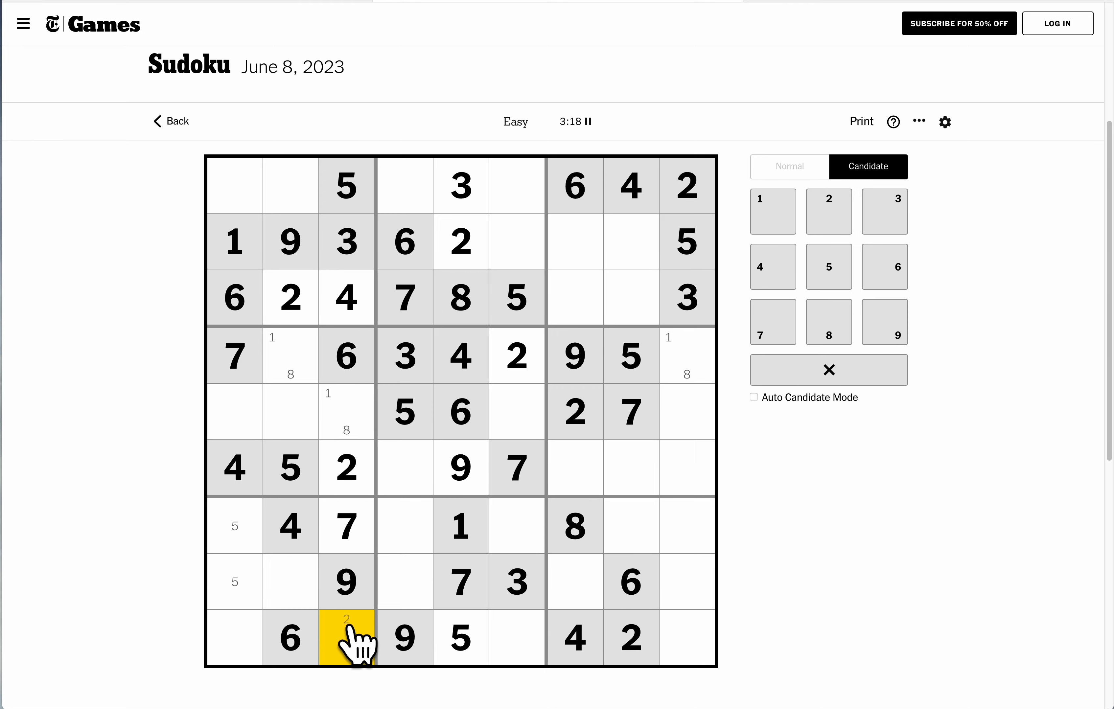
pyautogui.click(290, 357)
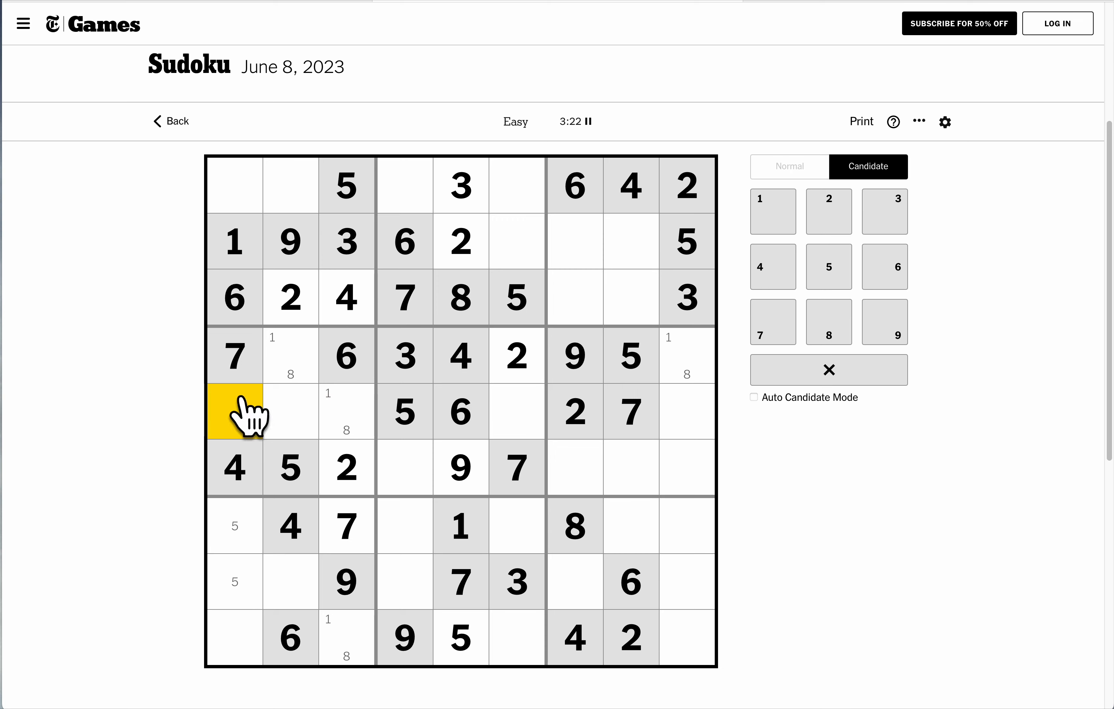
pyautogui.click(290, 413)
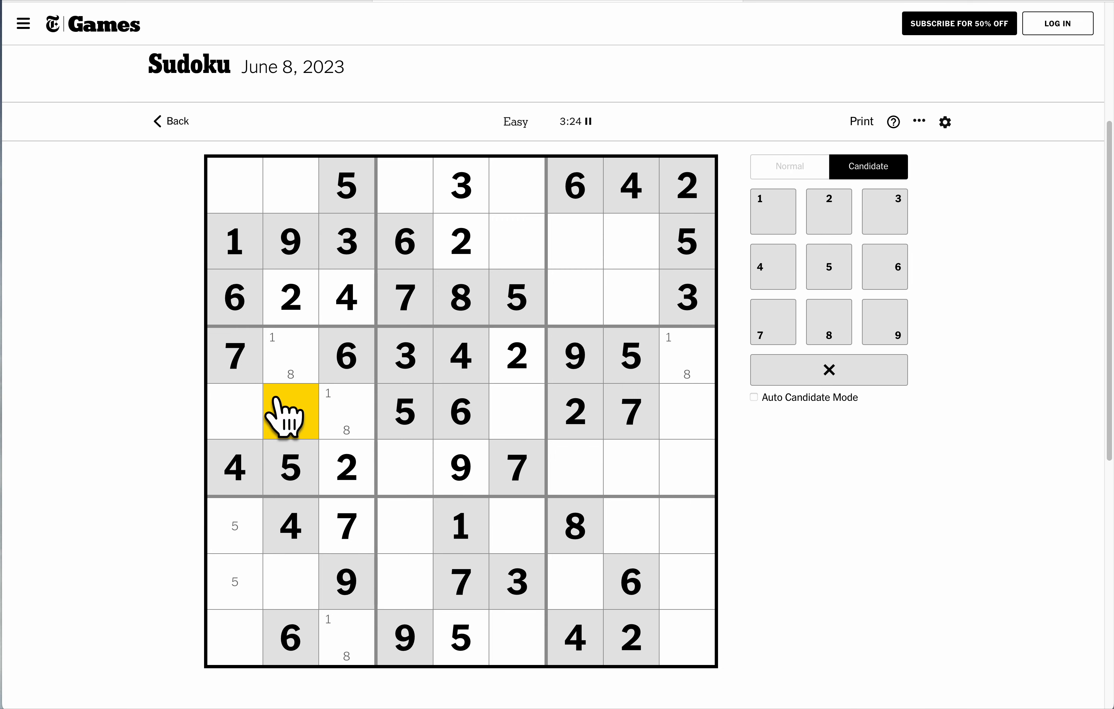
pyautogui.click(828, 211)
pyautogui.write('9')
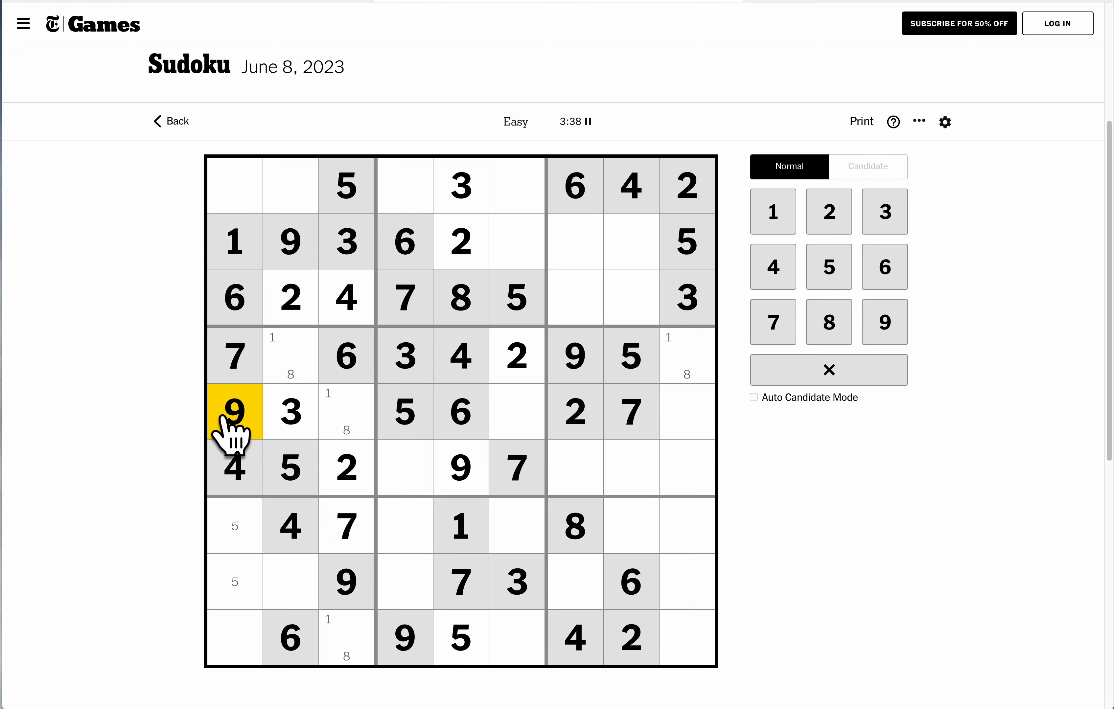
pyautogui.moveTo(577, 448)
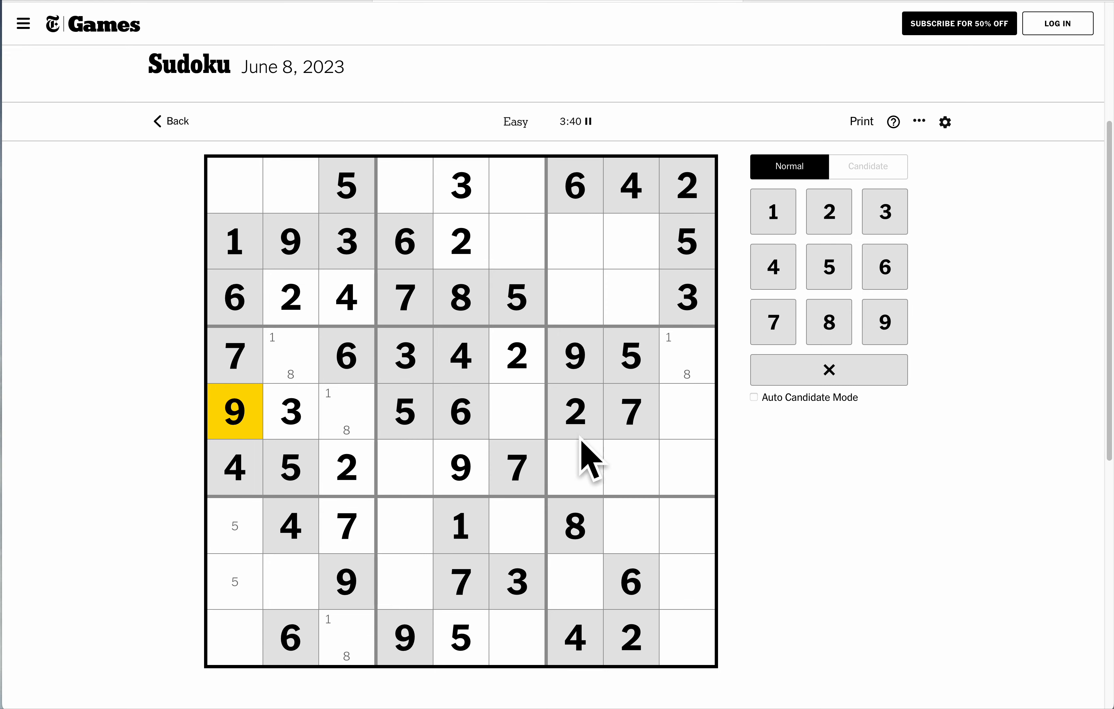
# Pencil candidate 3 into row 6 columns 8 and 4, and 1/8 into row 5 column 6.
pyautogui.click(869, 167)
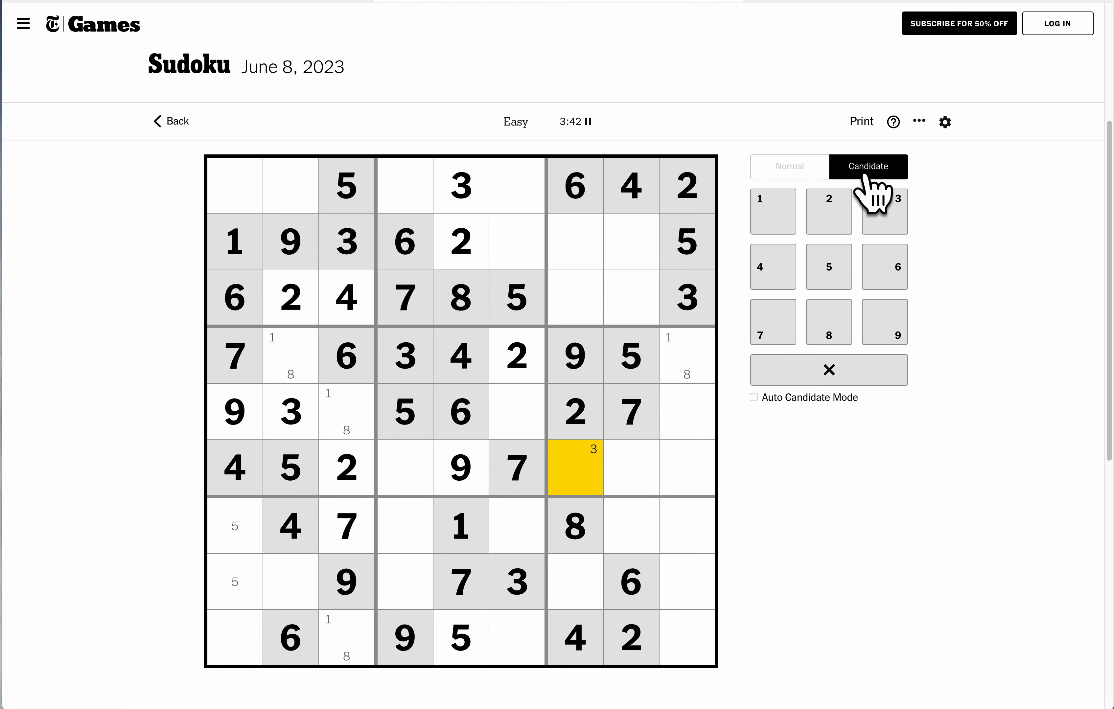
pyautogui.click(629, 469)
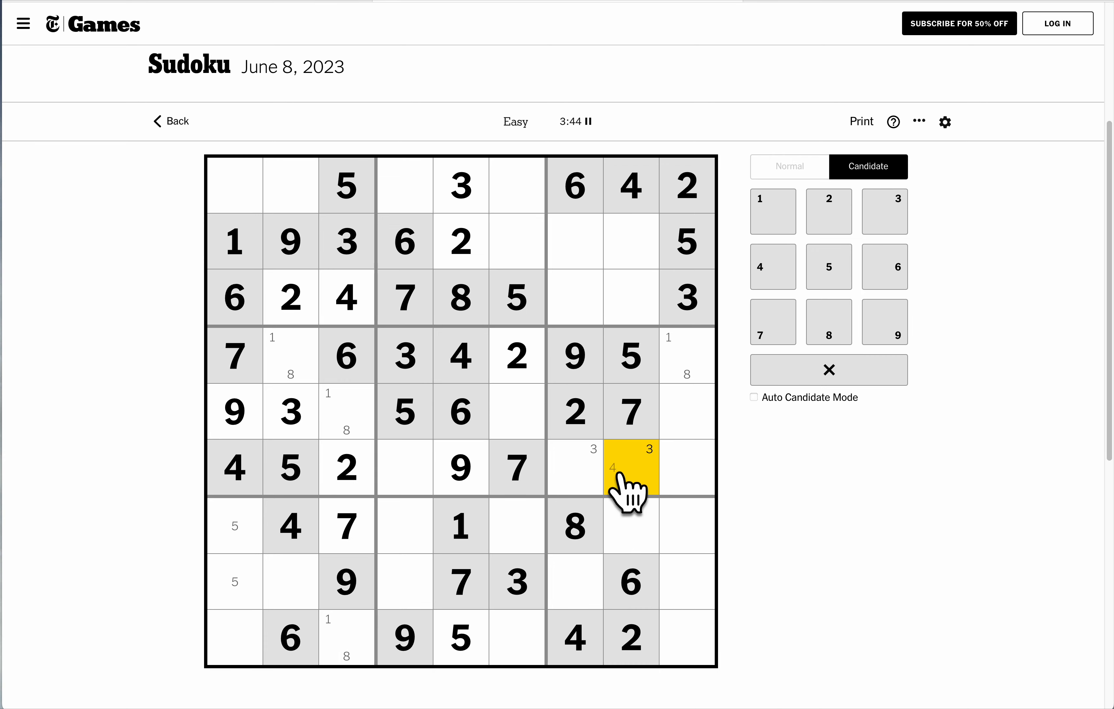
pyautogui.click(403, 468)
pyautogui.write('2')
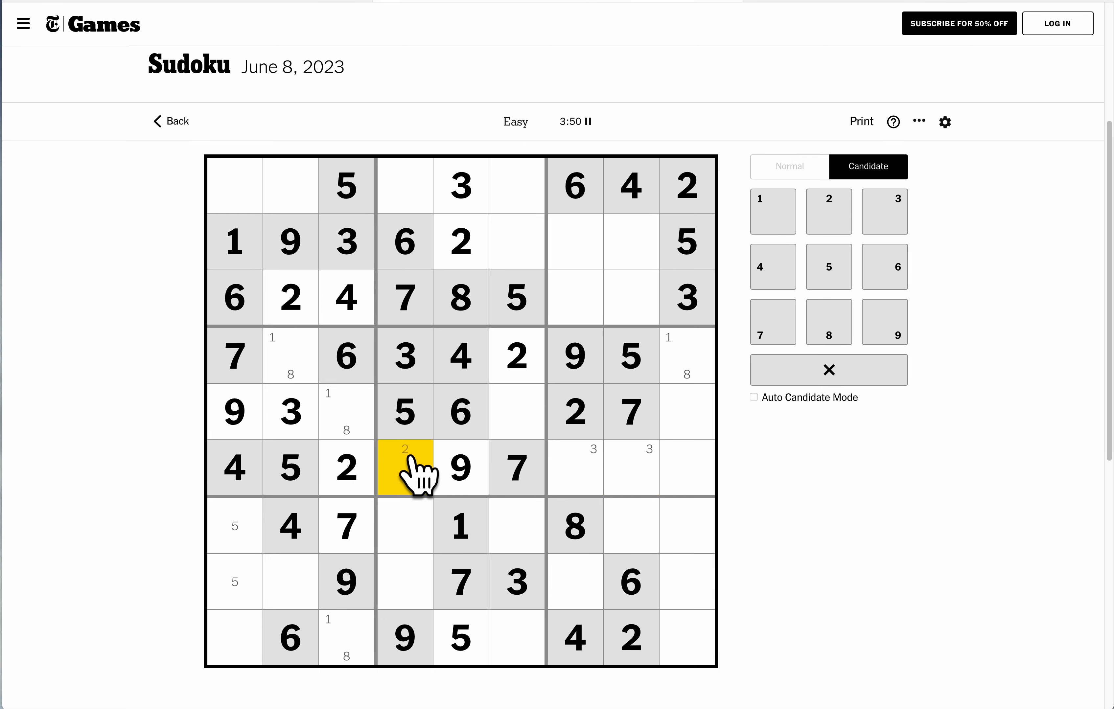
pyautogui.click(515, 412)
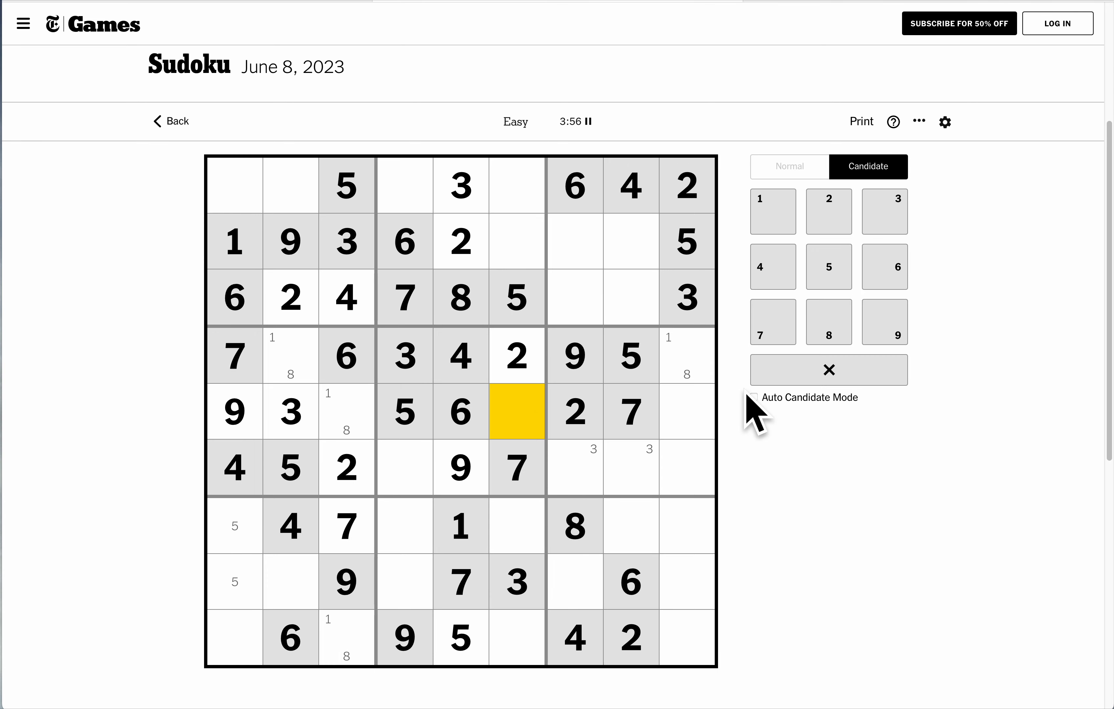
pyautogui.moveTo(637, 403)
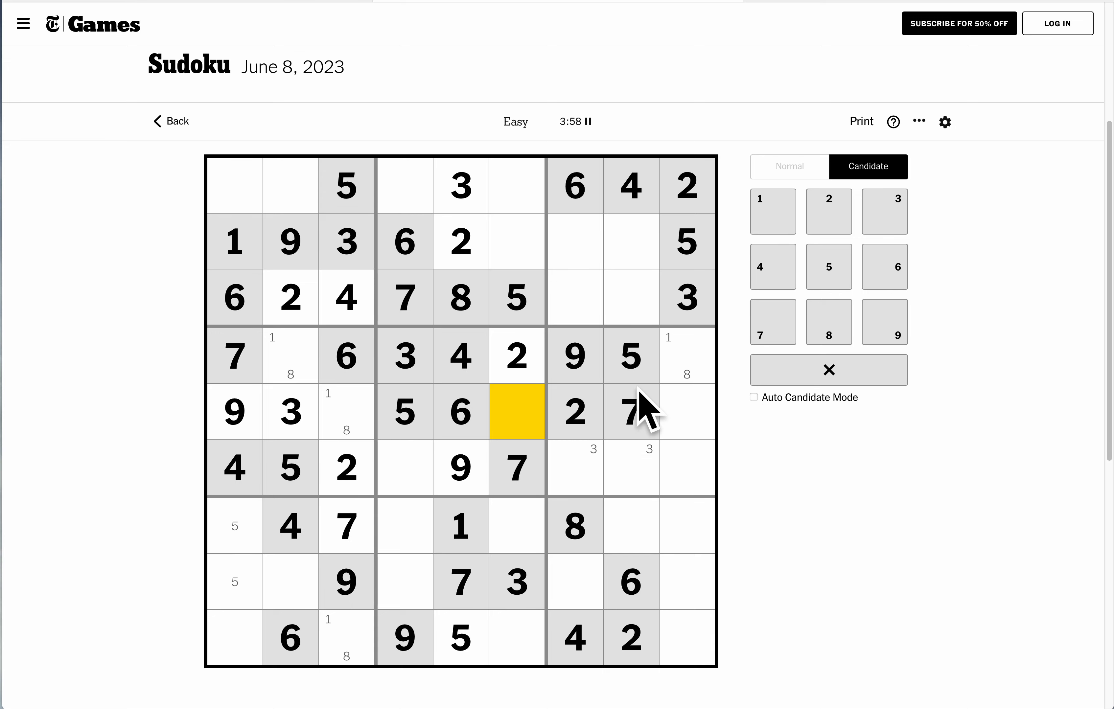
# Add 1/8 candidates in row 6 column 4, then enter 4 in row 5's last cell.
pyautogui.click(773, 212)
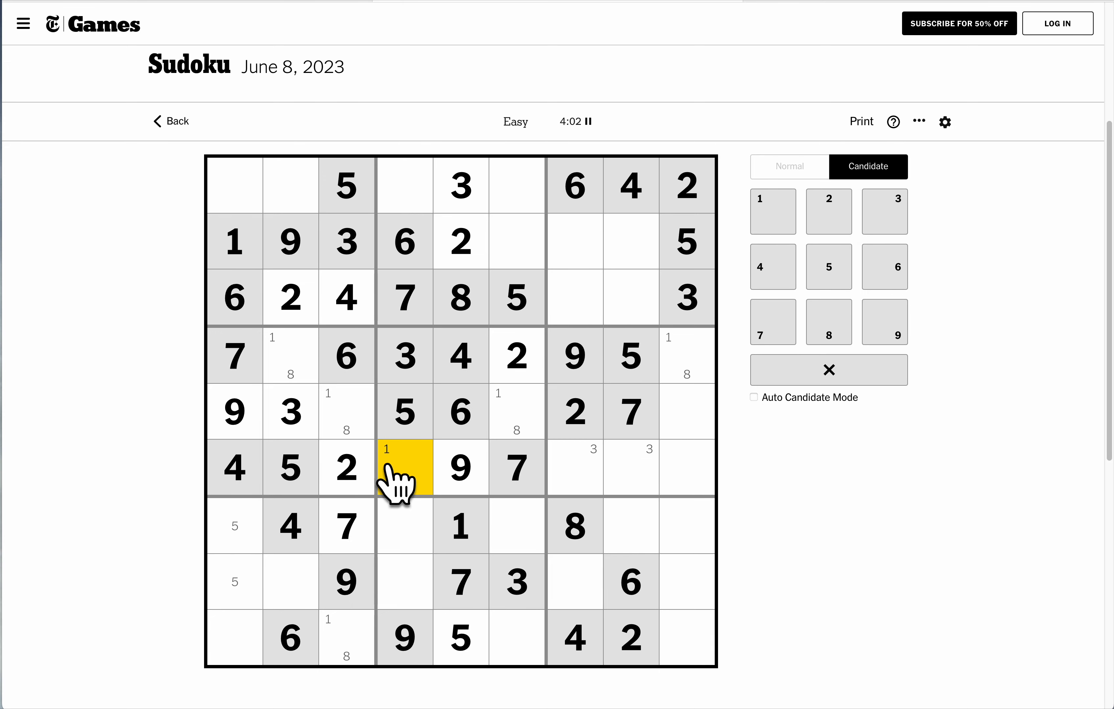
pyautogui.click(829, 322)
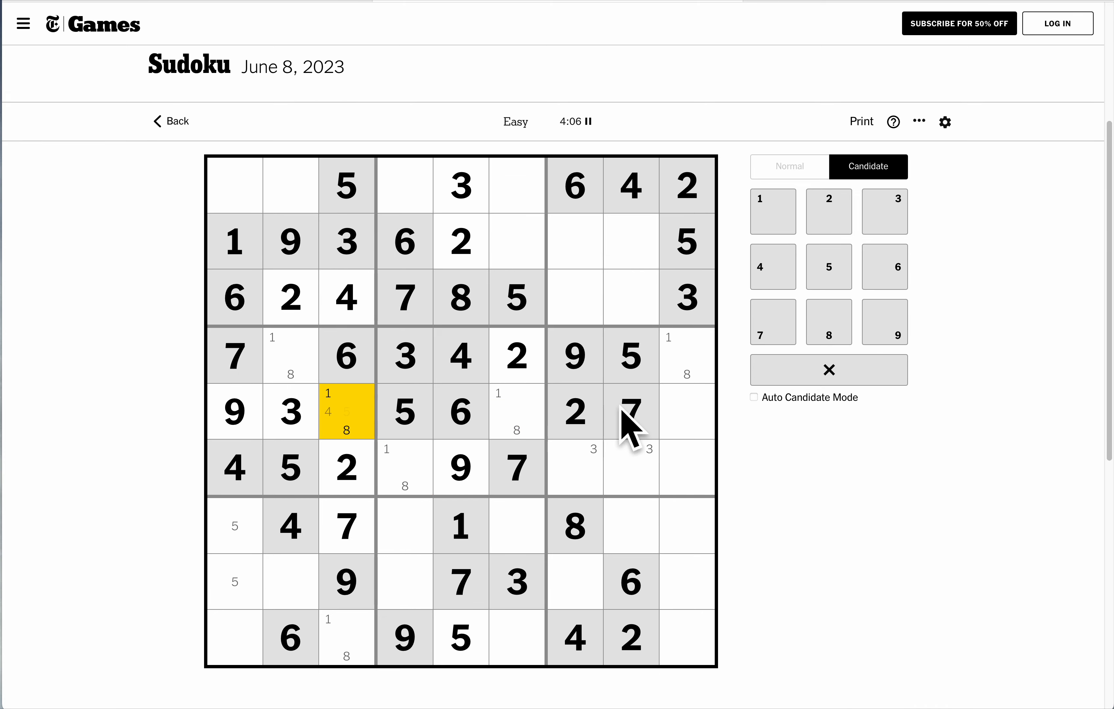
pyautogui.click(790, 167)
pyautogui.write('4')
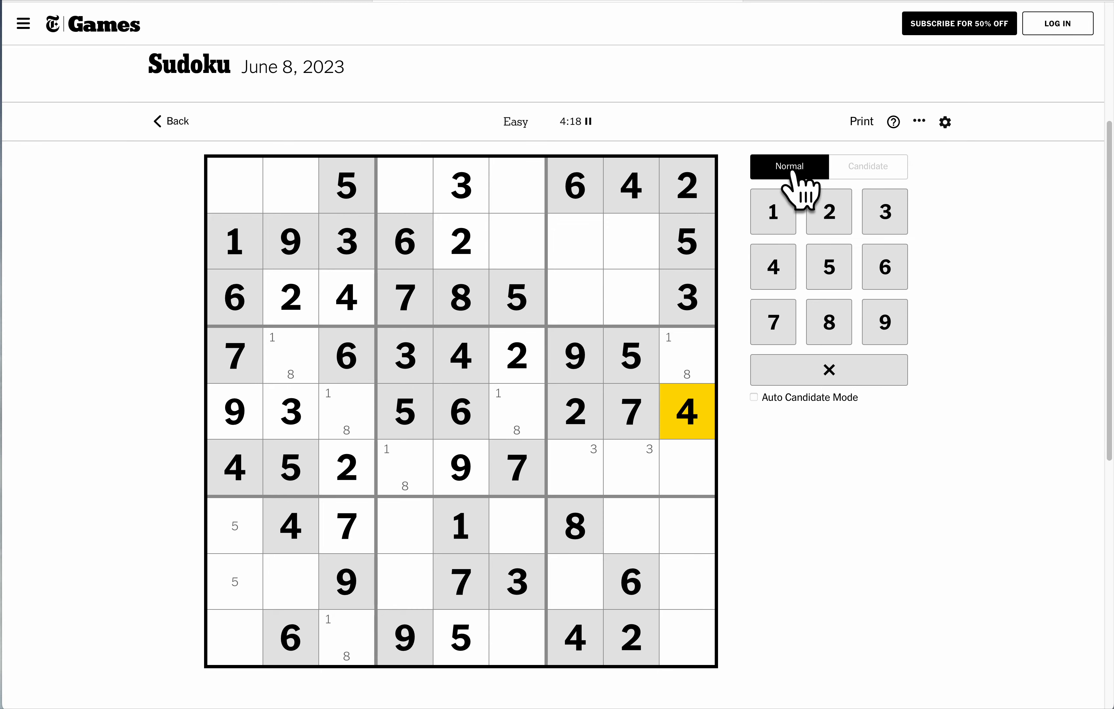
# Pencil 1/3, 1/3/8 and 1/6/8 into row 6's cells in columns 7, 8 and 9.
pyautogui.click(687, 466)
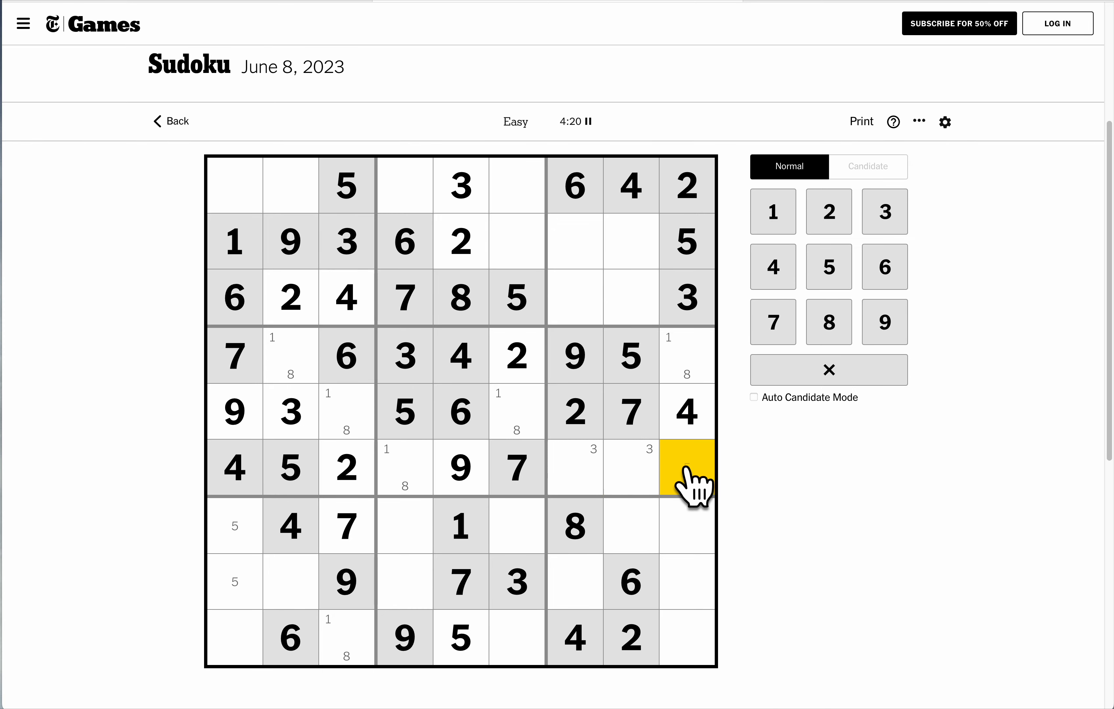
pyautogui.click(406, 467)
pyautogui.write('5 6 ')
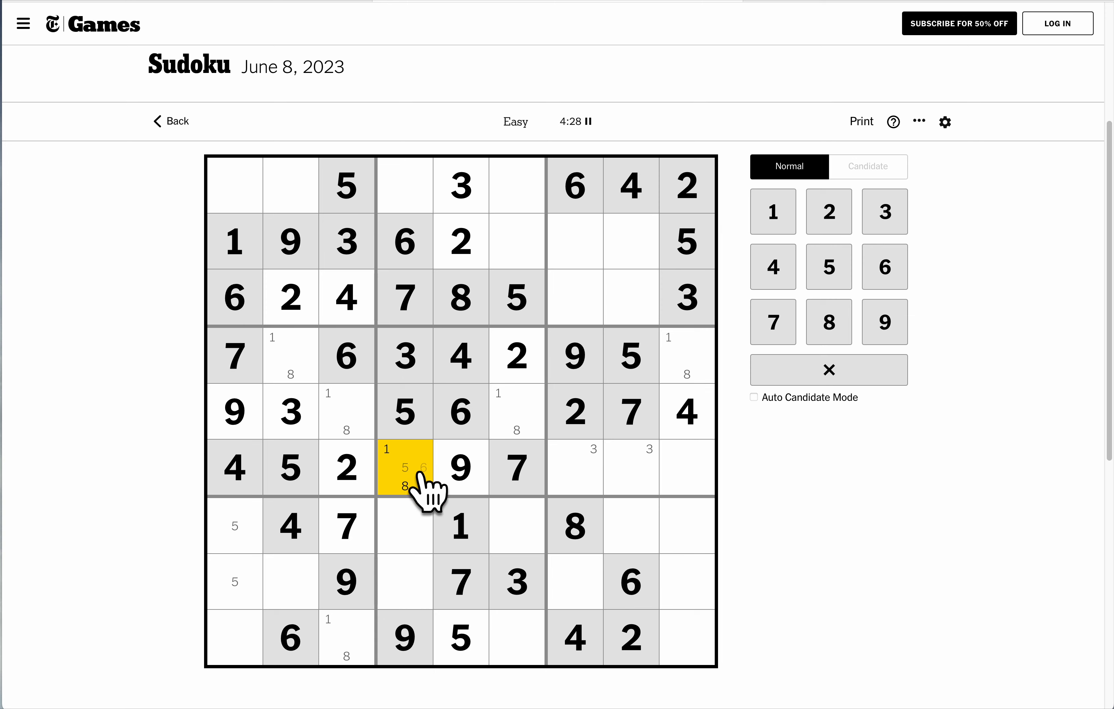
pyautogui.click(577, 470)
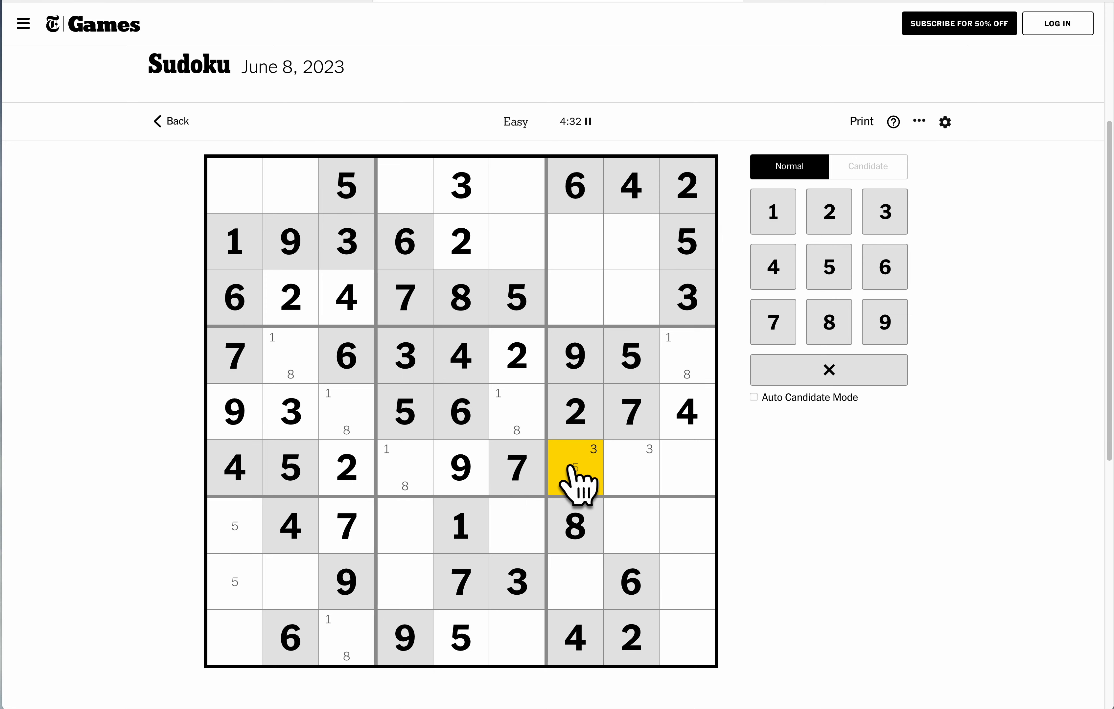
pyautogui.click(868, 167)
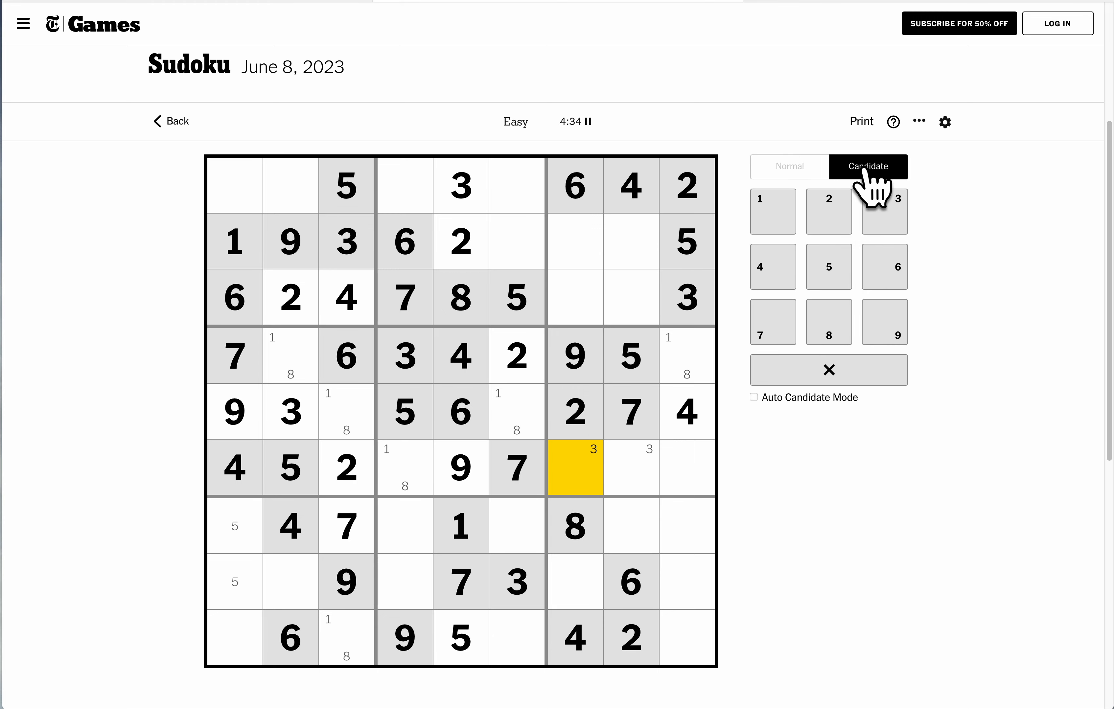
pyautogui.click(629, 469)
pyautogui.write(' 5')
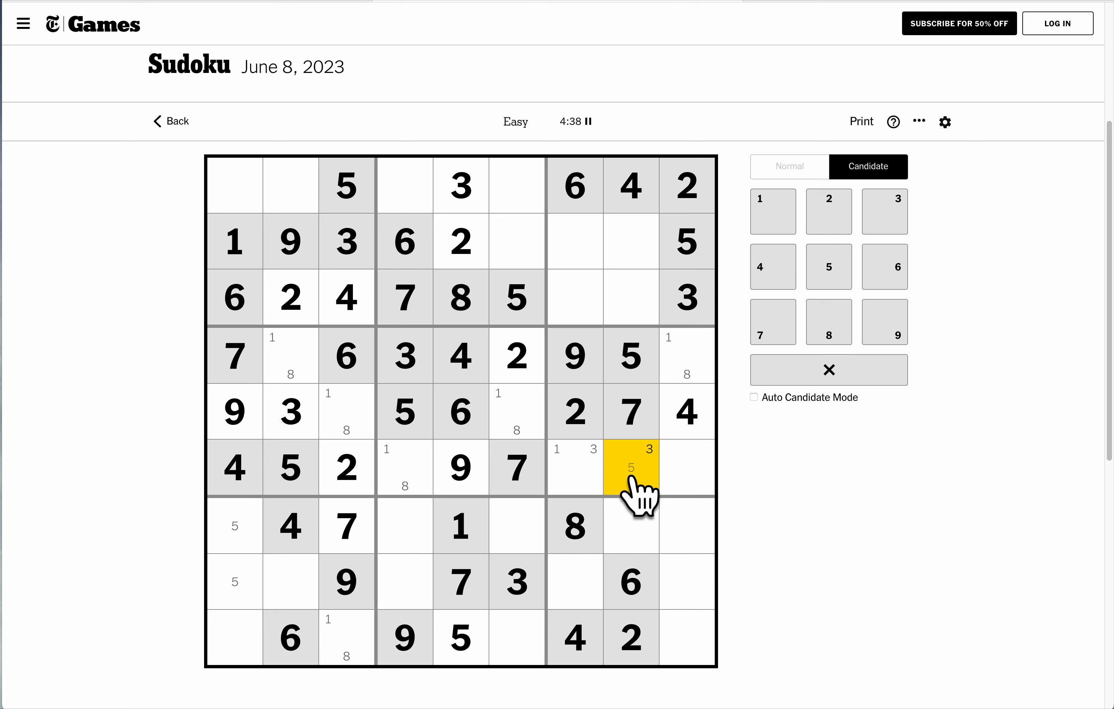
pyautogui.click(773, 211)
pyautogui.write('1 6 8')
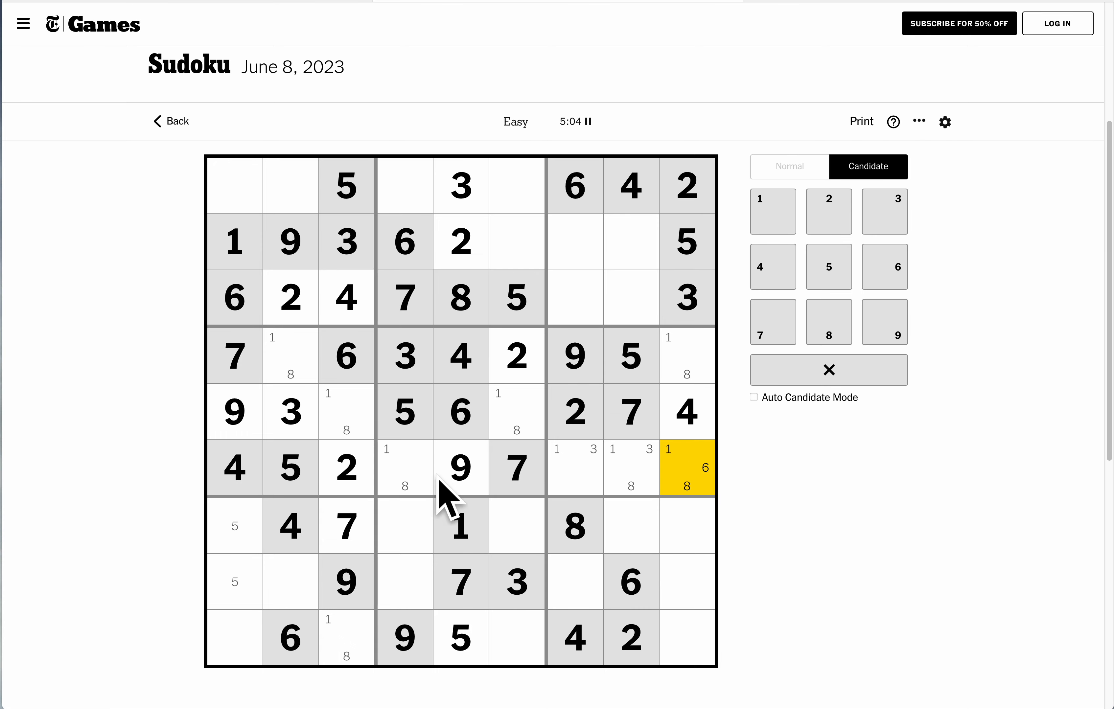
# Note 1/8 candidates in row 8 column 2, then enter 7 and 8 to start the top row.
pyautogui.click(289, 581)
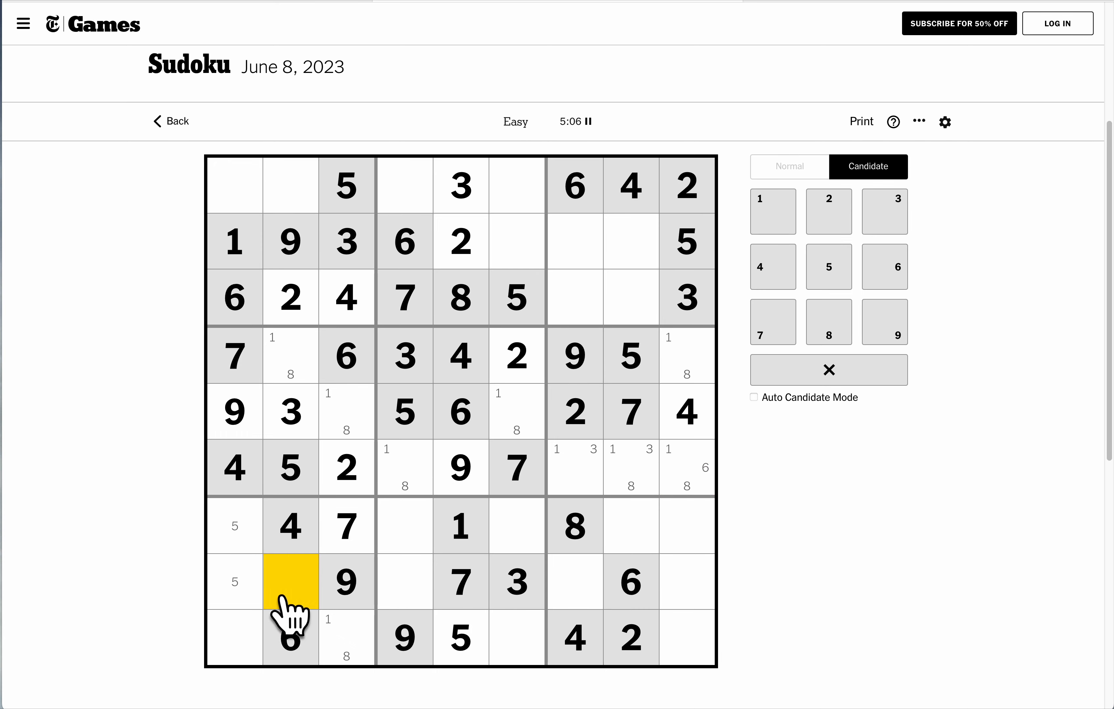
pyautogui.click(829, 266)
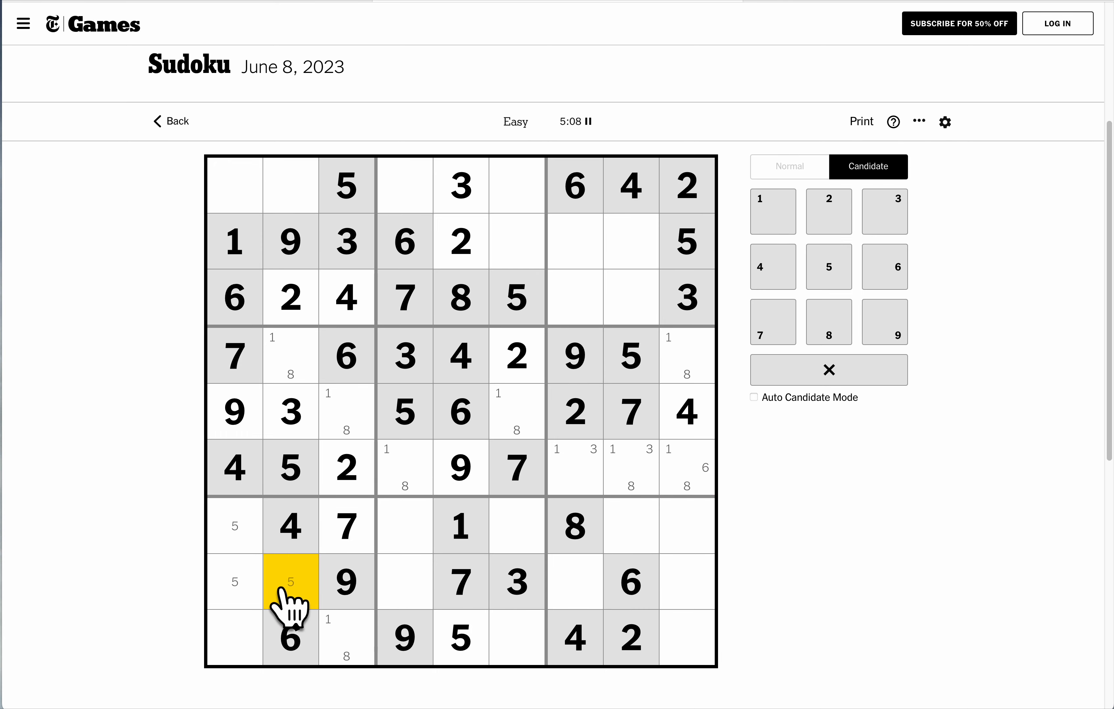
pyautogui.click(773, 212)
pyautogui.write('7')
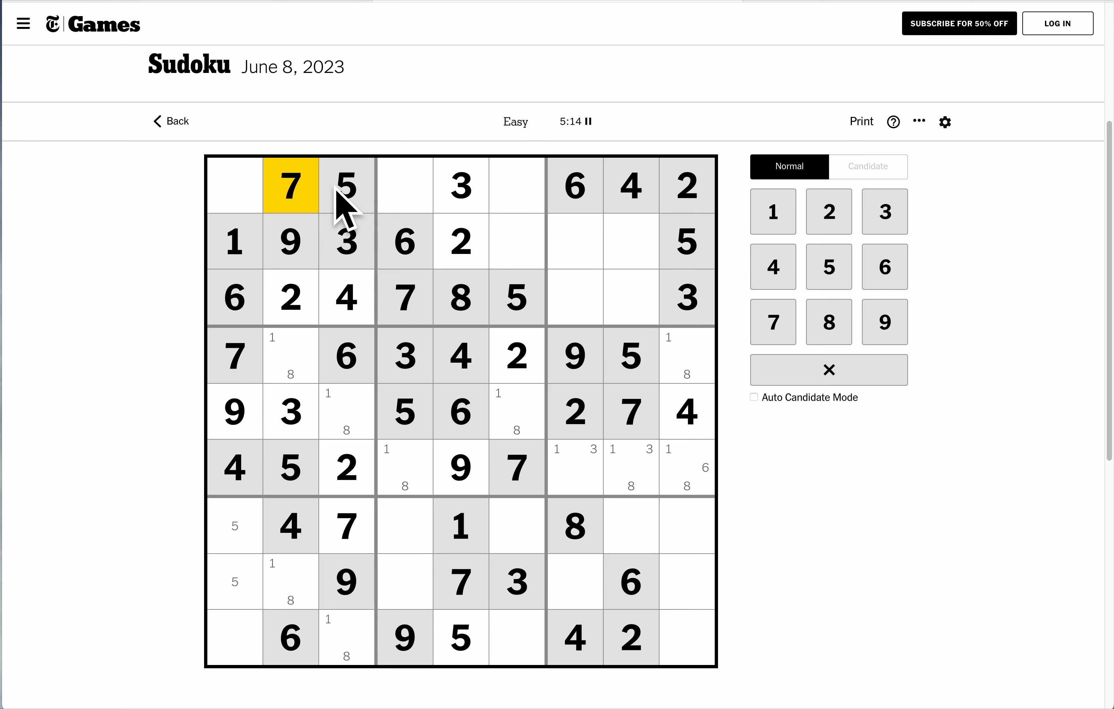
pyautogui.click(232, 187)
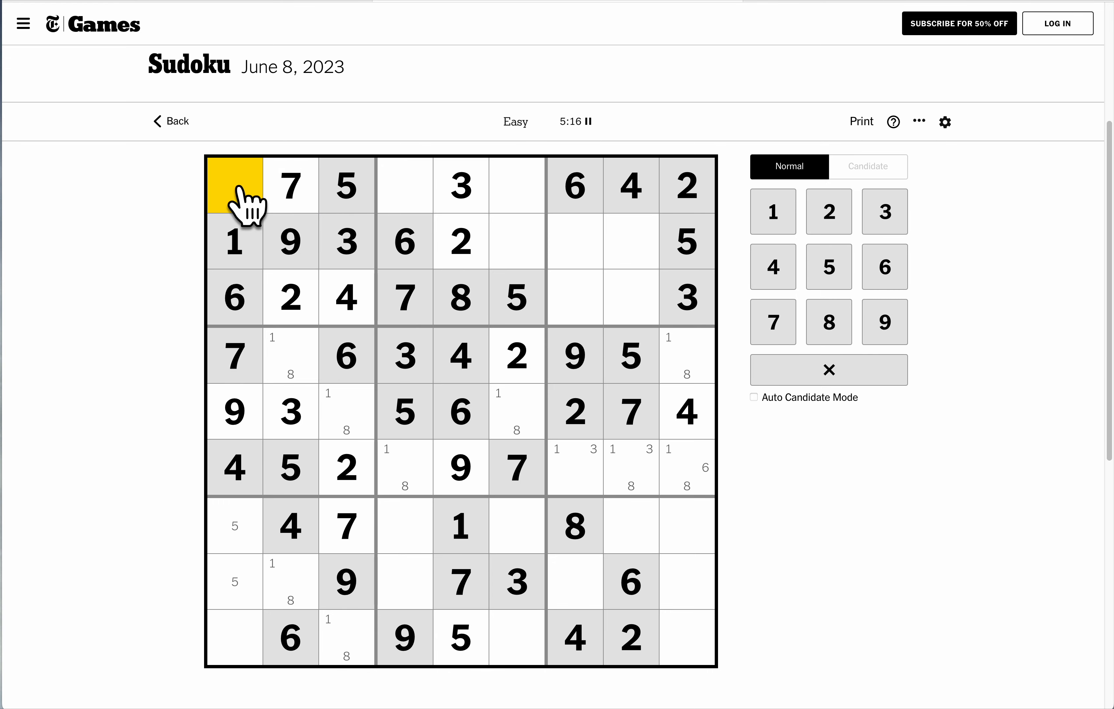
pyautogui.moveTo(198, 260)
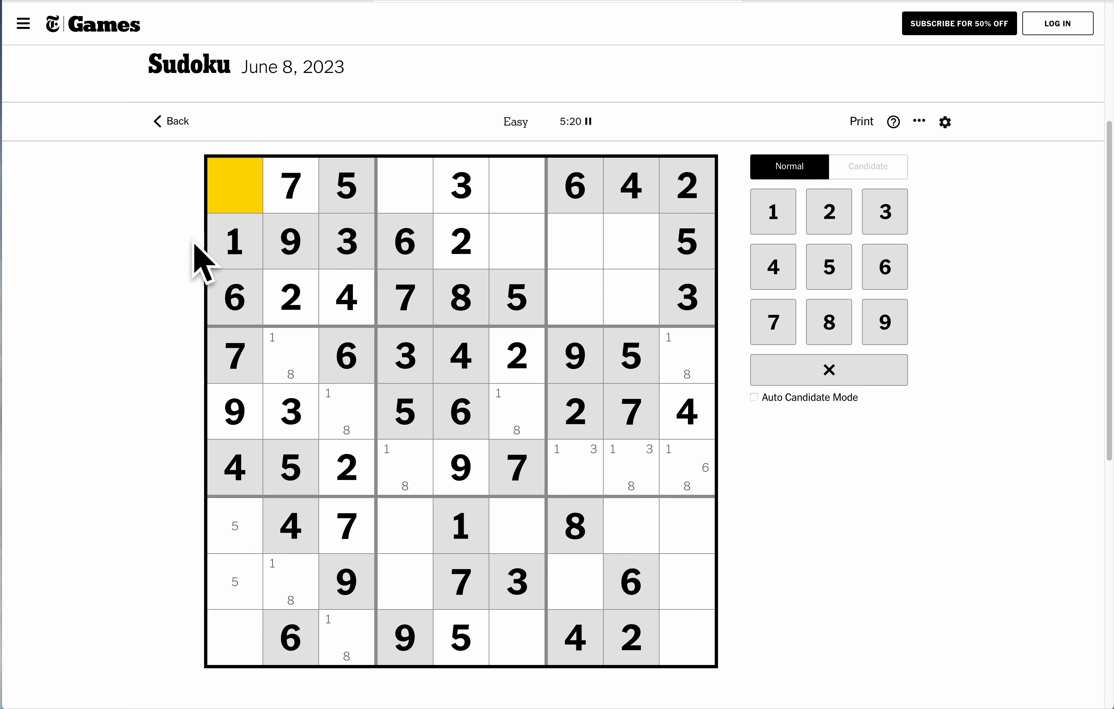
pyautogui.moveTo(165, 255)
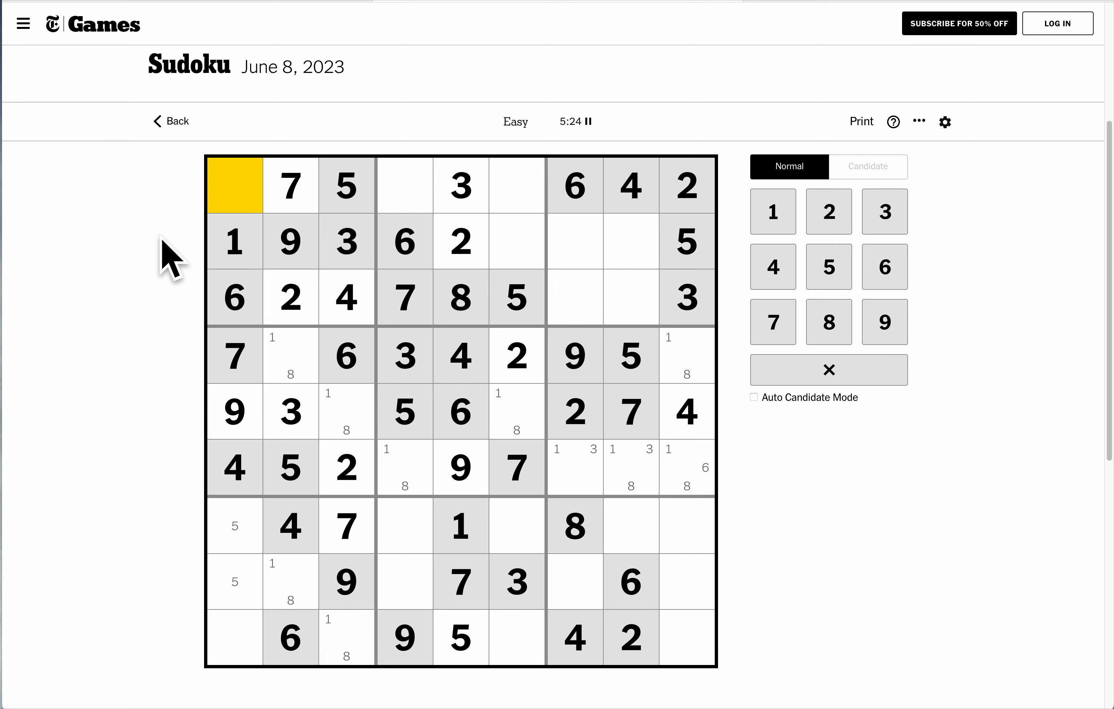
pyautogui.click(829, 322)
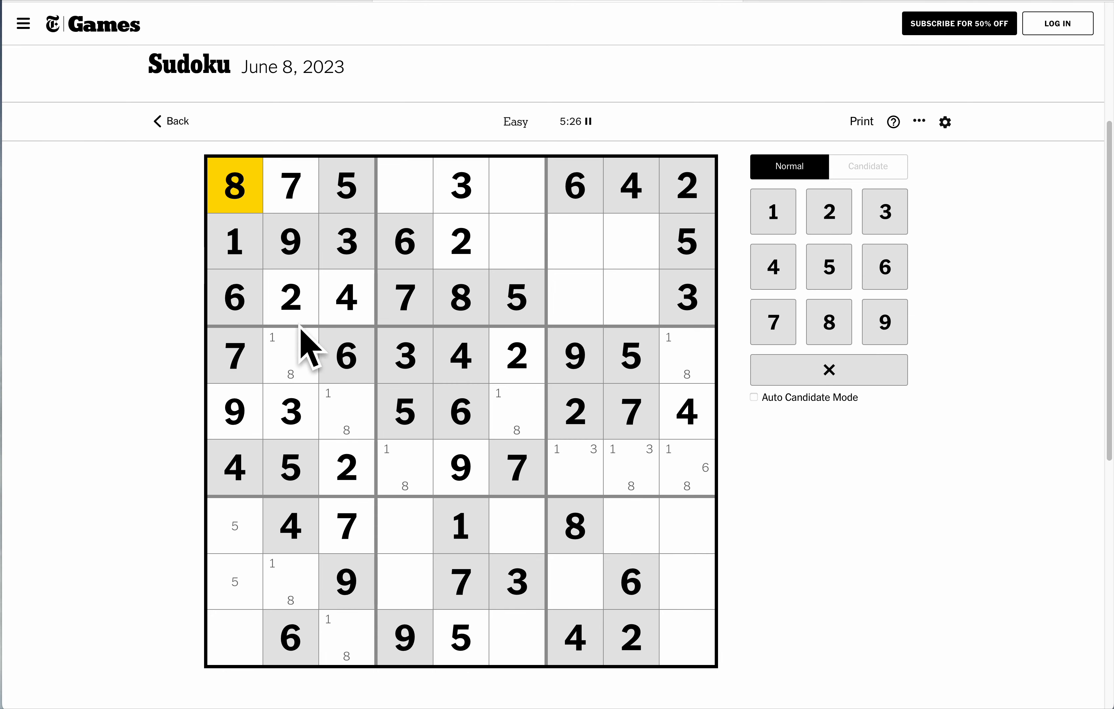
pyautogui.moveTo(180, 440)
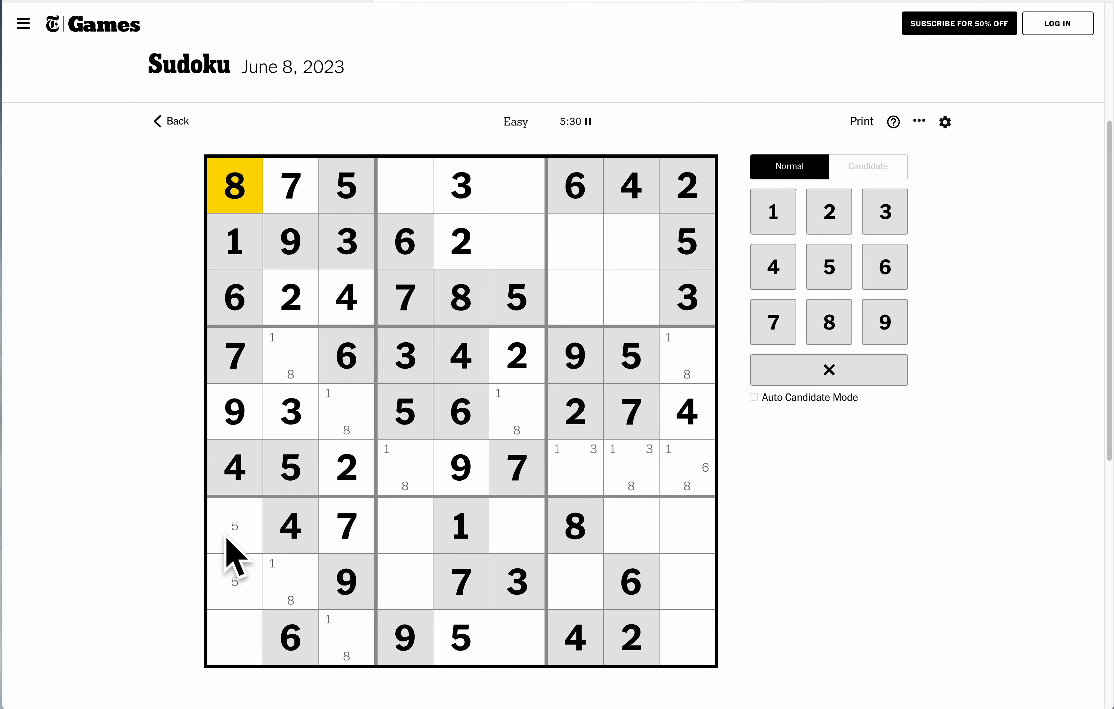
# Enter 3 in the bottom-left cell and pencil 2/5 candidates into rows 7–8 of column 1.
pyautogui.click(232, 640)
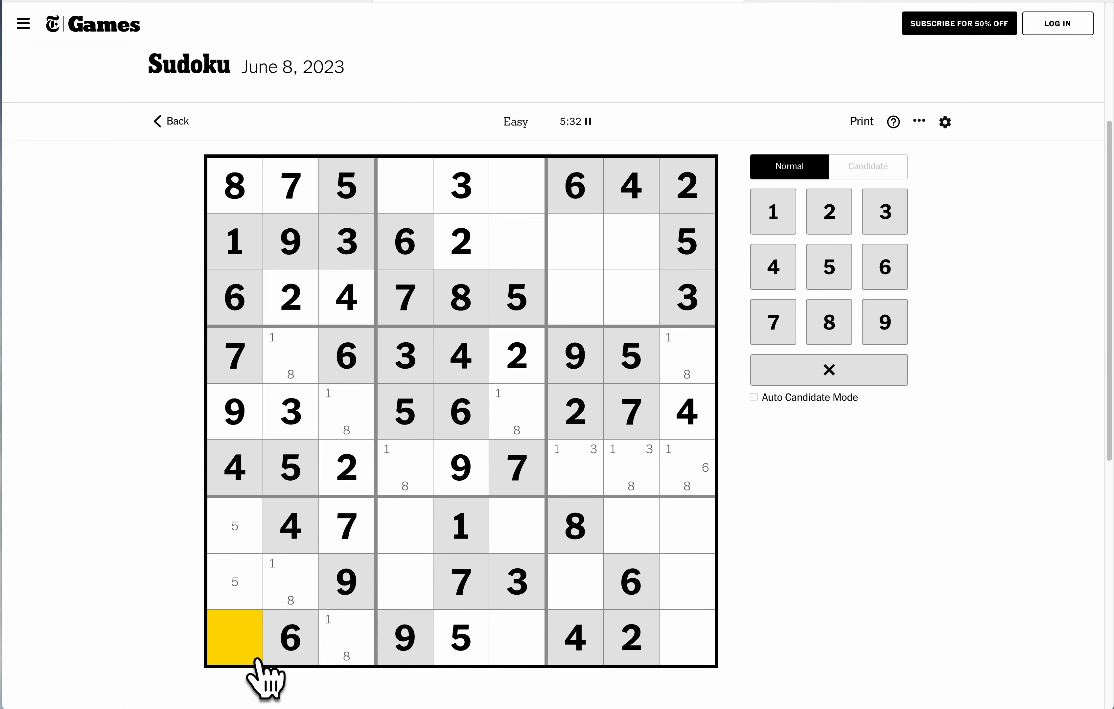
pyautogui.click(884, 211)
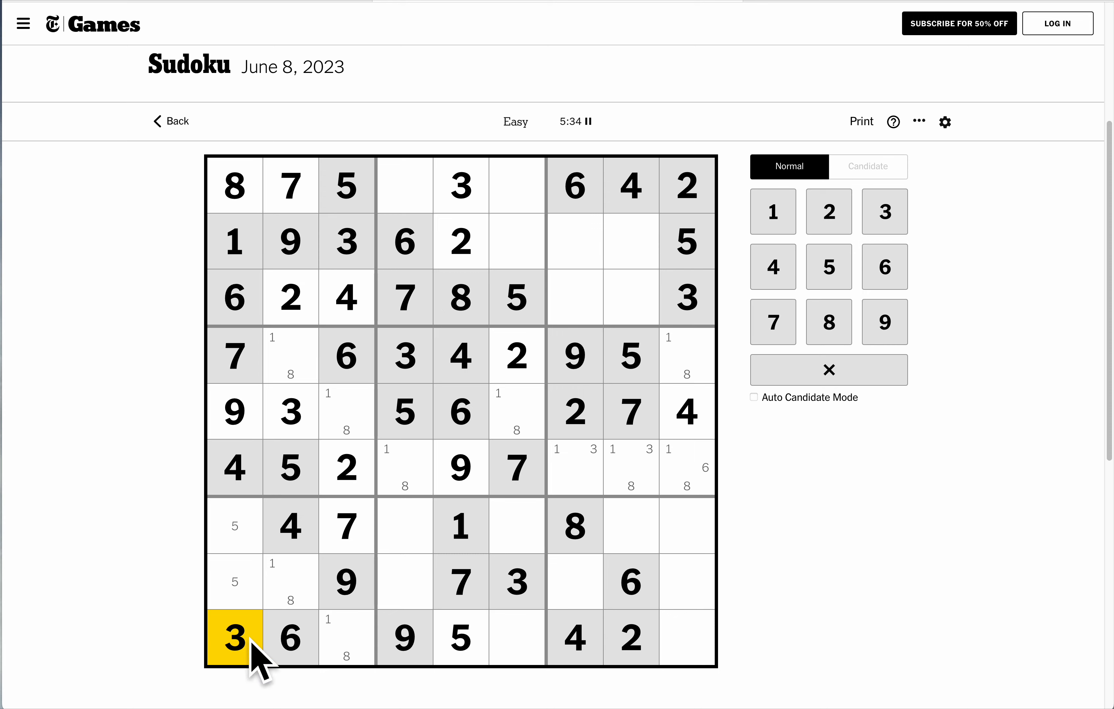
pyautogui.click(234, 527)
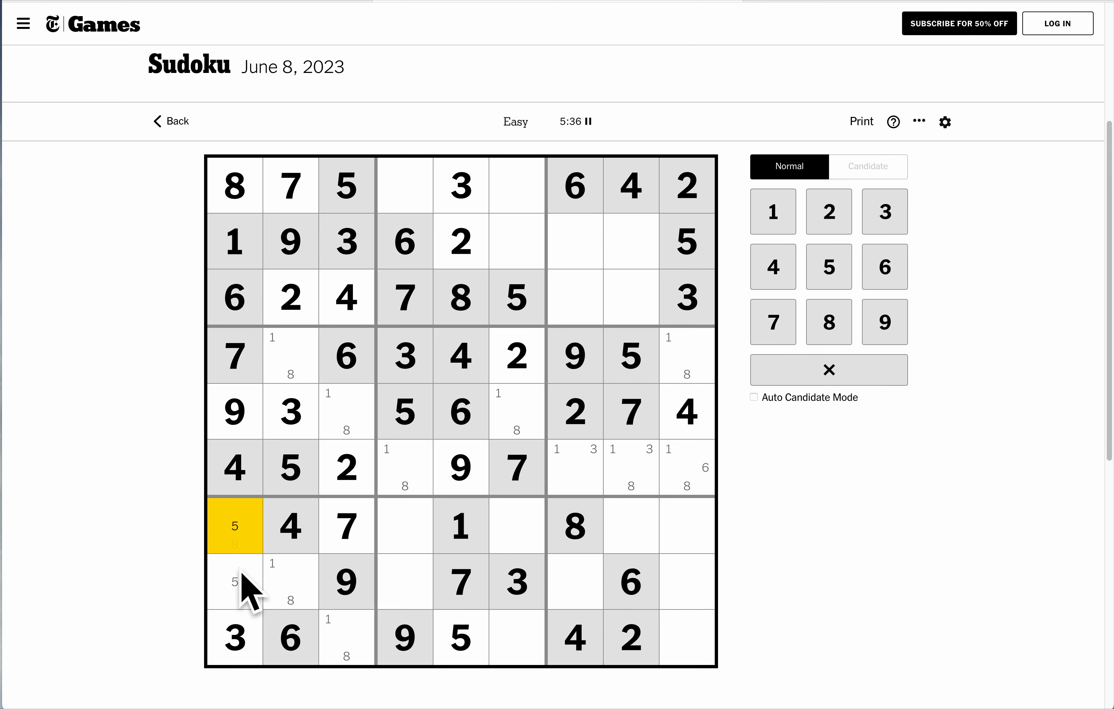
pyautogui.click(868, 167)
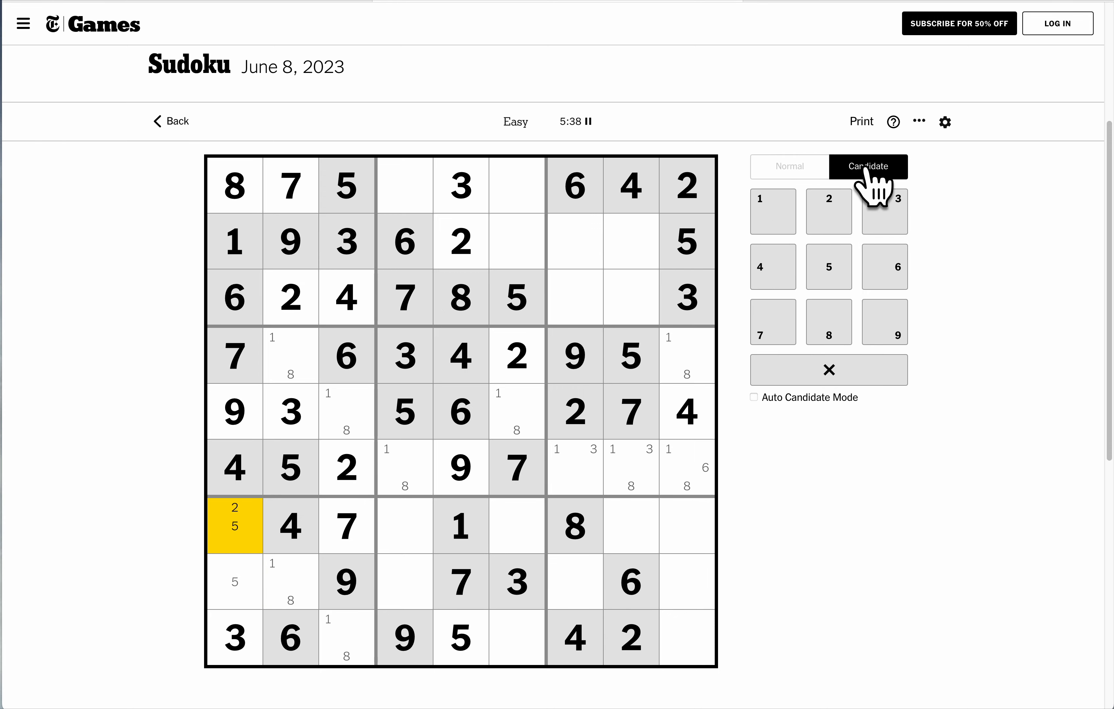
pyautogui.click(233, 581)
pyautogui.write('2 ')
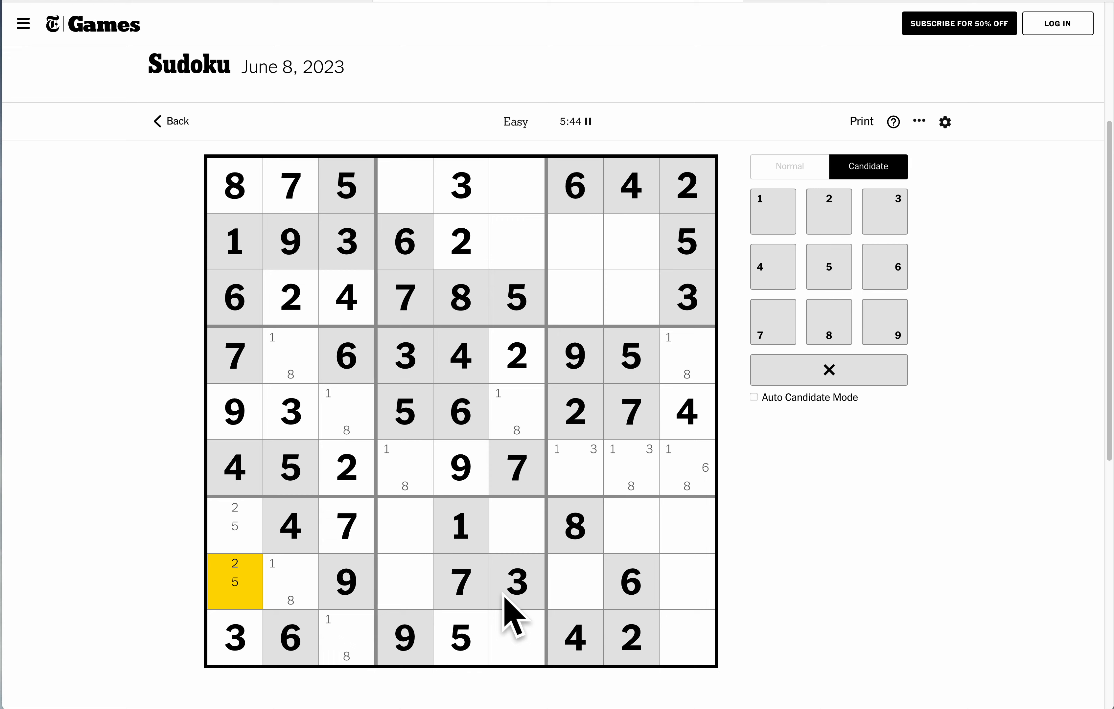
pyautogui.click(631, 297)
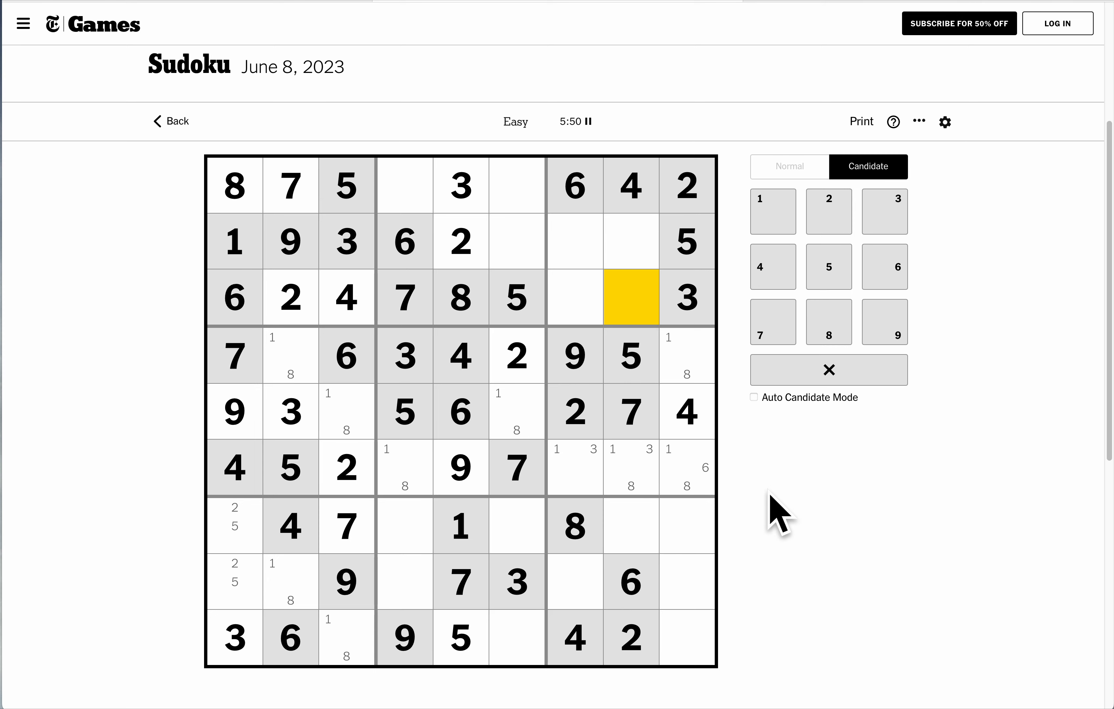
pyautogui.moveTo(577, 339)
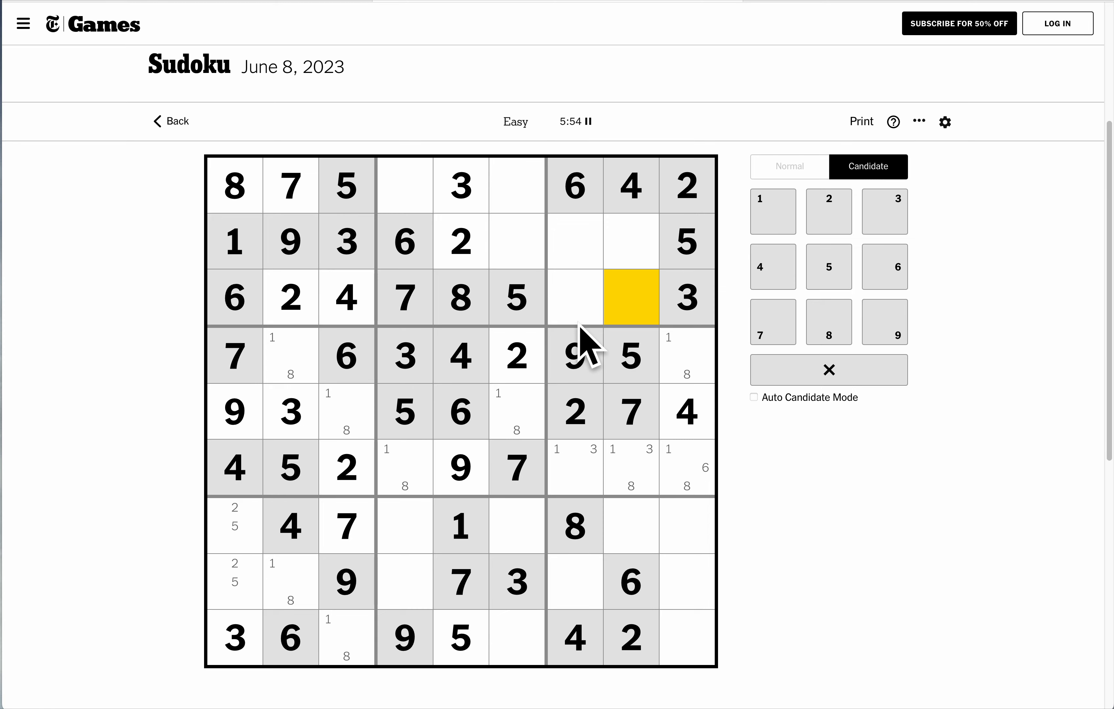
# Enter 1 and 9 to finish row 3, then 3 in row 6 column 7 and 6 in its last cell.
pyautogui.click(789, 166)
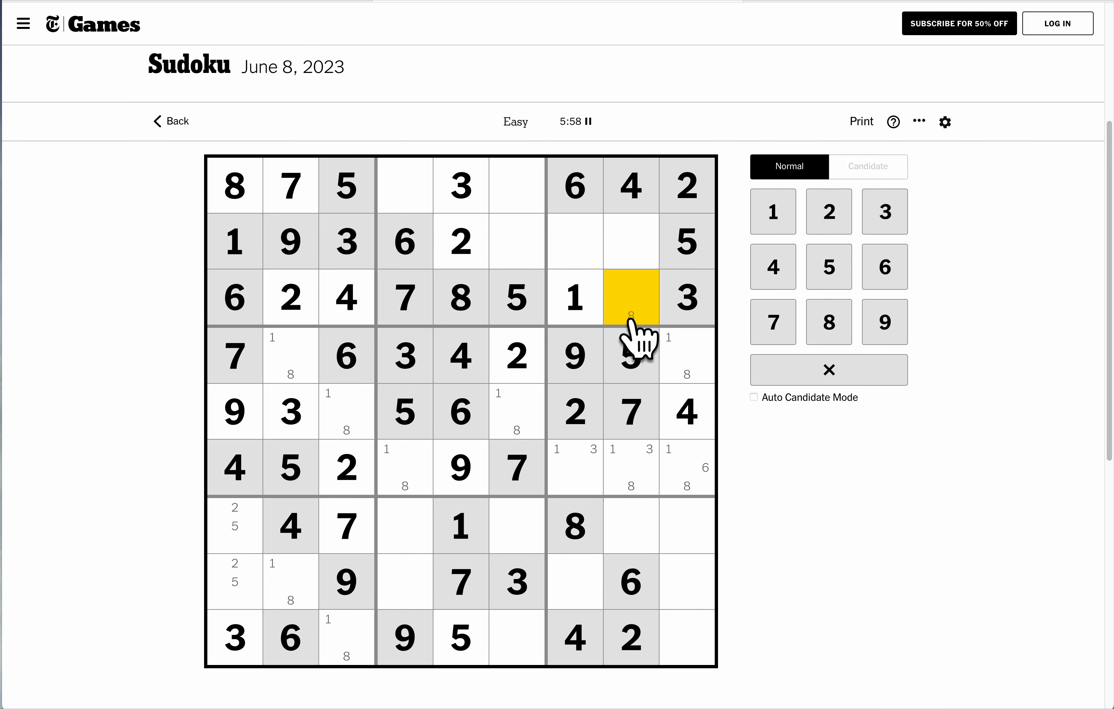
pyautogui.click(574, 469)
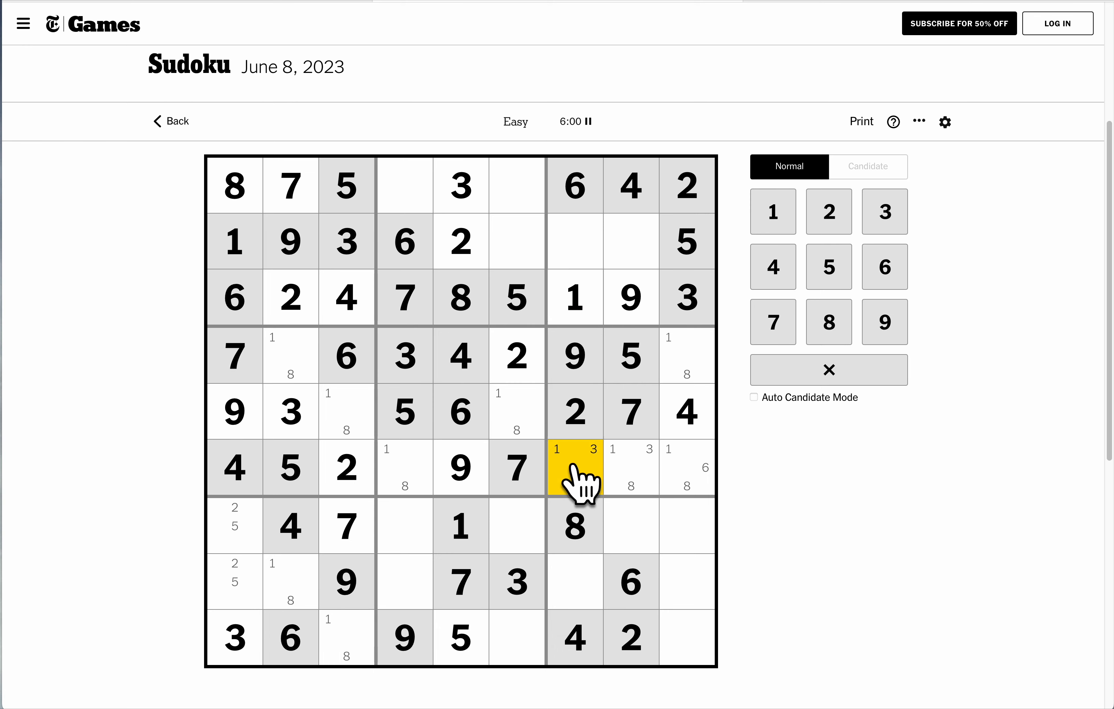
pyautogui.click(885, 212)
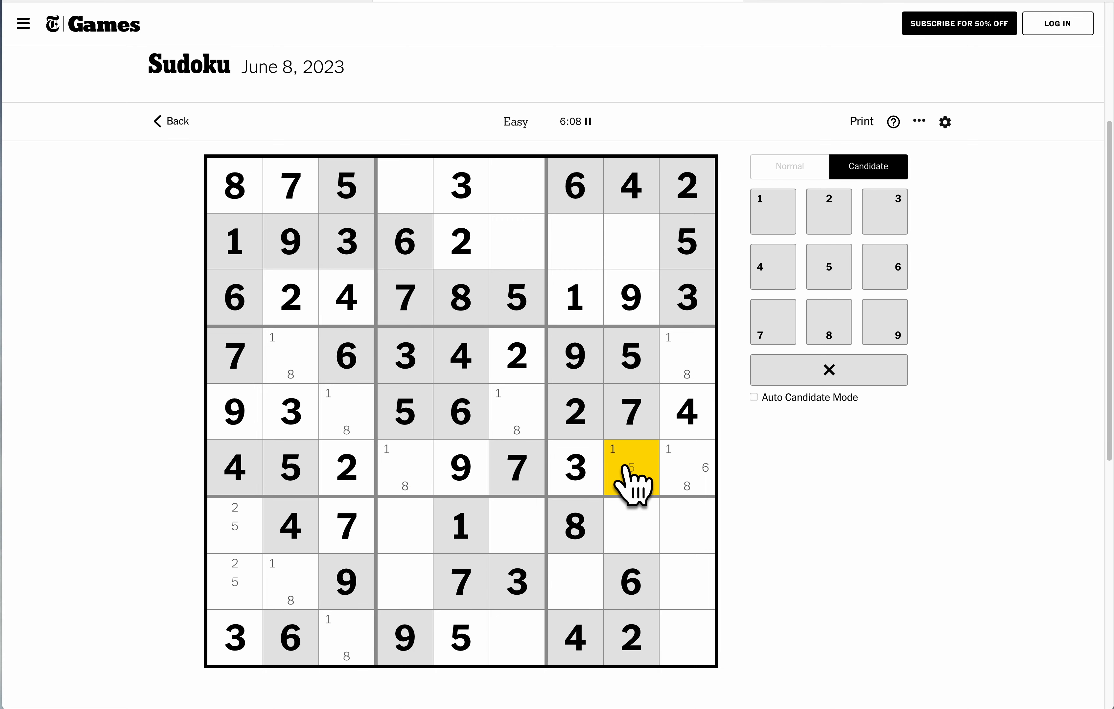
pyautogui.click(789, 167)
pyautogui.write('6')
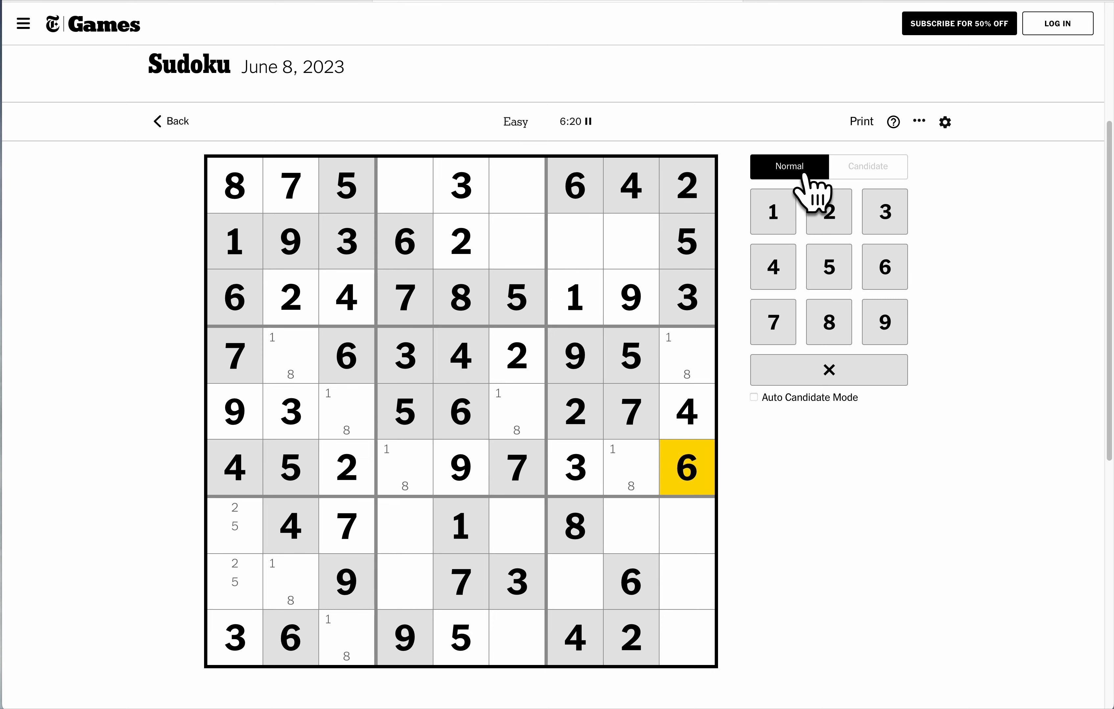
pyautogui.moveTo(513, 261)
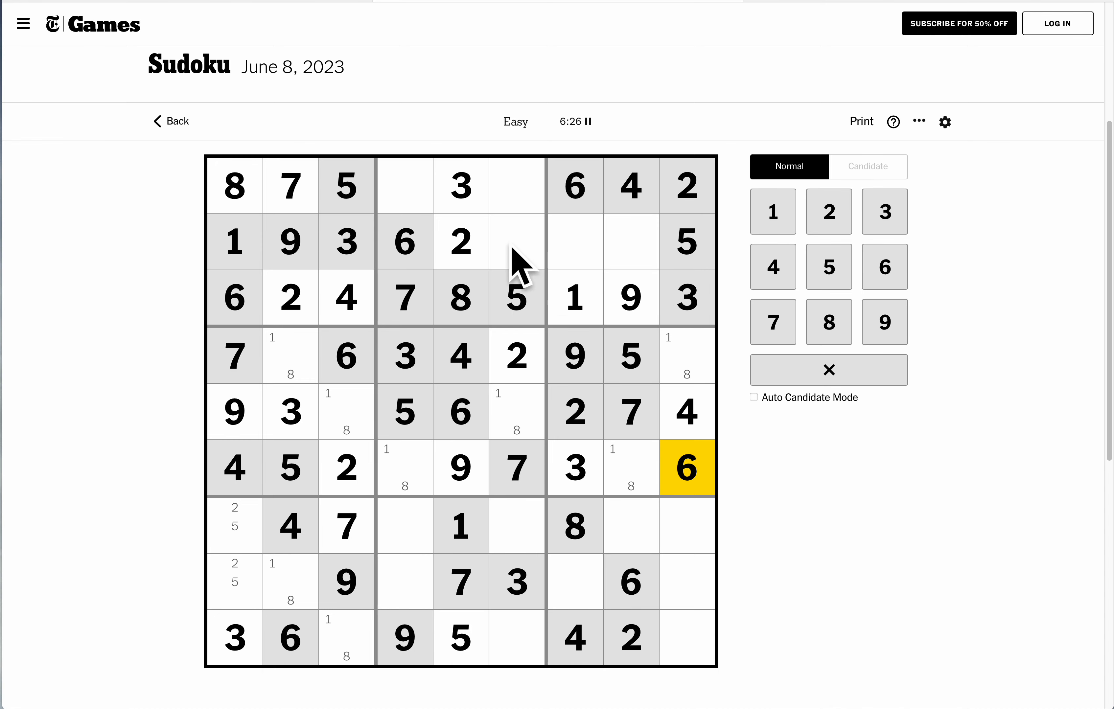
# Fill the remaining gaps in row 2 with their final digits.
pyautogui.click(631, 242)
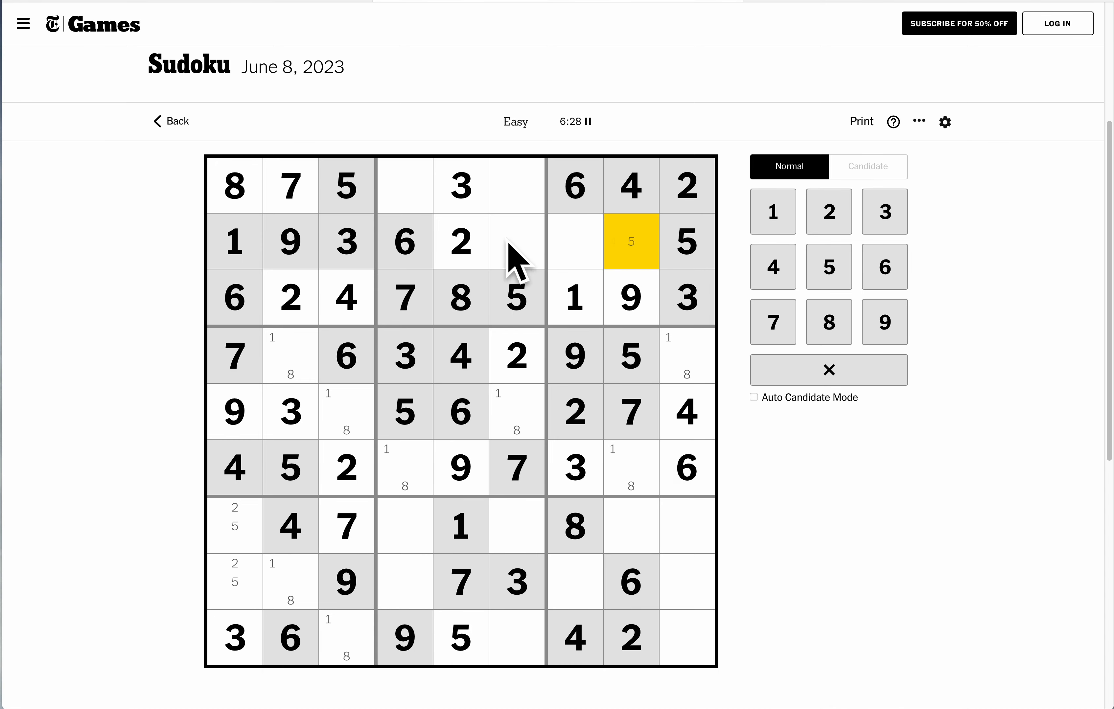
pyautogui.click(517, 242)
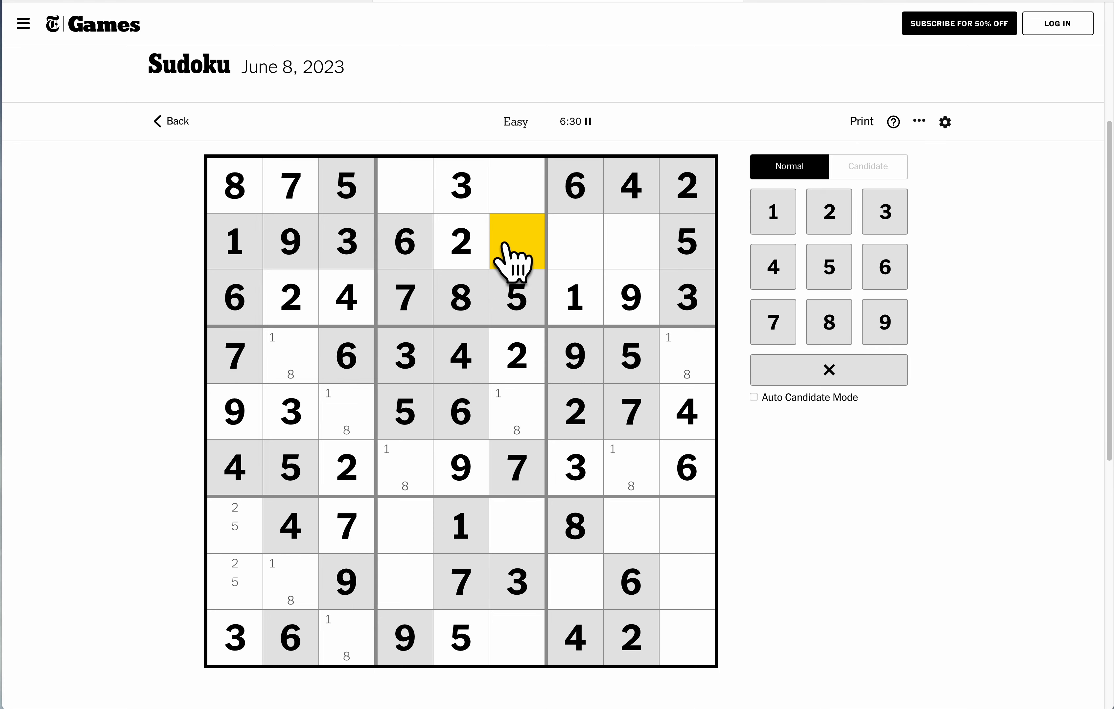
pyautogui.click(630, 242)
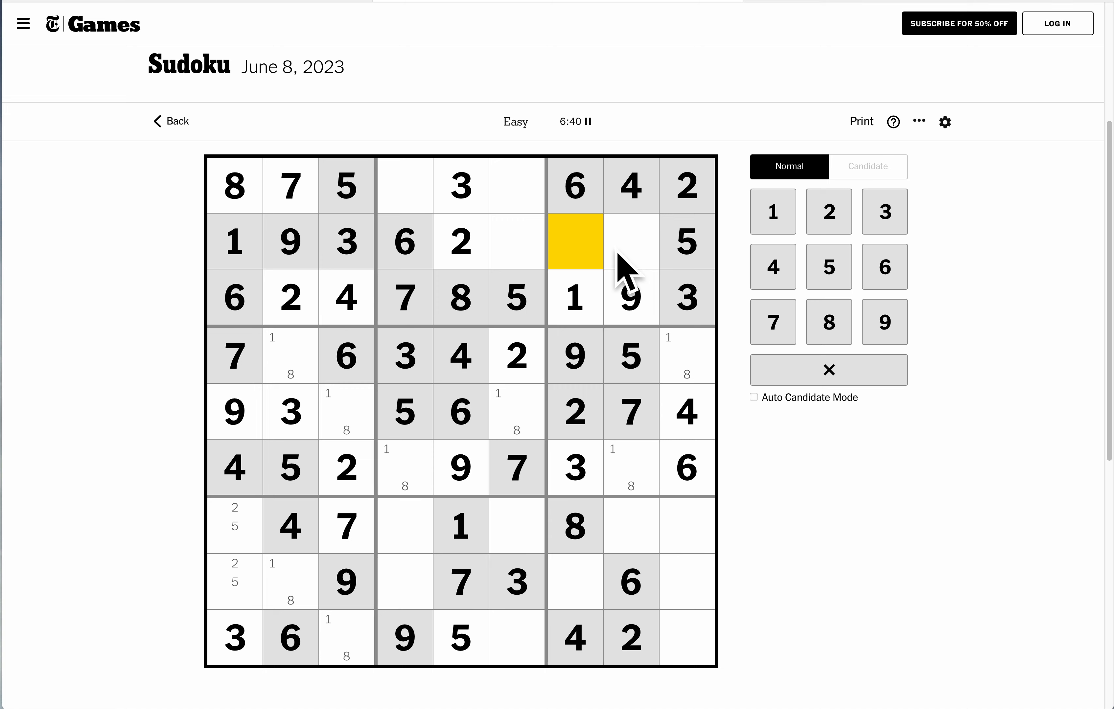
pyautogui.click(631, 242)
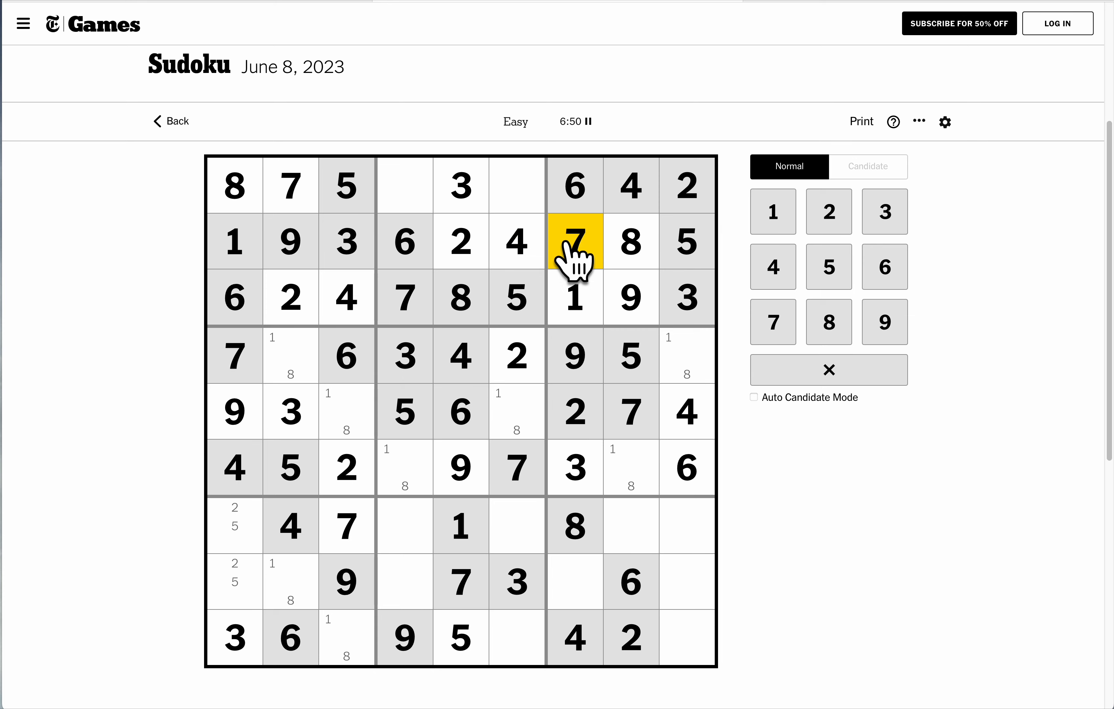
# Enter 5 and 2 in column 1, a 5 in row 8, and complete the top row.
pyautogui.click(575, 583)
pyautogui.write('5')
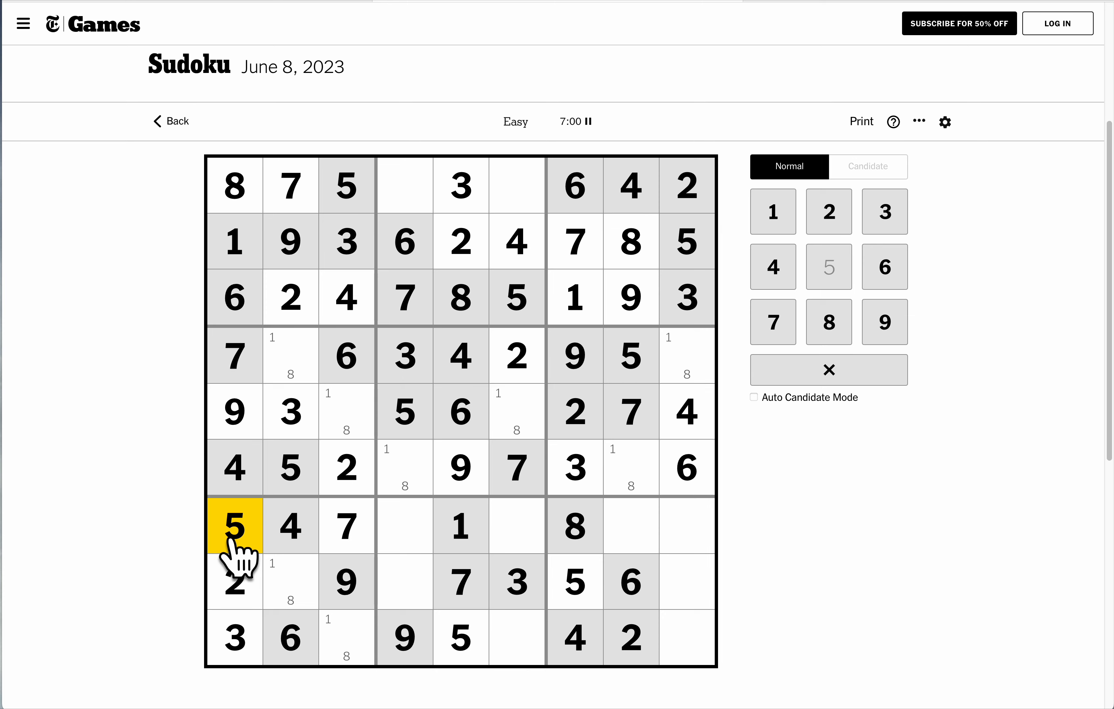
pyautogui.click(404, 190)
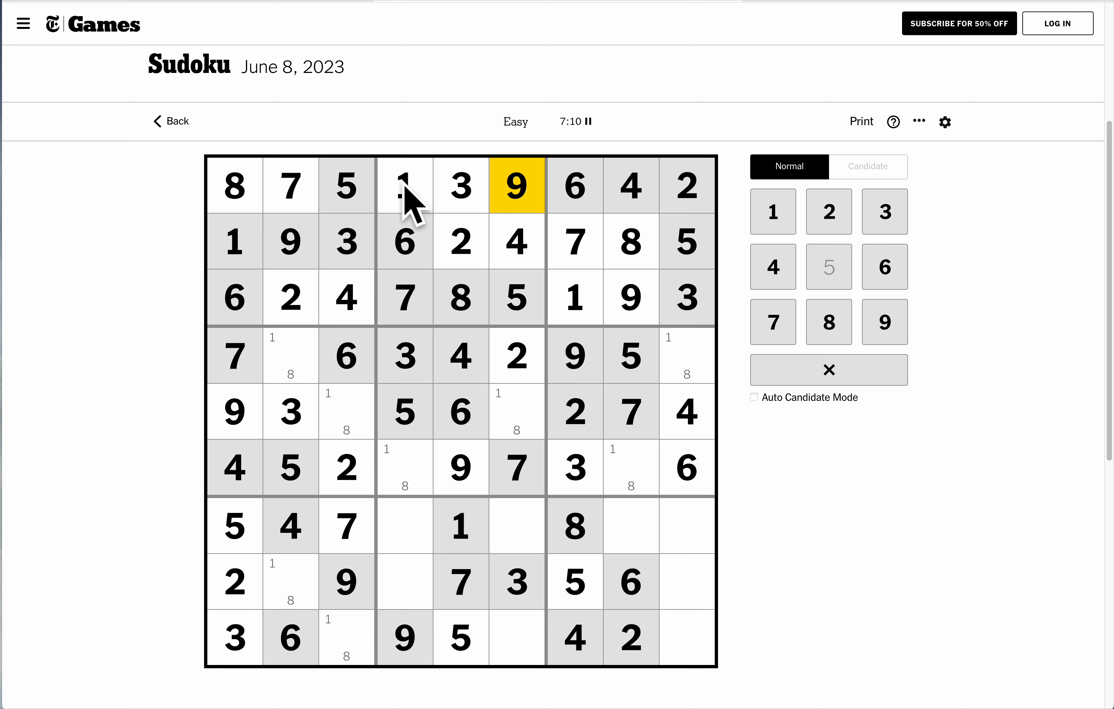
# Resolve the 1/8 pencilled cells in rows four to six with their correct digits.
pyautogui.click(404, 467)
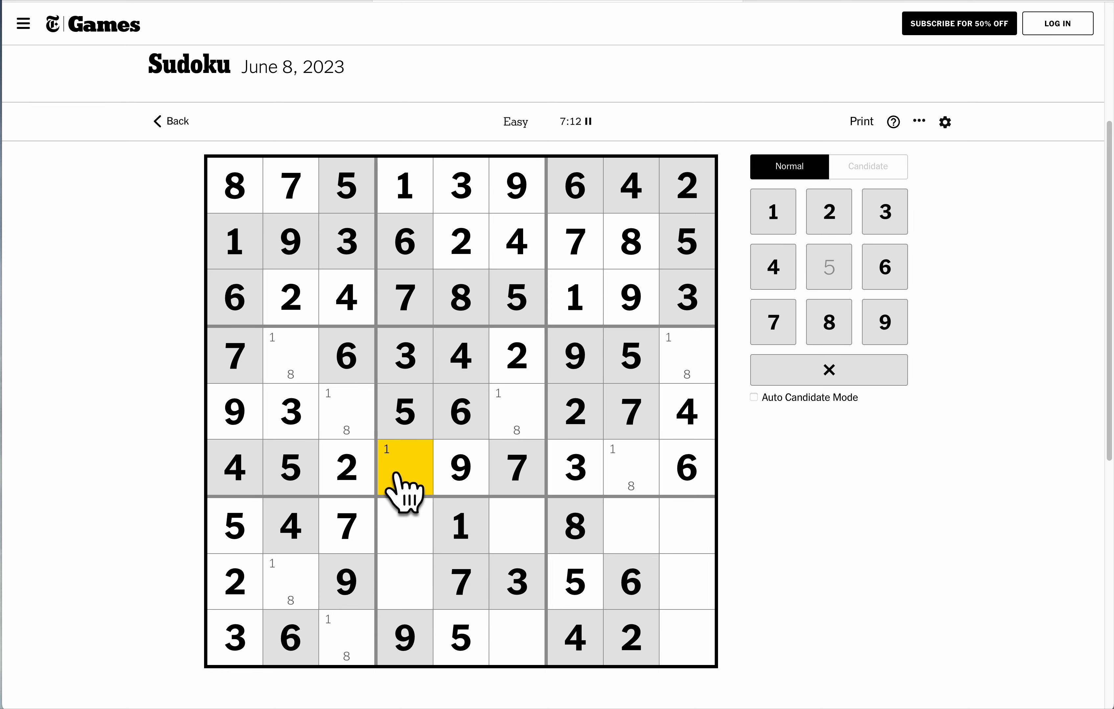
pyautogui.click(829, 322)
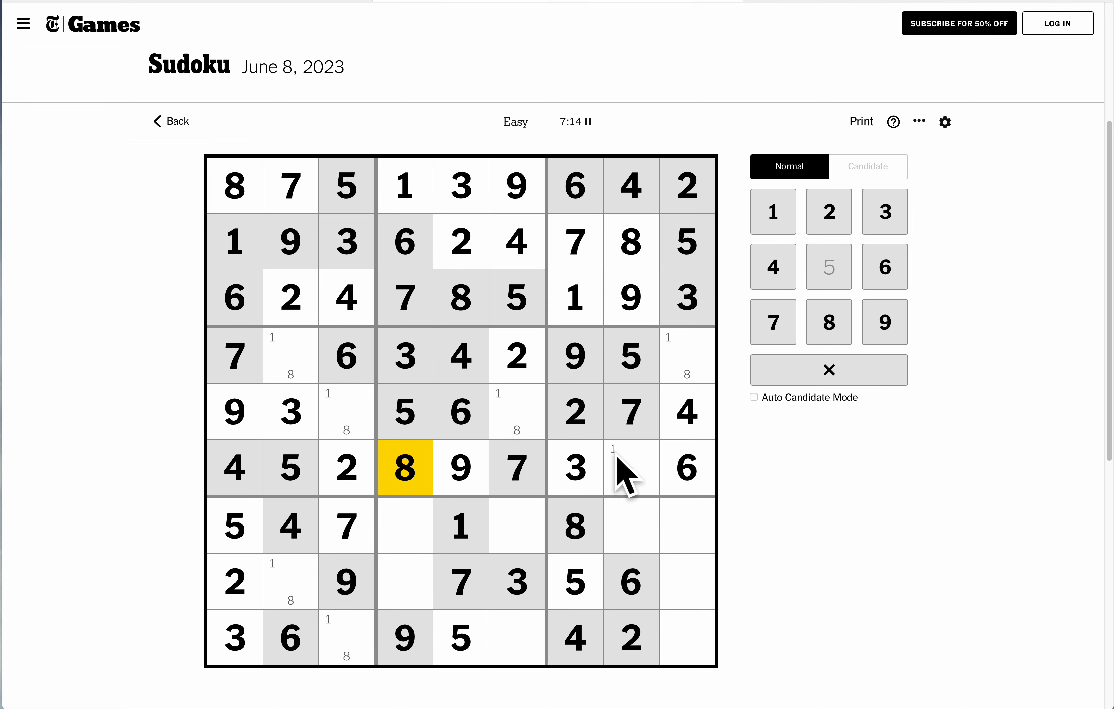
pyautogui.click(631, 468)
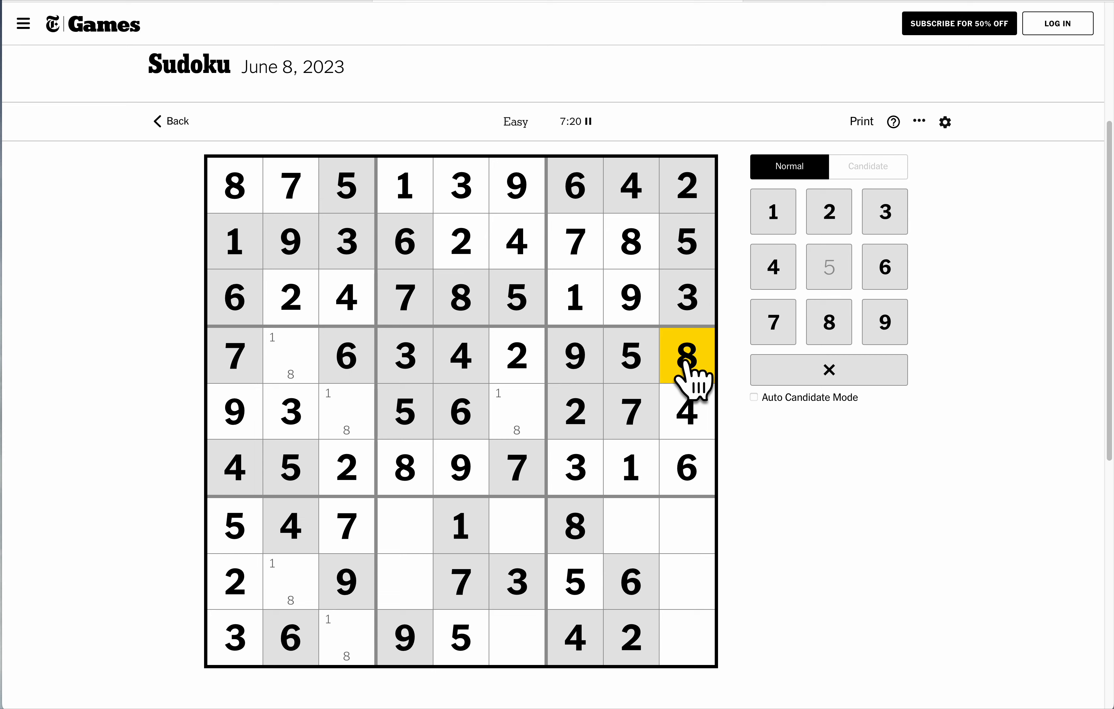
pyautogui.click(290, 356)
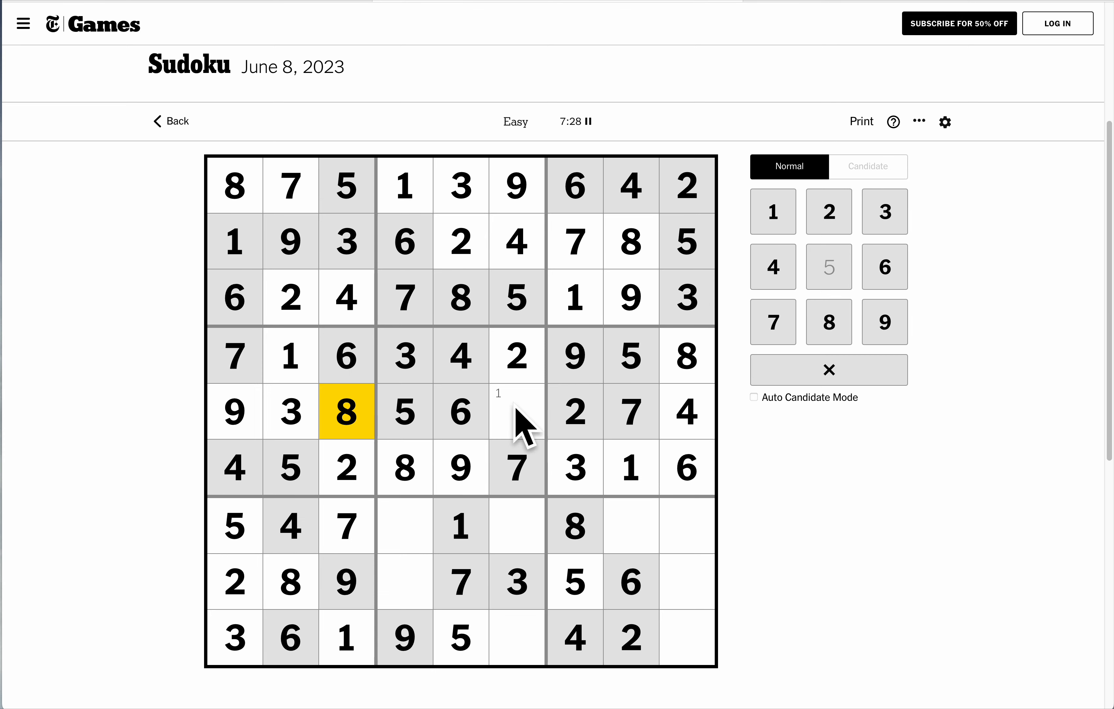
pyautogui.click(517, 412)
pyautogui.write('1')
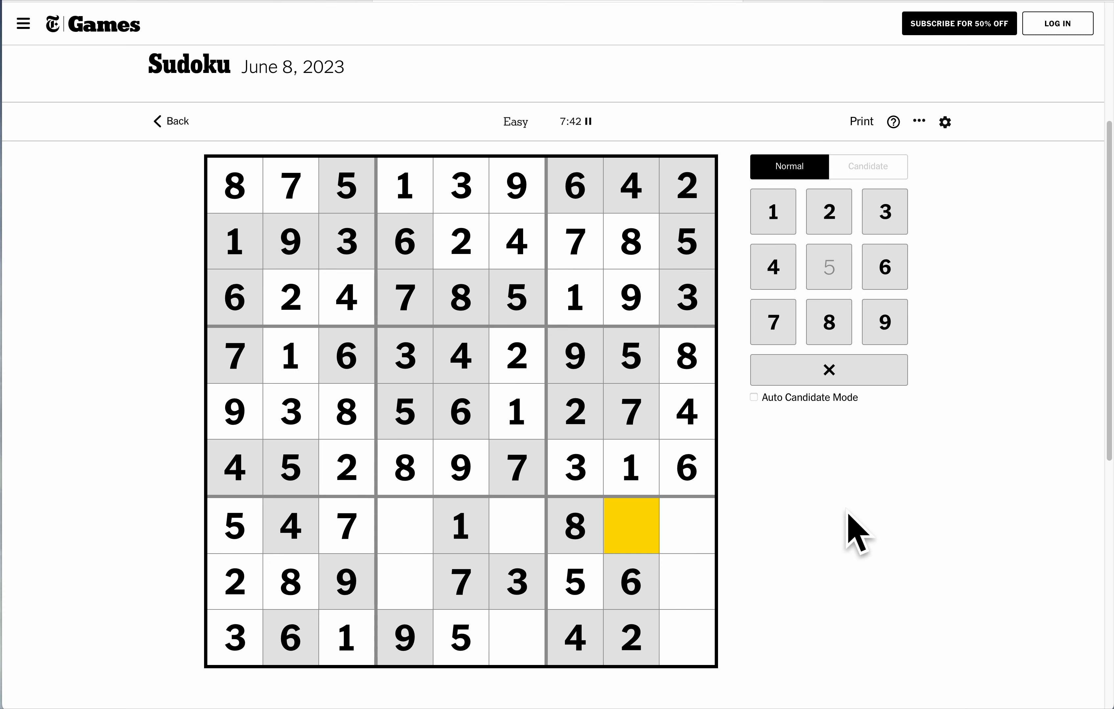
# Enter 3 in row seven's eighth cell and select the gap before the 7 in row eight.
pyautogui.click(885, 212)
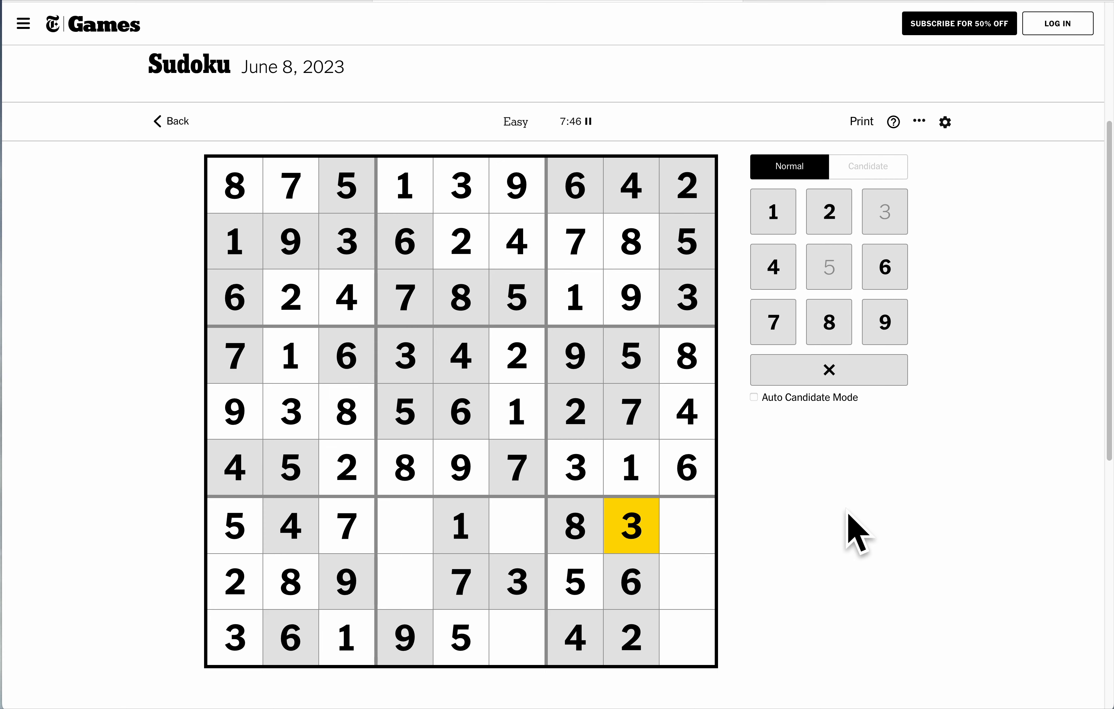
pyautogui.moveTo(753, 512)
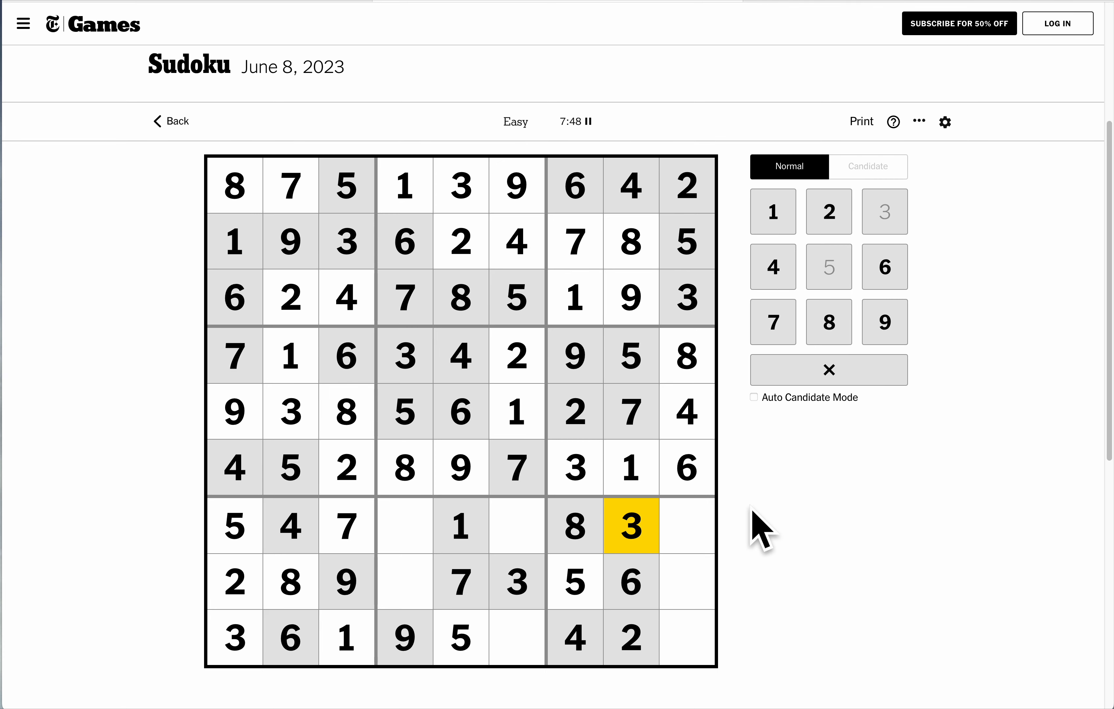
pyautogui.moveTo(676, 532)
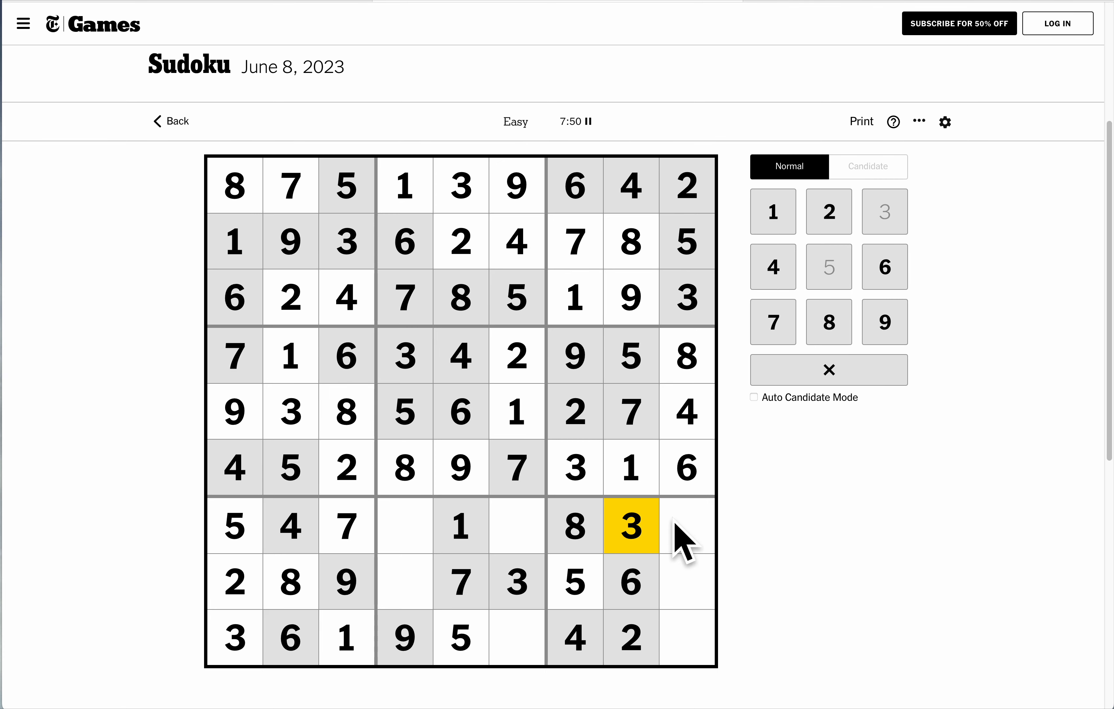
pyautogui.moveTo(424, 545)
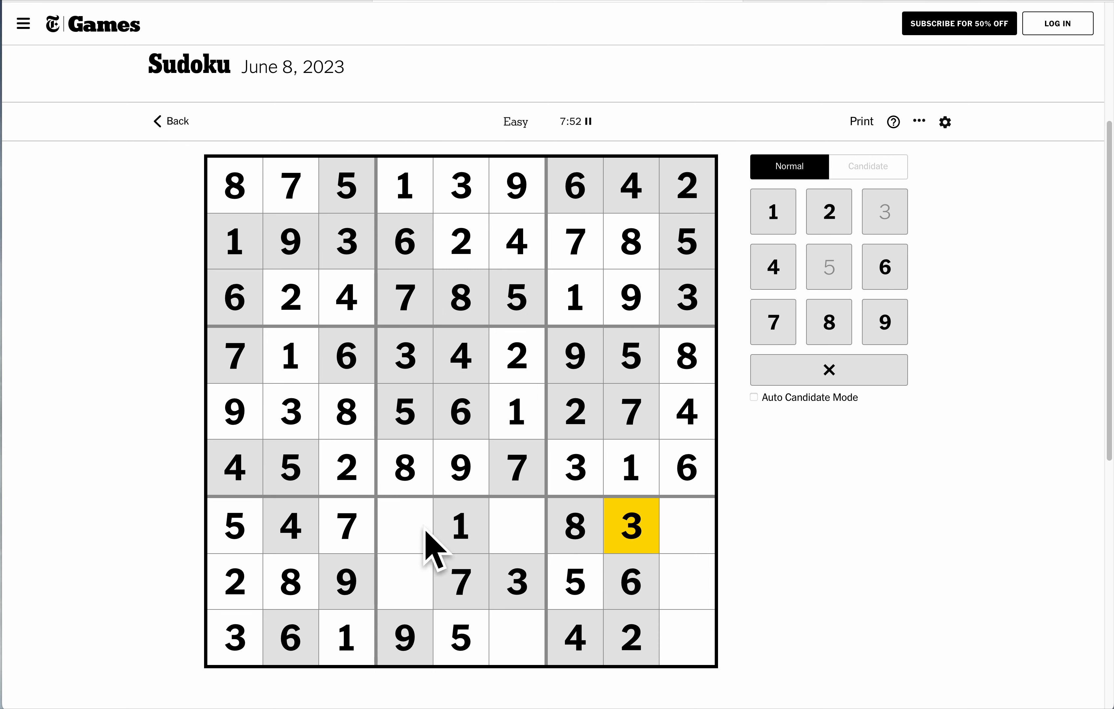
pyautogui.click(404, 584)
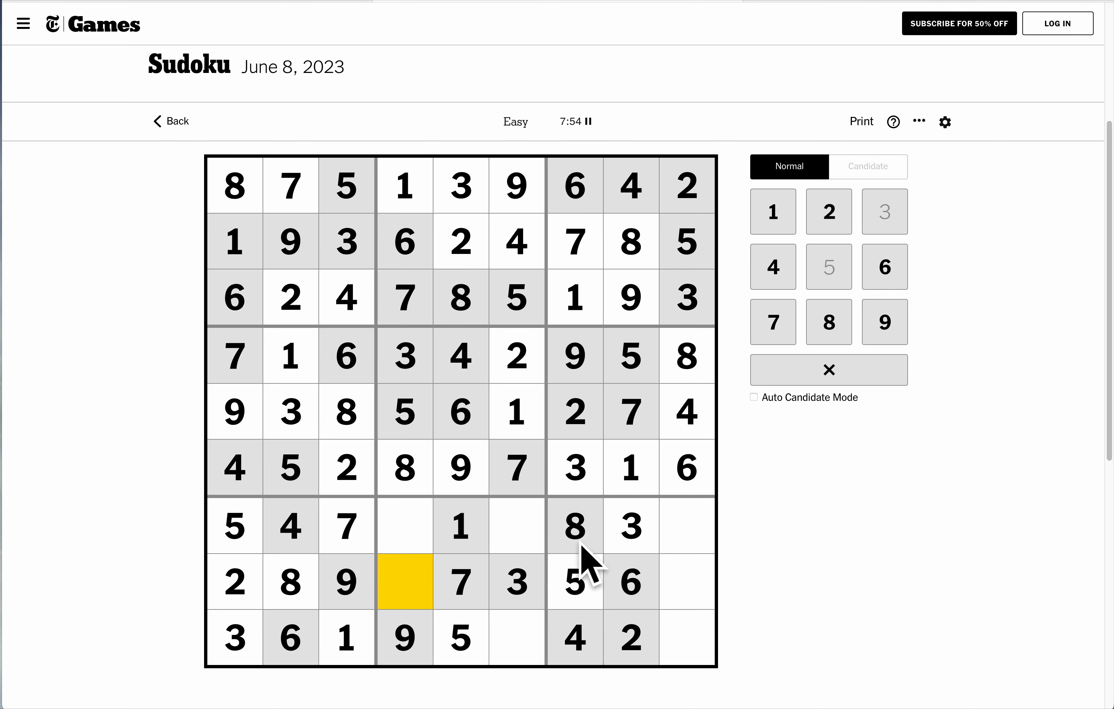
pyautogui.moveTo(804, 540)
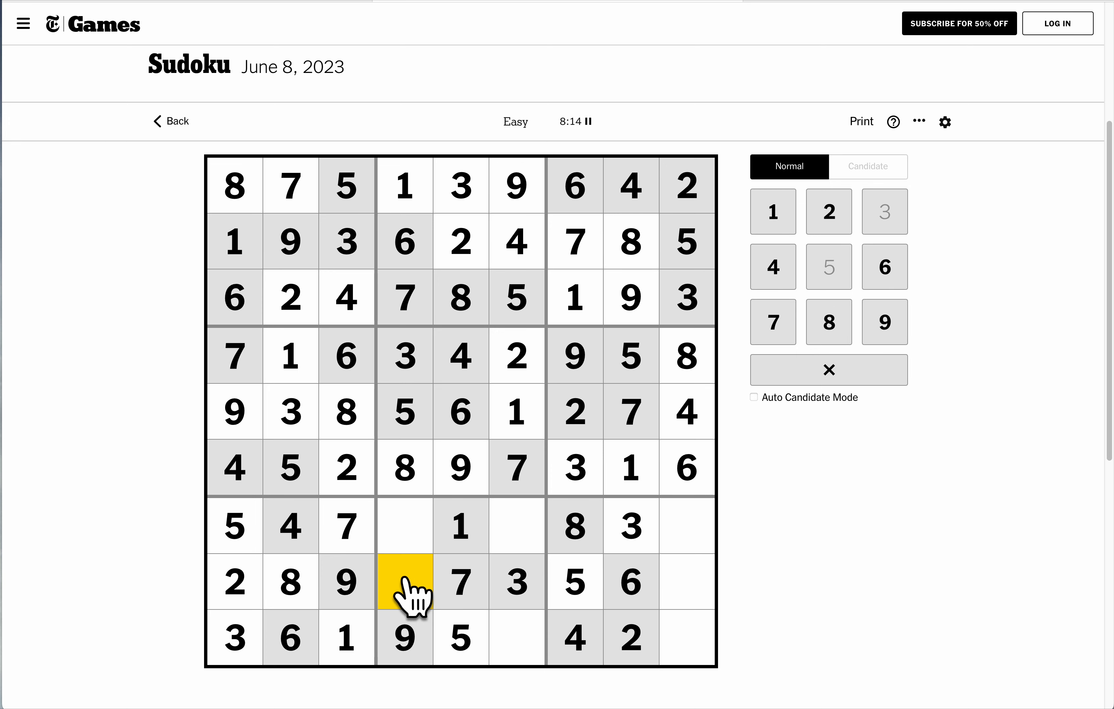
# Enter 4 before the 7 in row eight and fill its last cell and row seven's gap.
pyautogui.click(773, 267)
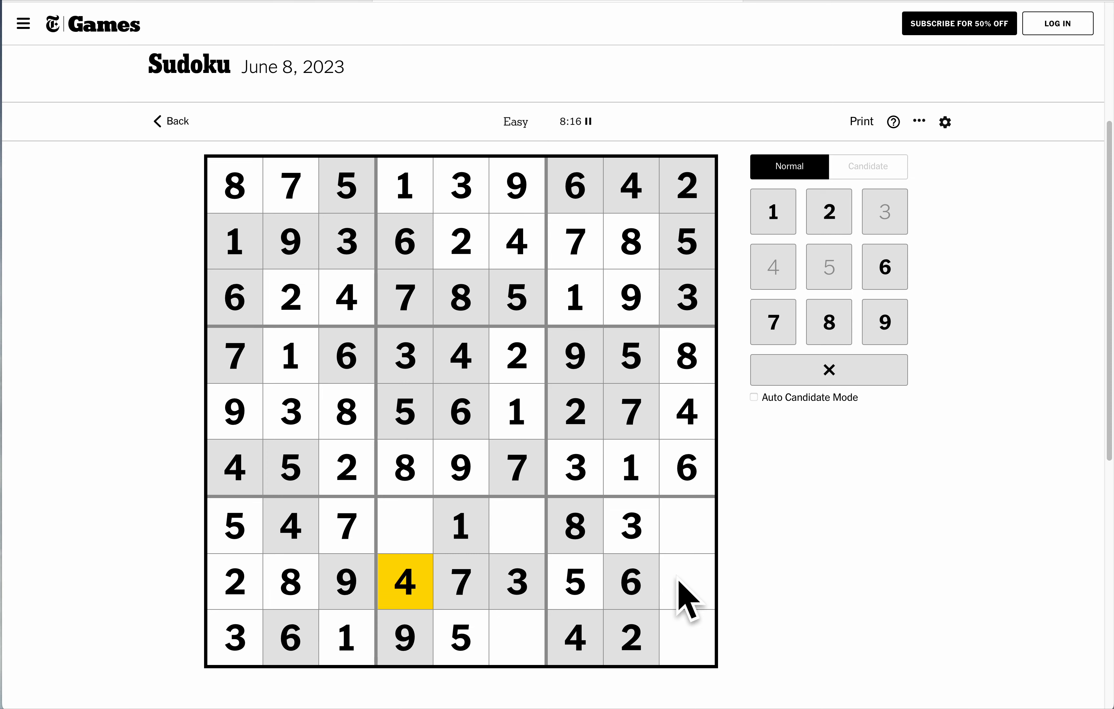
pyautogui.click(685, 584)
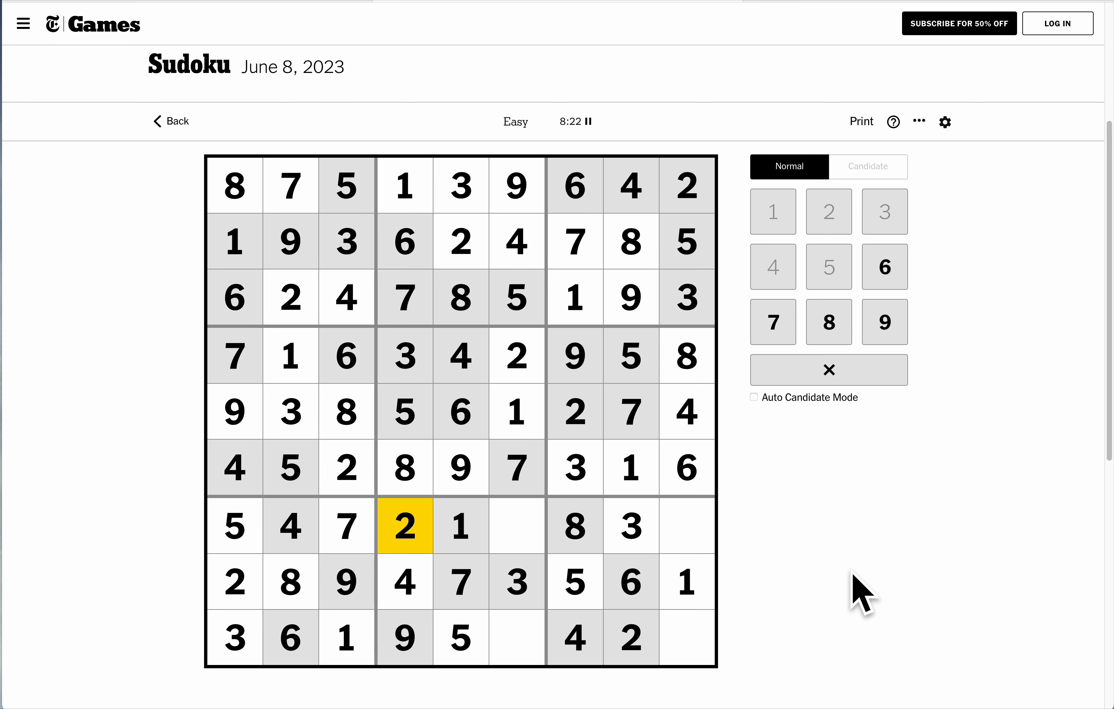
pyautogui.click(515, 527)
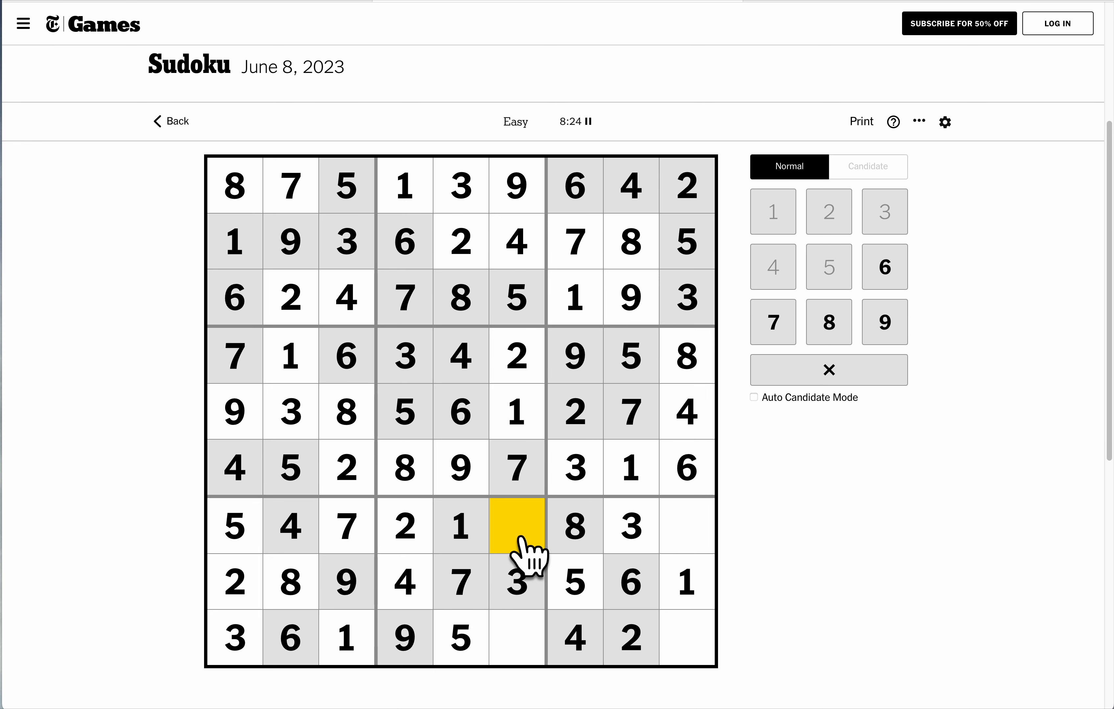
pyautogui.moveTo(492, 666)
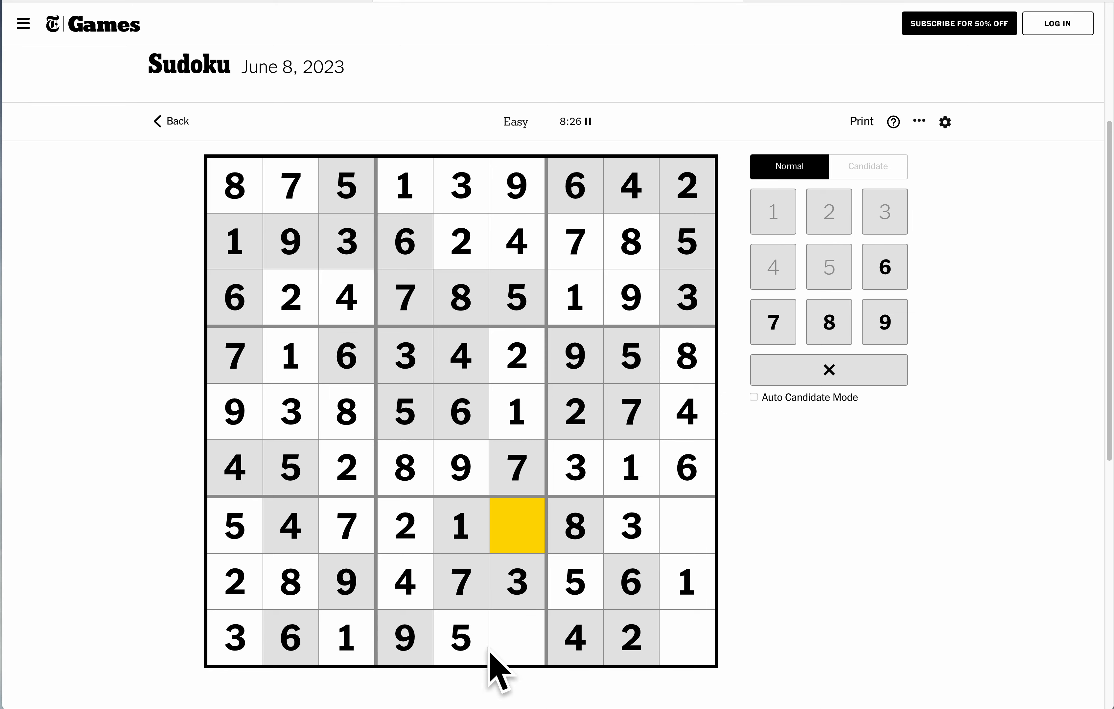
# Fill the cell after the 5 in the bottom row and enter 9 ending row seven.
pyautogui.click(515, 640)
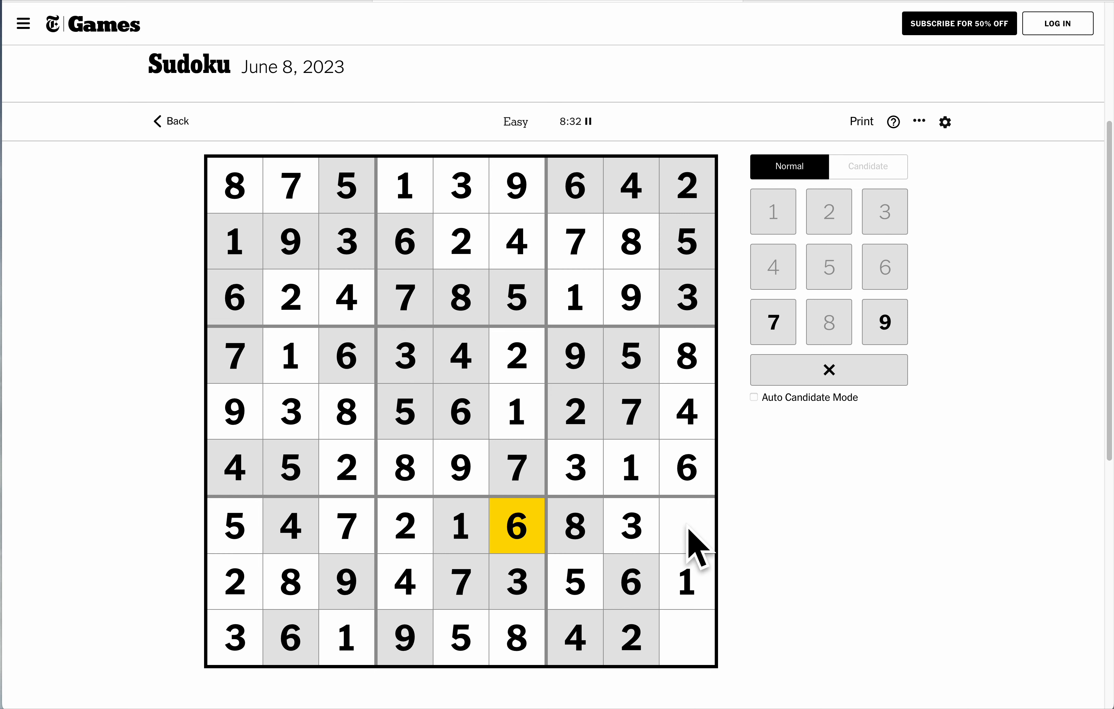
pyautogui.click(686, 529)
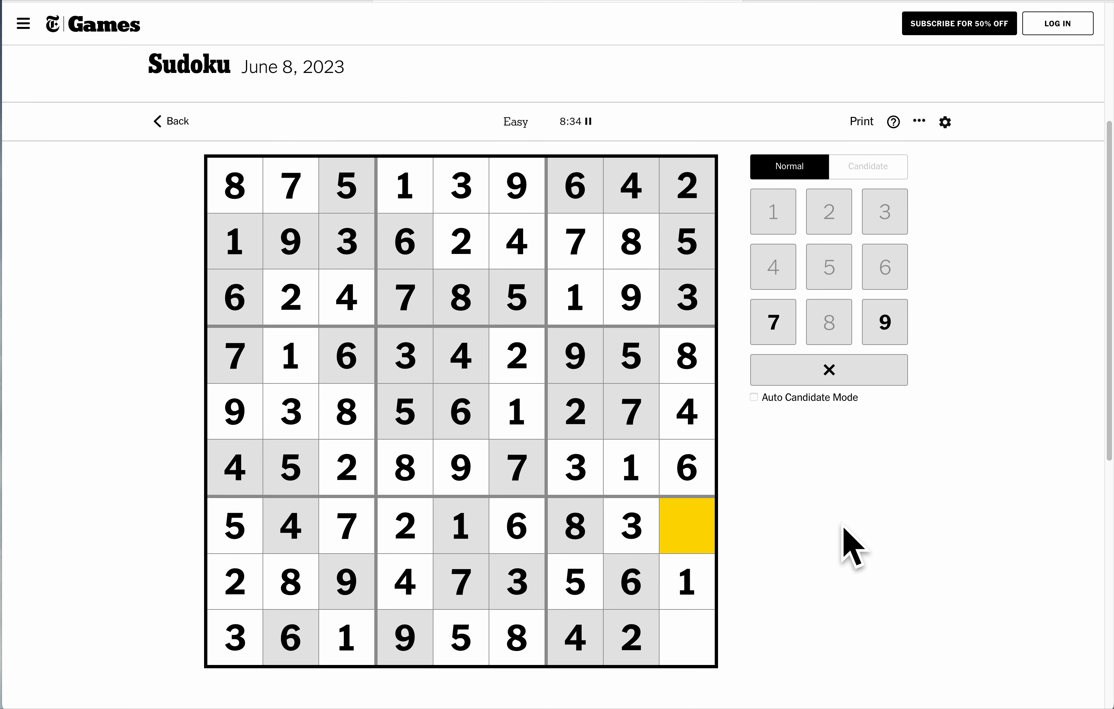
pyautogui.click(884, 322)
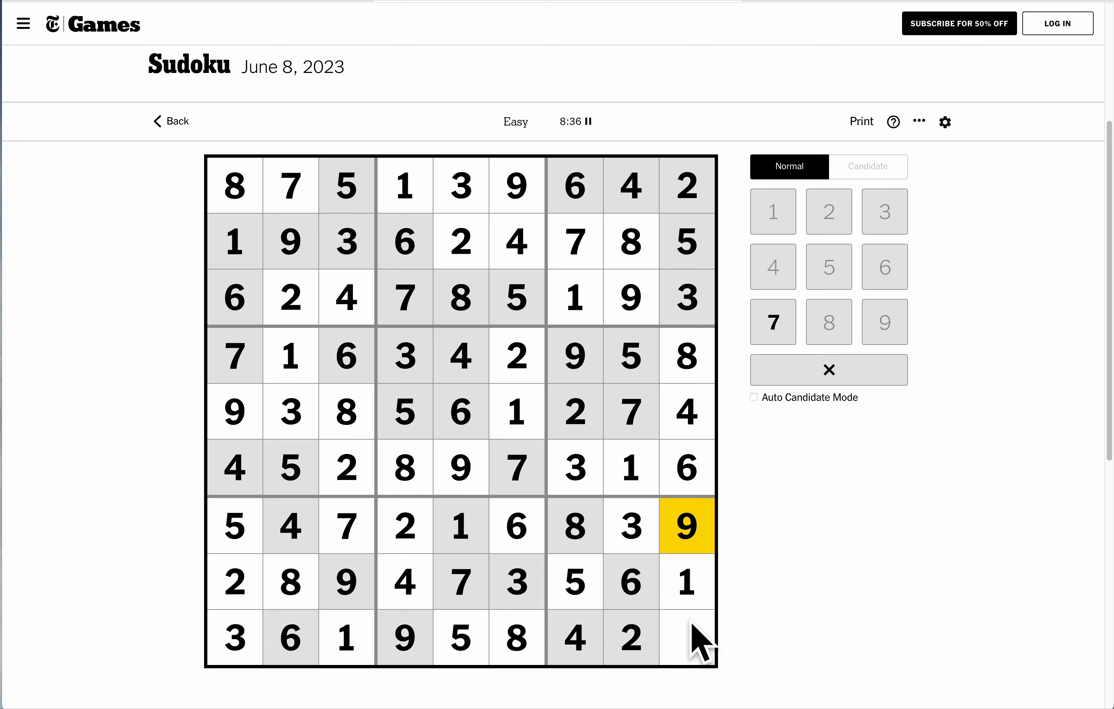